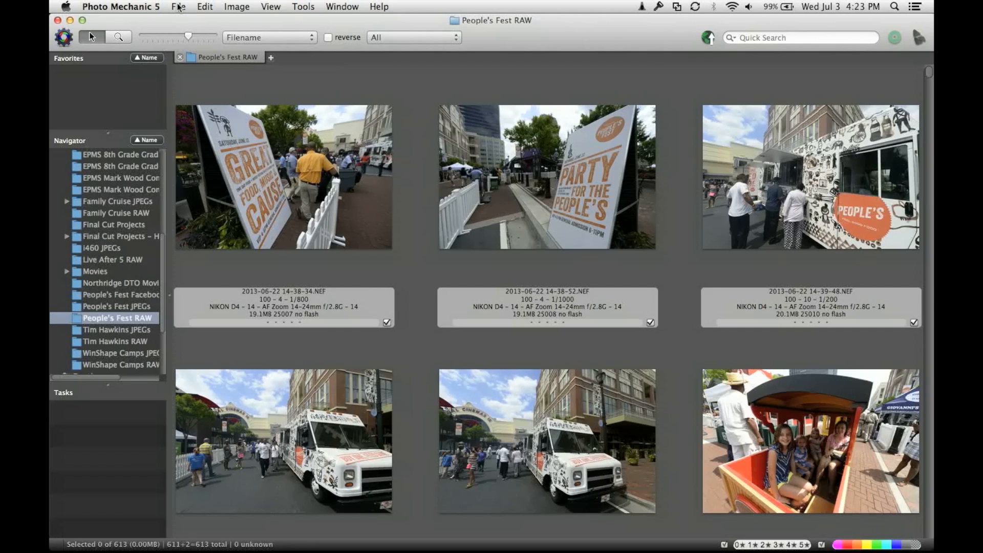
# Open File > Ingest with the Hitachi drive as the source (93.1 GB to transfer).
pyautogui.click(178, 6)
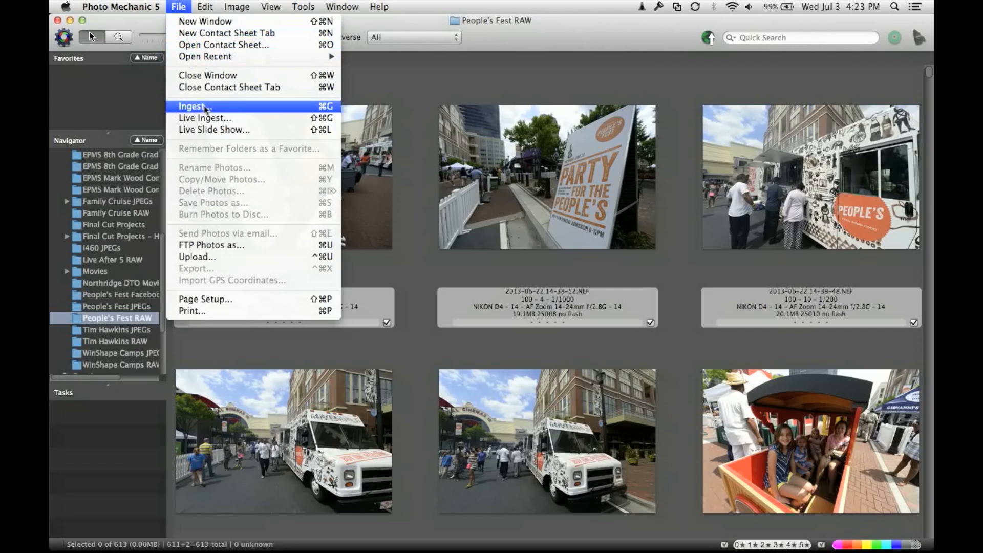
pyautogui.moveTo(366, 95)
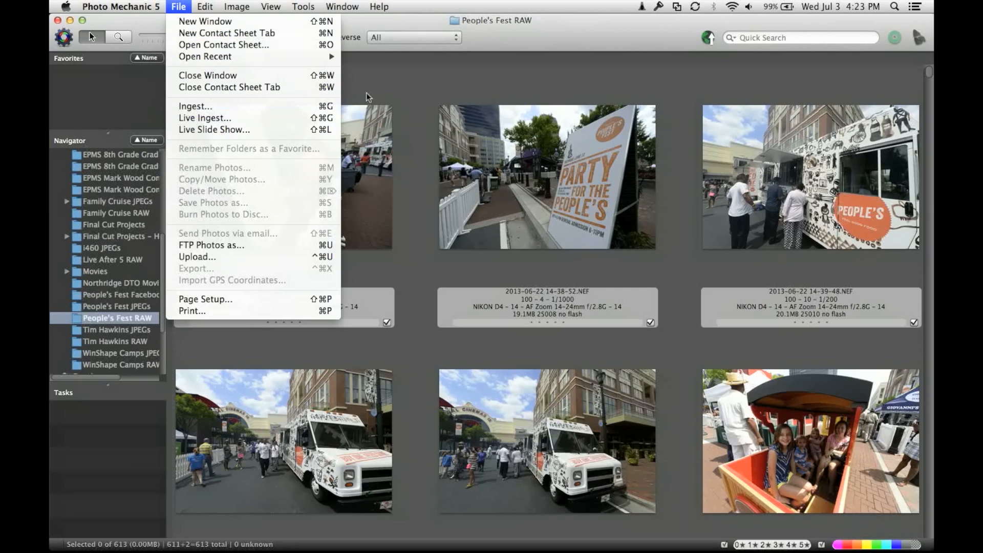
pyautogui.click(195, 106)
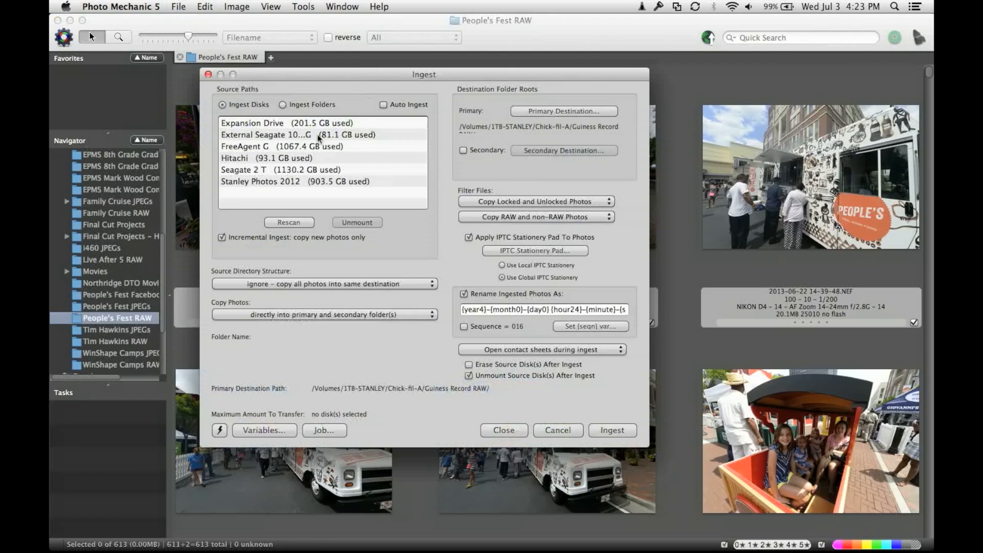
pyautogui.click(268, 158)
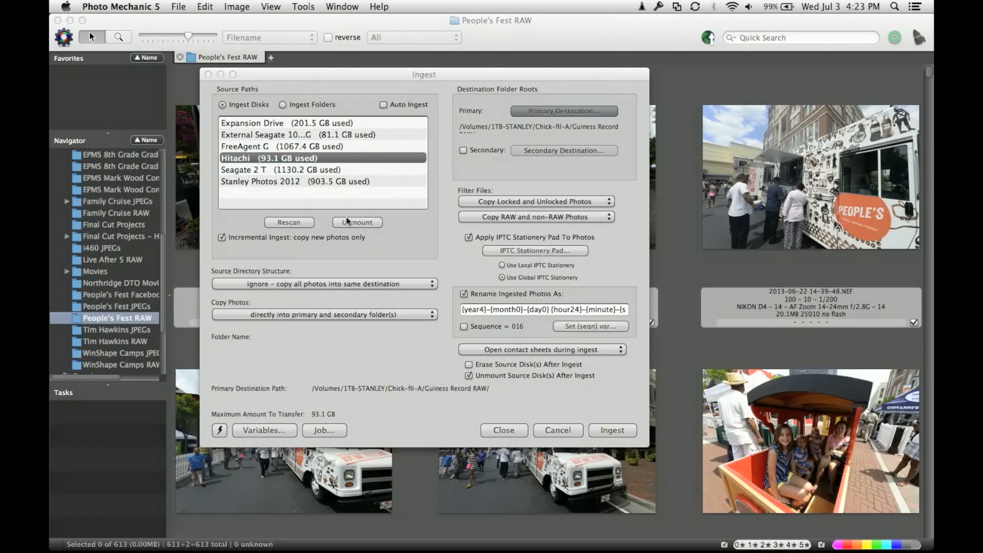
pyautogui.click(562, 111)
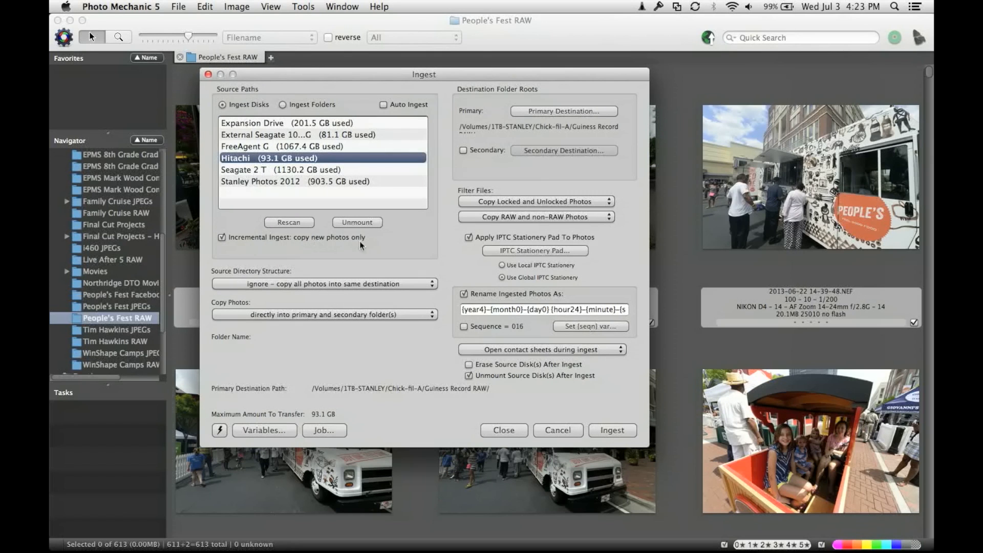
pyautogui.moveTo(519, 263)
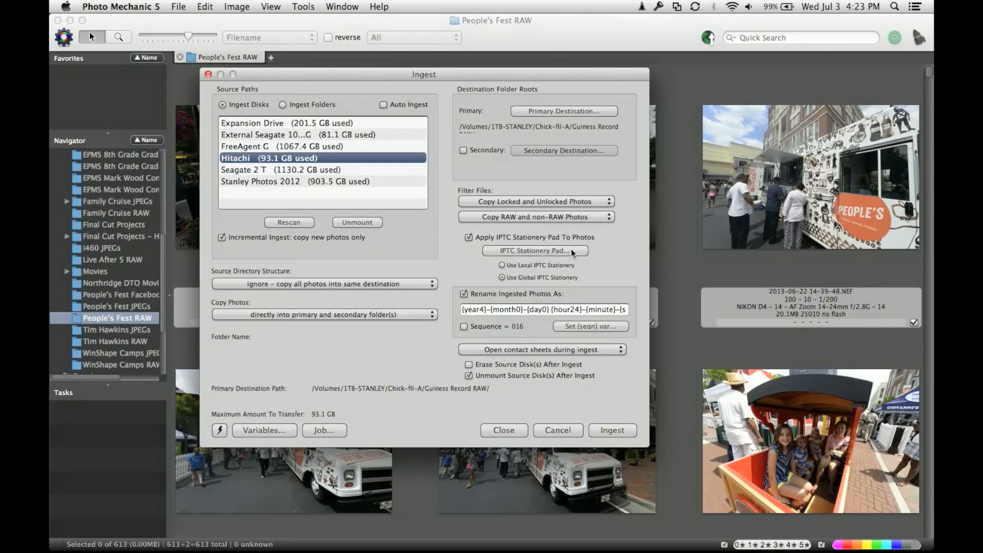
# Load the Sandy Disaster Relief XMP template from Documents > PhotoMechanic IPTC into the Stationery Pad.
pyautogui.click(535, 250)
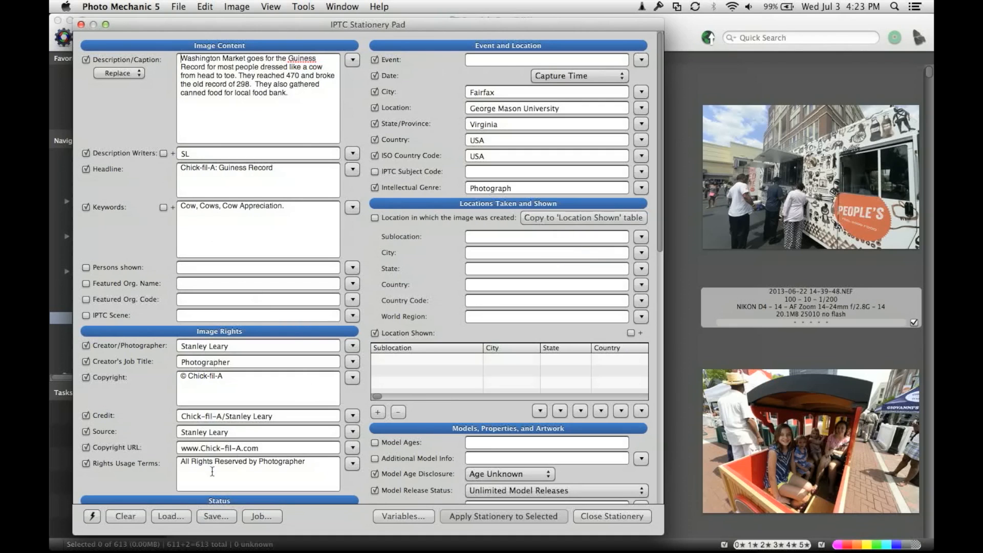
pyautogui.click(171, 516)
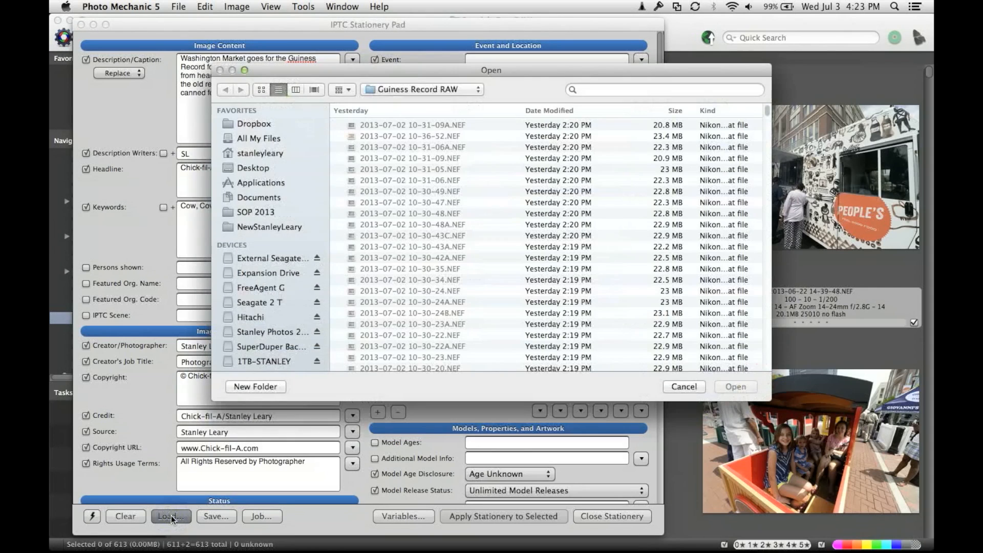
pyautogui.click(258, 196)
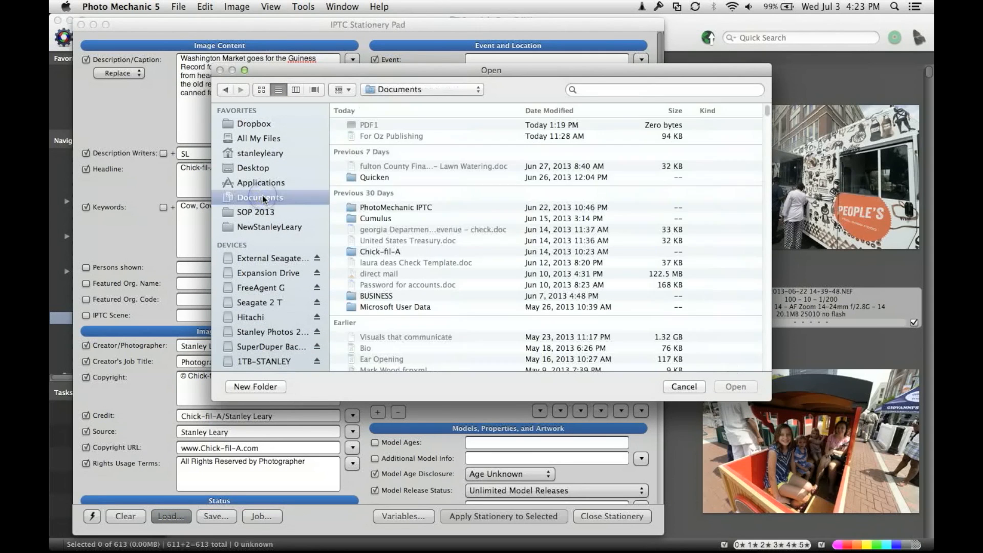
pyautogui.doubleClick(396, 207)
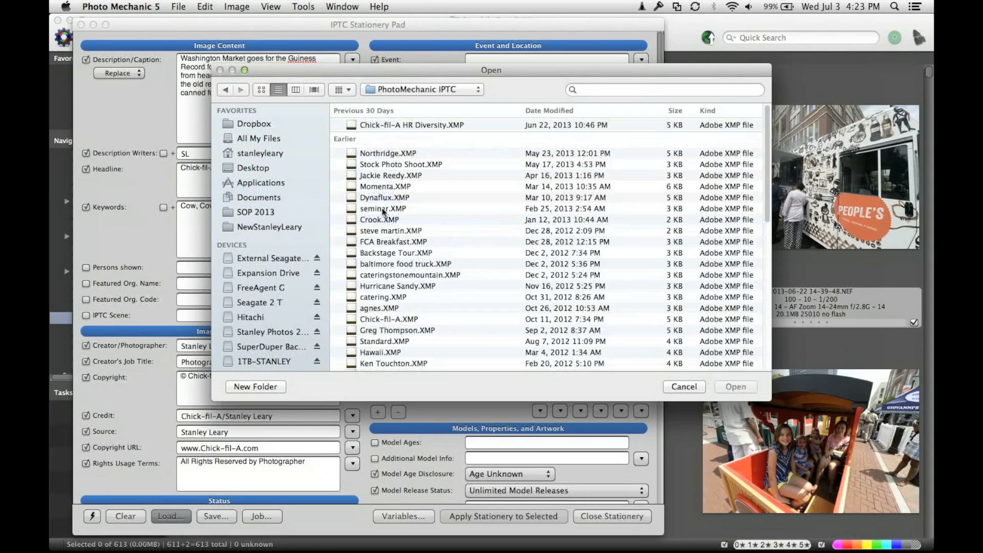
pyautogui.moveTo(394, 307)
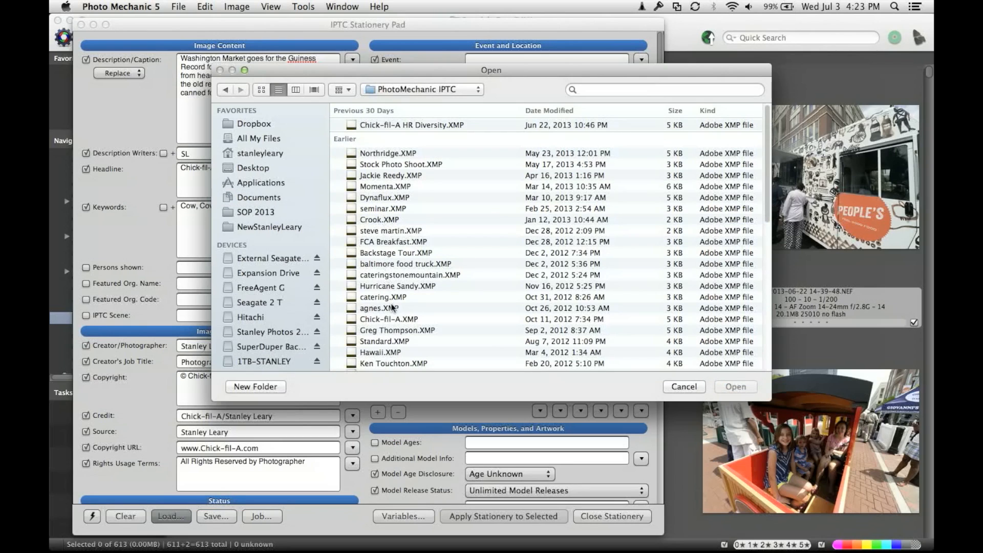
pyautogui.moveTo(408, 340)
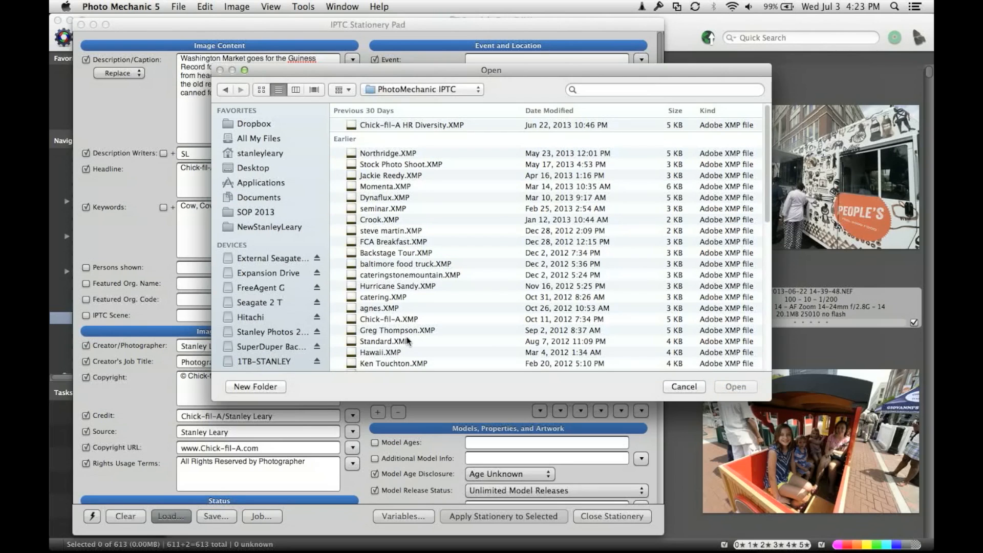
pyautogui.moveTo(410, 307)
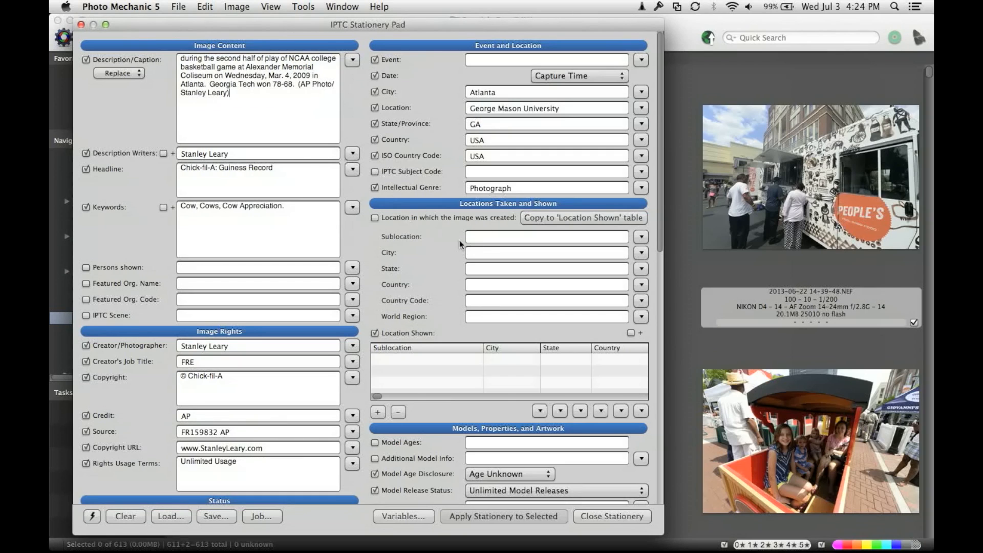
pyautogui.moveTo(518, 299)
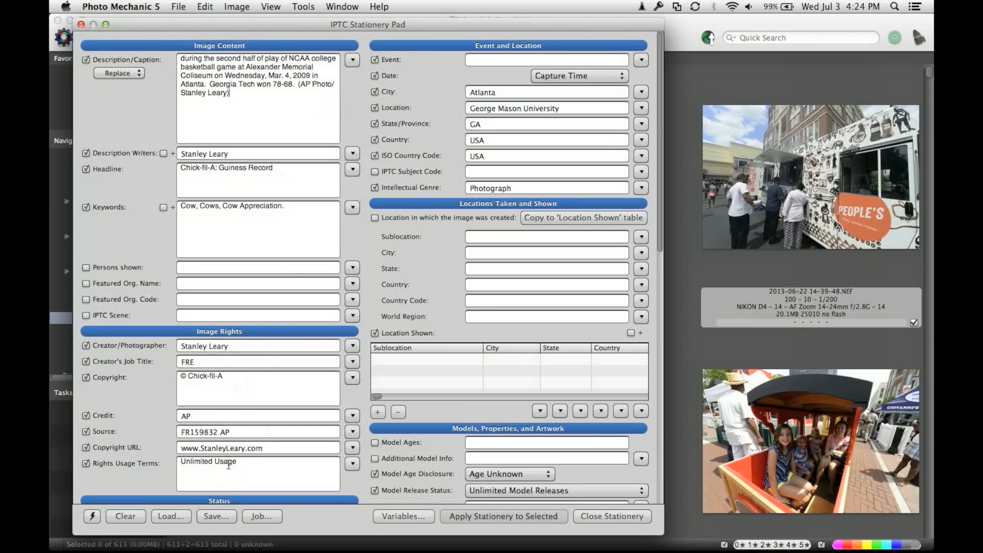
pyautogui.click(170, 516)
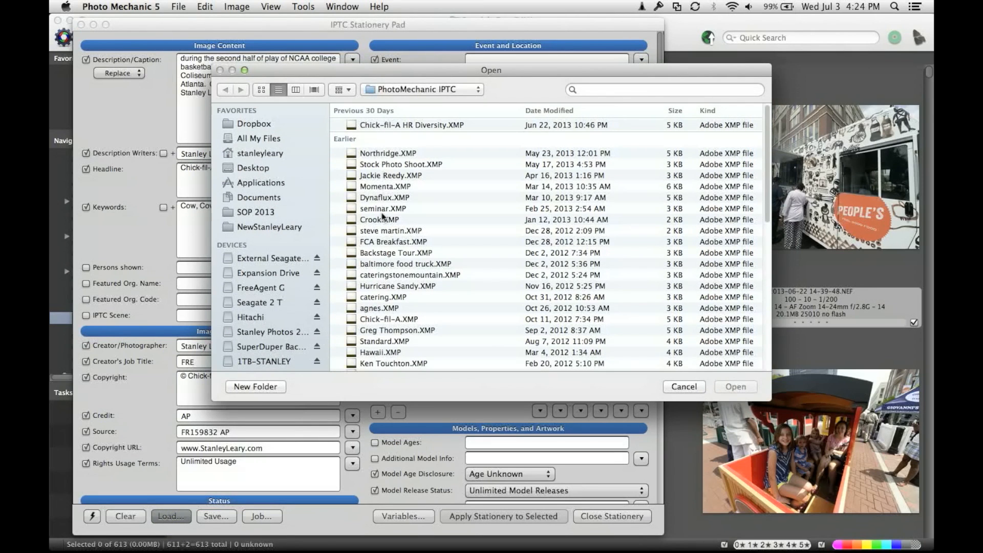
pyautogui.moveTo(394, 291)
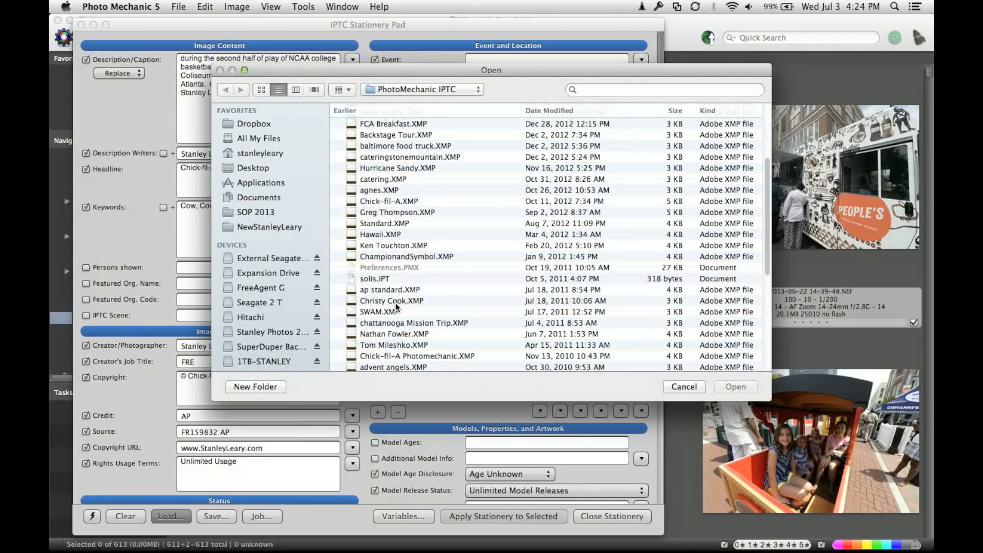
pyautogui.scroll(-3)
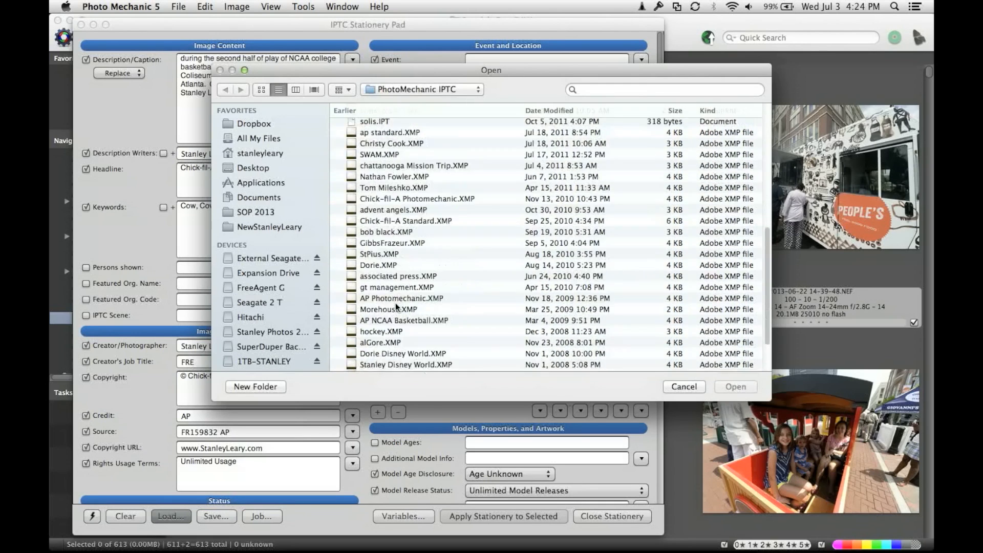
pyautogui.scroll(-3)
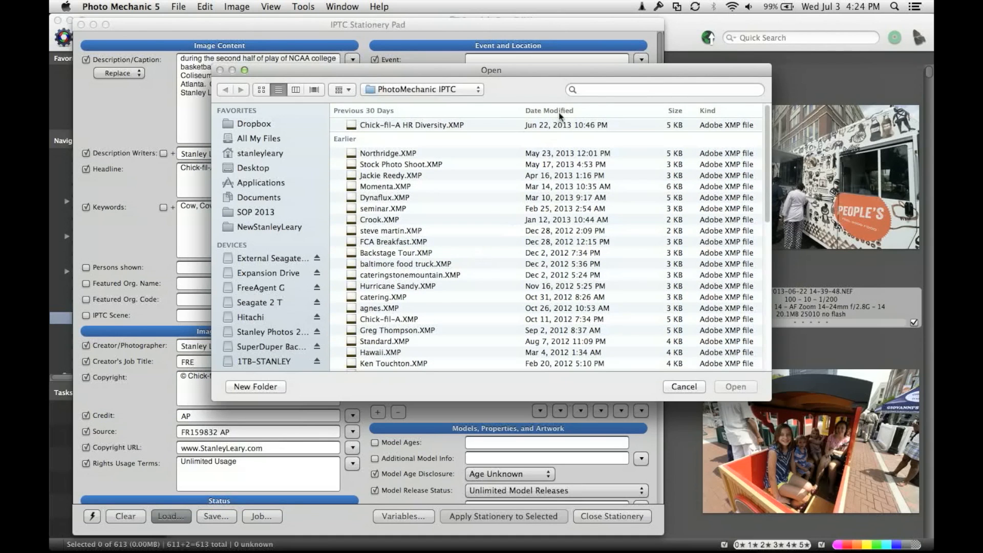
pyautogui.moveTo(625, 354)
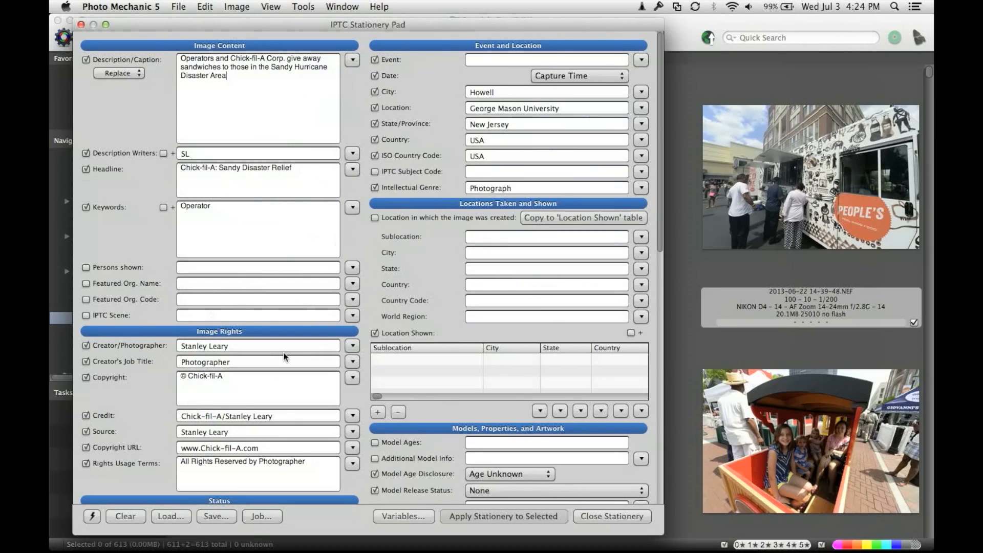
pyautogui.moveTo(621, 402)
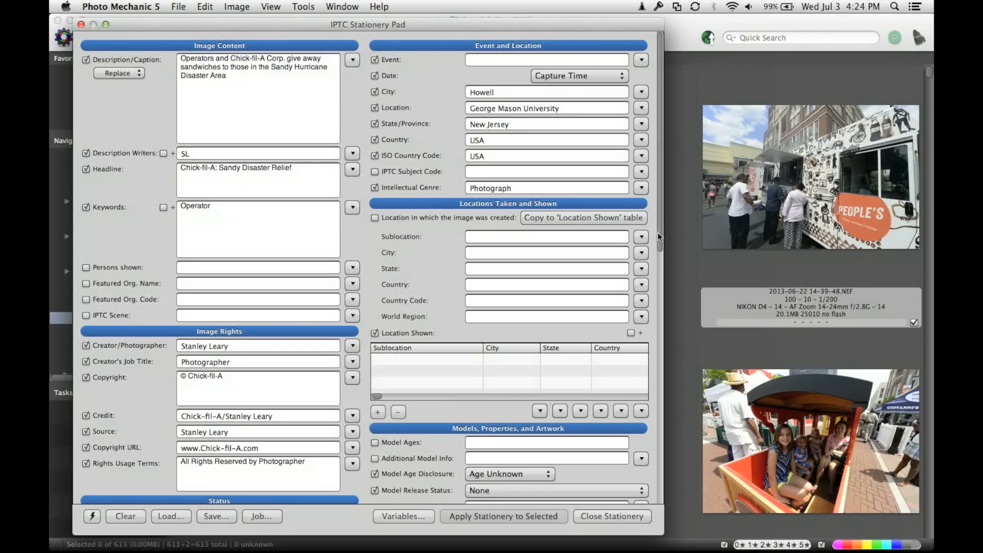
# Leave Model Age Disclosure as Age Unknown and close the Stationery Pad.
pyautogui.scroll(-3)
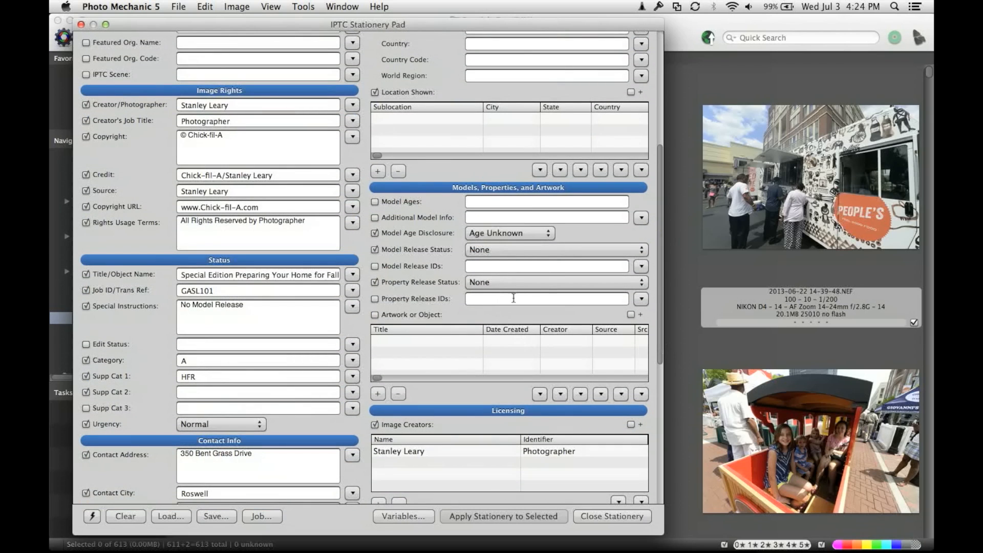
pyautogui.click(547, 232)
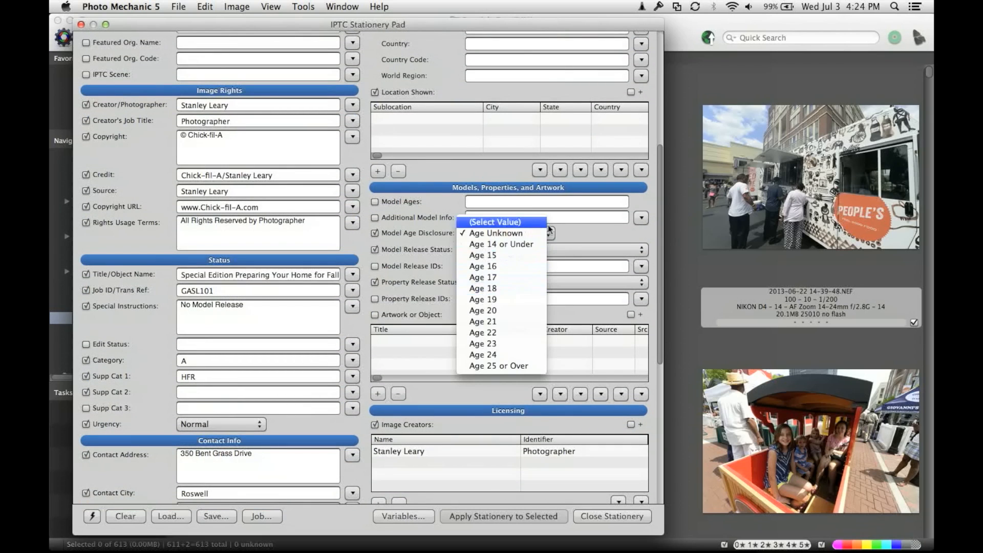
pyautogui.click(494, 232)
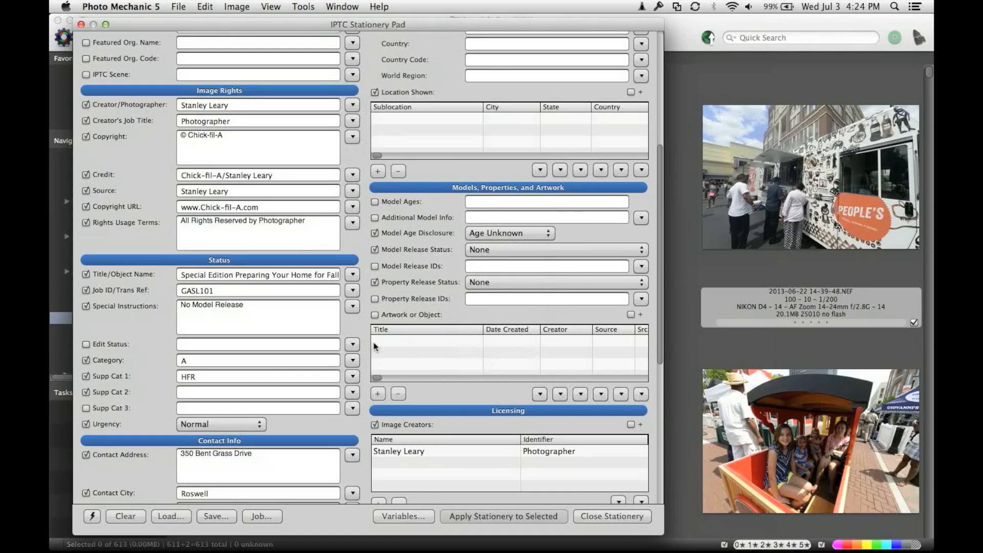
pyautogui.moveTo(430, 441)
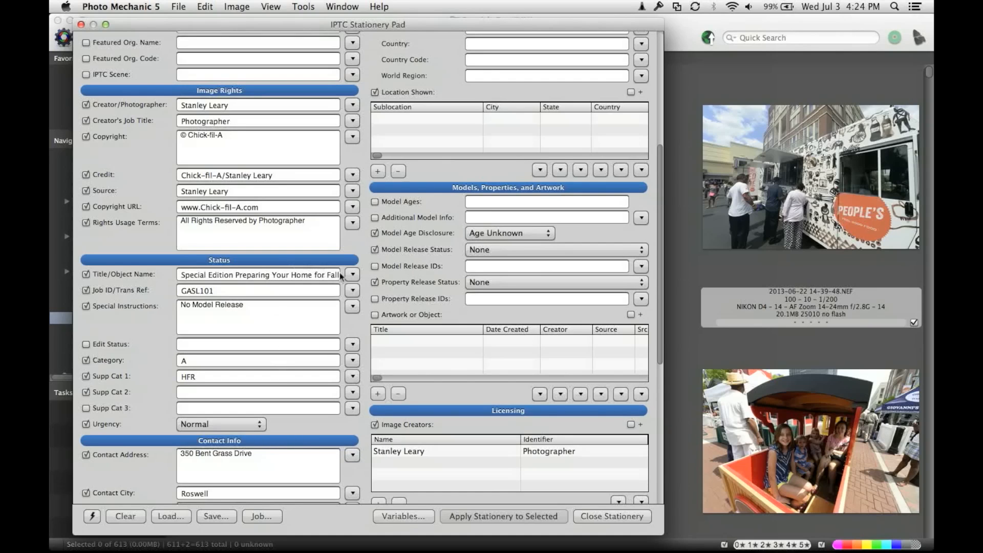
pyautogui.moveTo(560, 467)
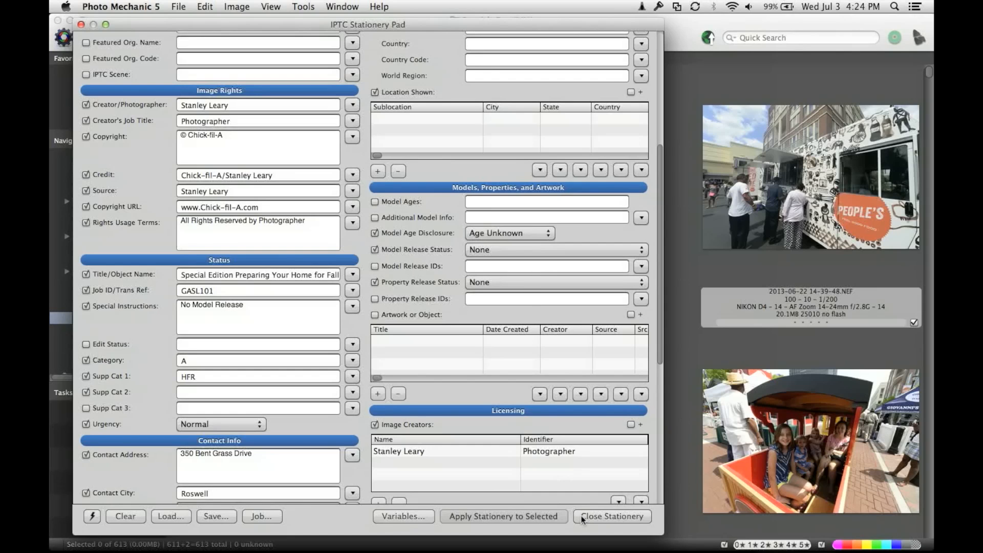
pyautogui.click(611, 516)
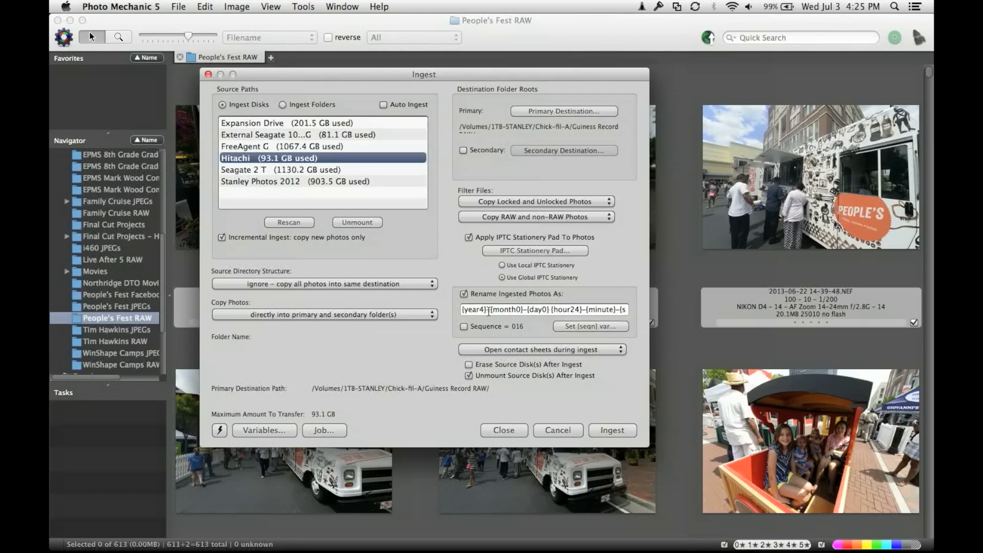
pyautogui.moveTo(630, 321)
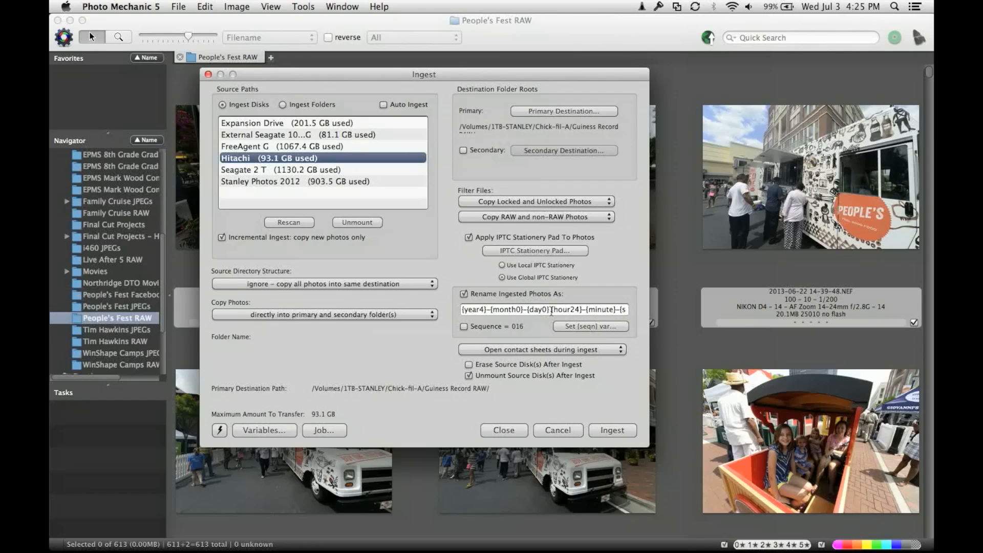
# Keep source disk unmounting on and direct copying to destination, then close Ingest without importing.
pyautogui.click(552, 309)
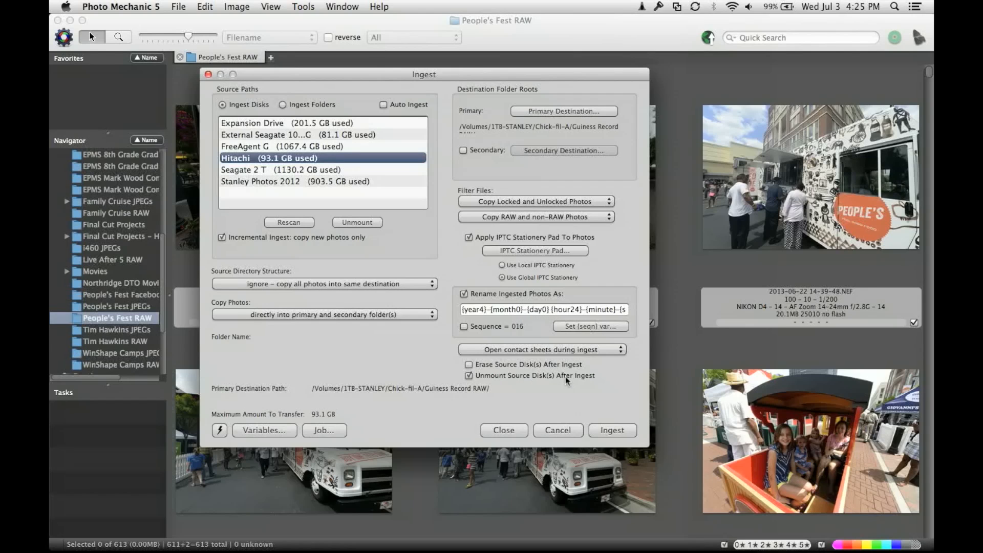
pyautogui.click(469, 374)
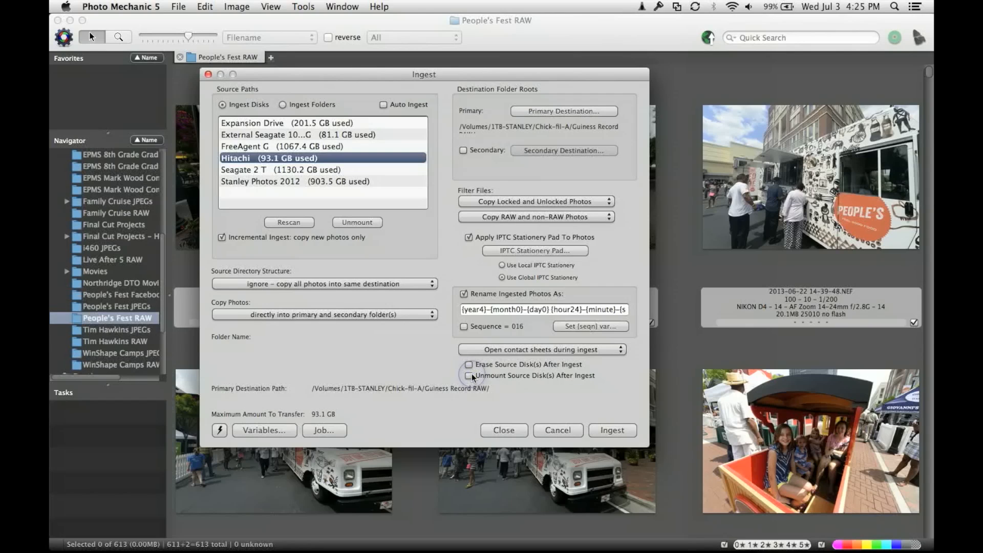
pyautogui.click(469, 375)
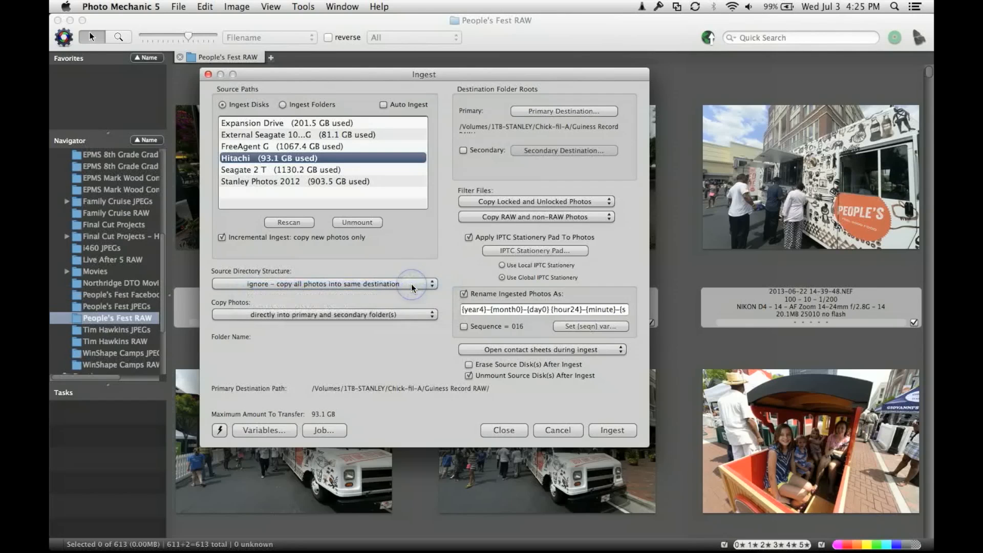
pyautogui.click(324, 313)
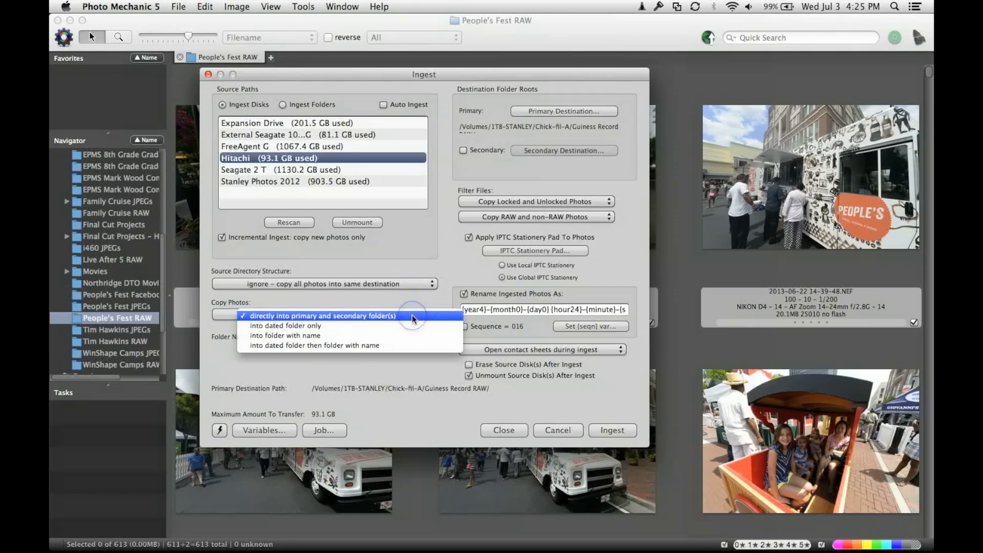
pyautogui.click(324, 315)
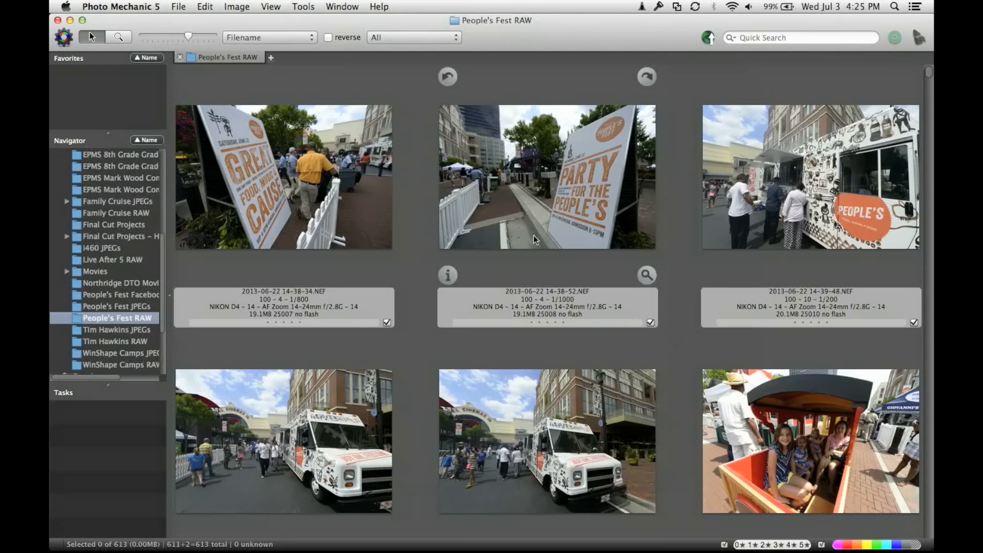
pyautogui.moveTo(191, 38); pyautogui.dragTo(162, 37)
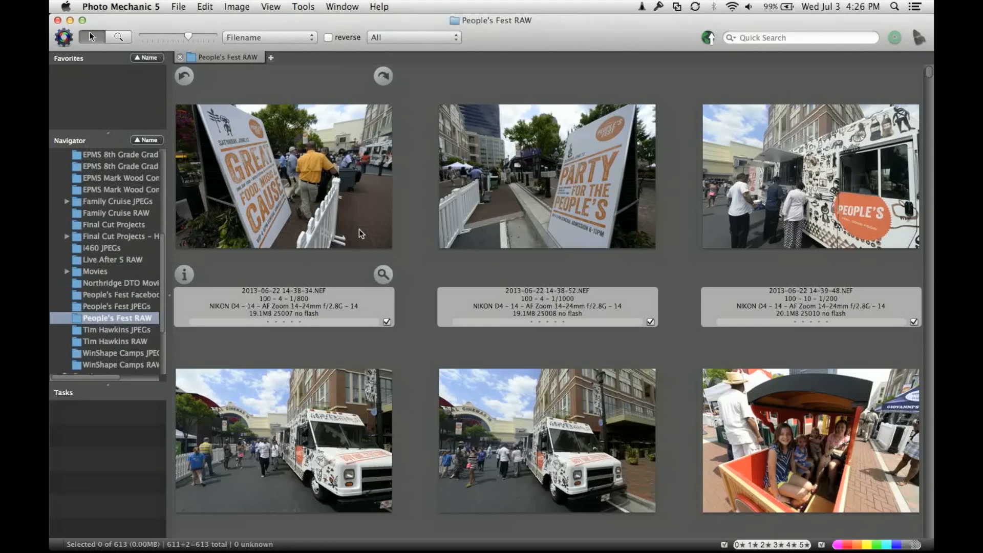
pyautogui.click(283, 176)
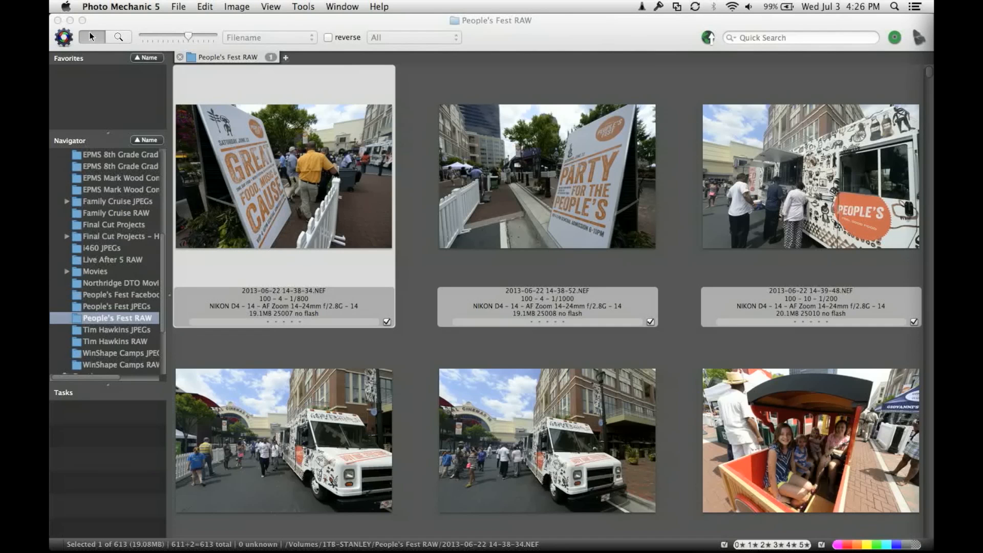
# Preview the sign photo full size and page forward past the cinema banner shot.
pyautogui.doubleClick(282, 176)
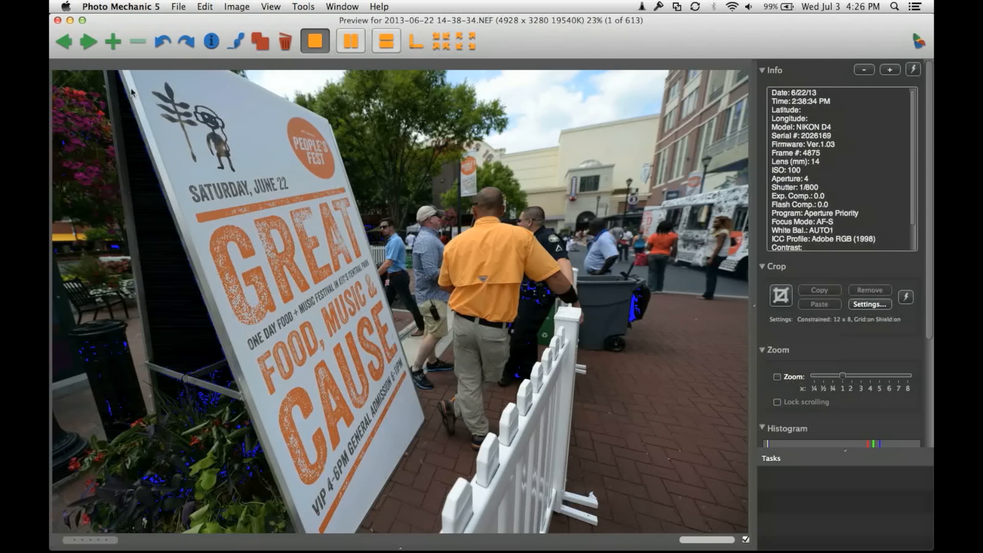
pyautogui.click(88, 41)
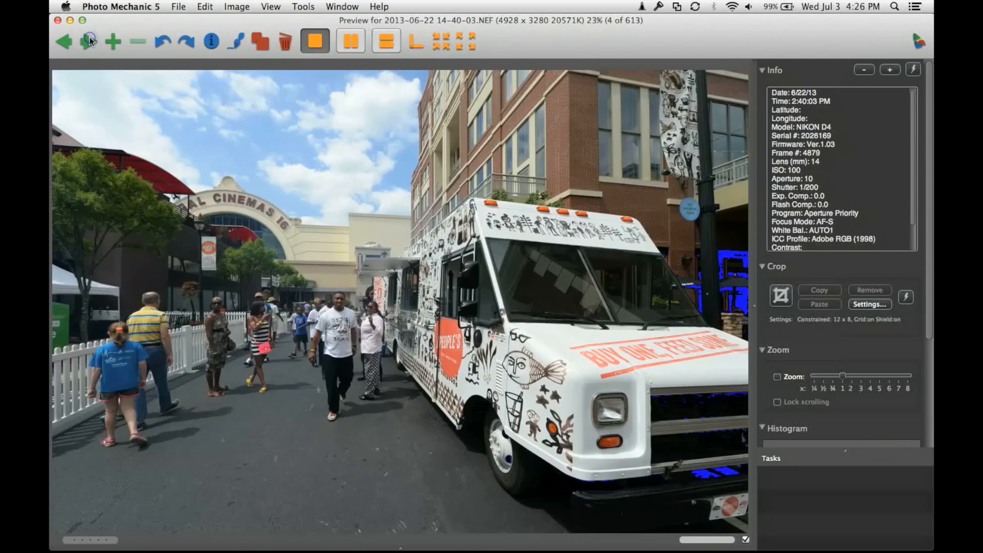
pyautogui.click(90, 42)
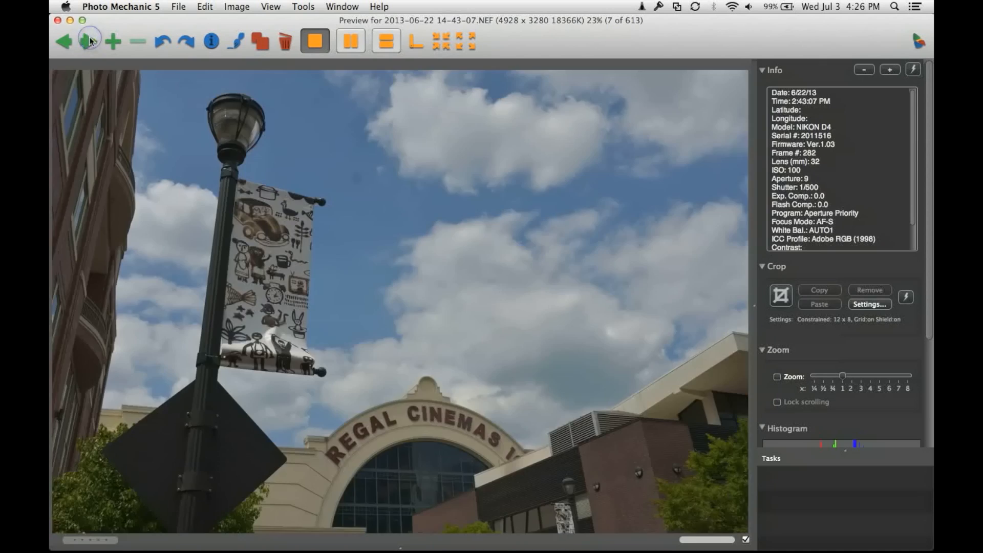
pyautogui.click(88, 41)
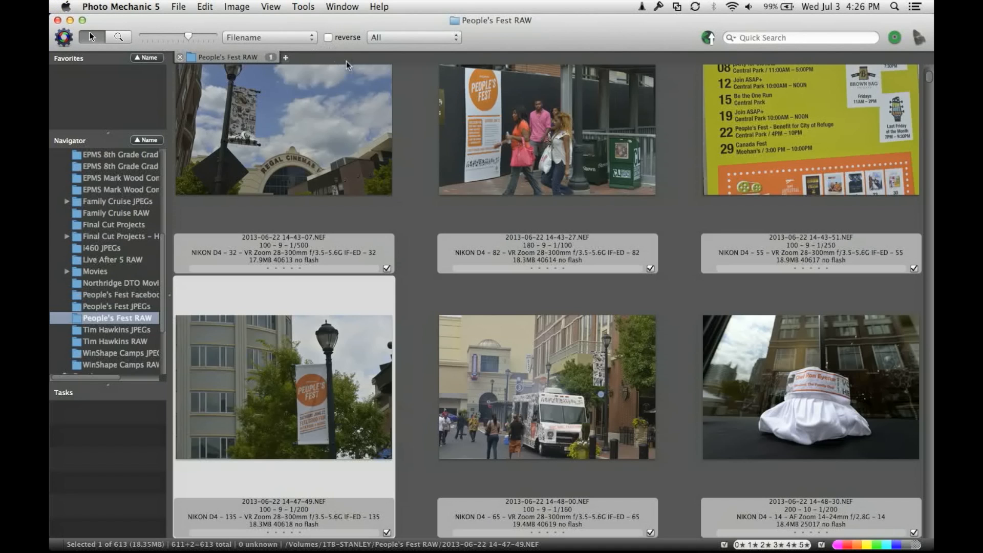
pyautogui.click(412, 37)
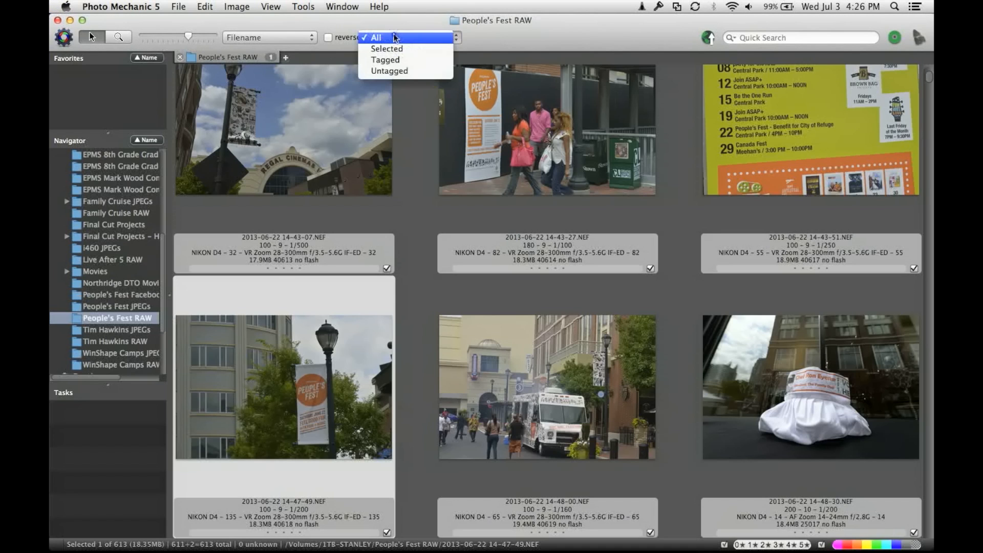
pyautogui.moveTo(388, 70)
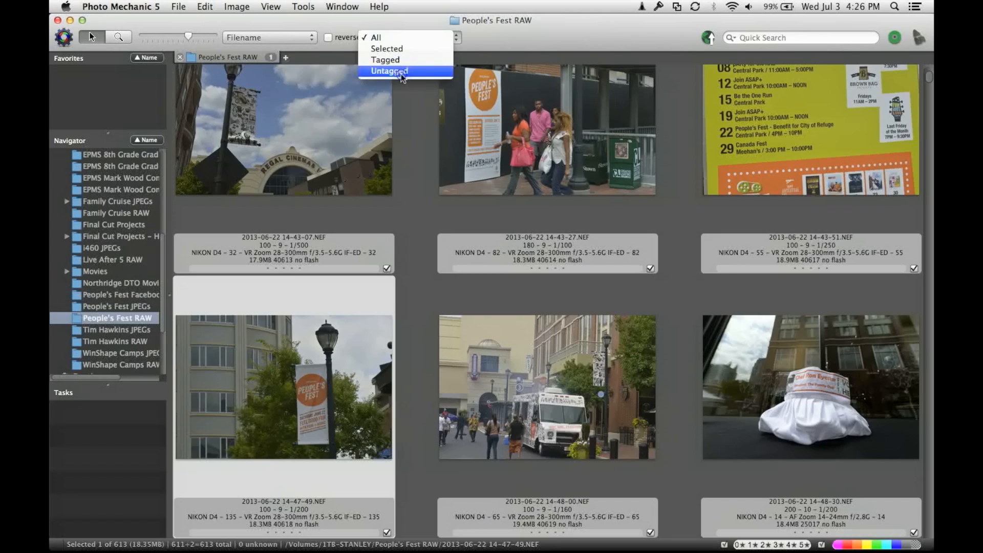
pyautogui.click(389, 70)
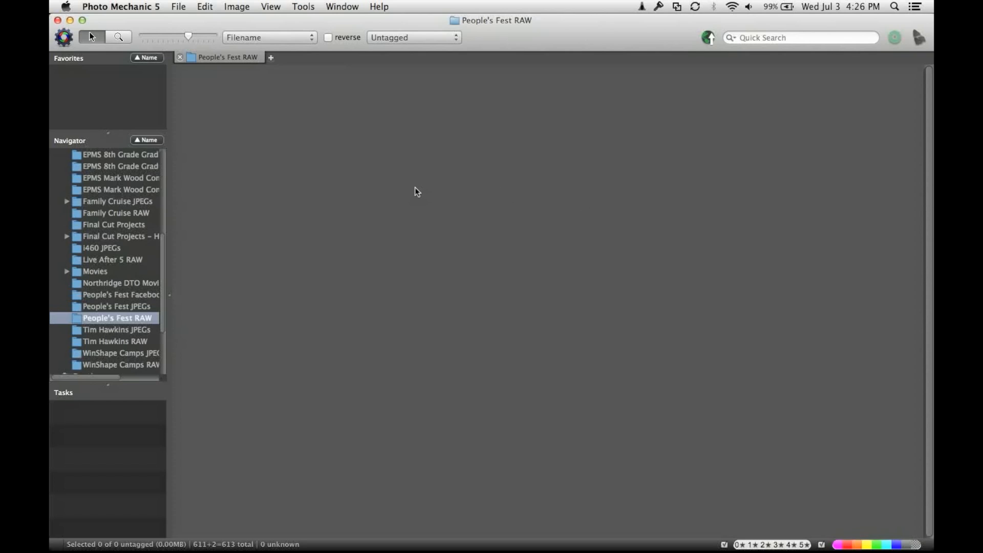
pyautogui.moveTo(426, 112)
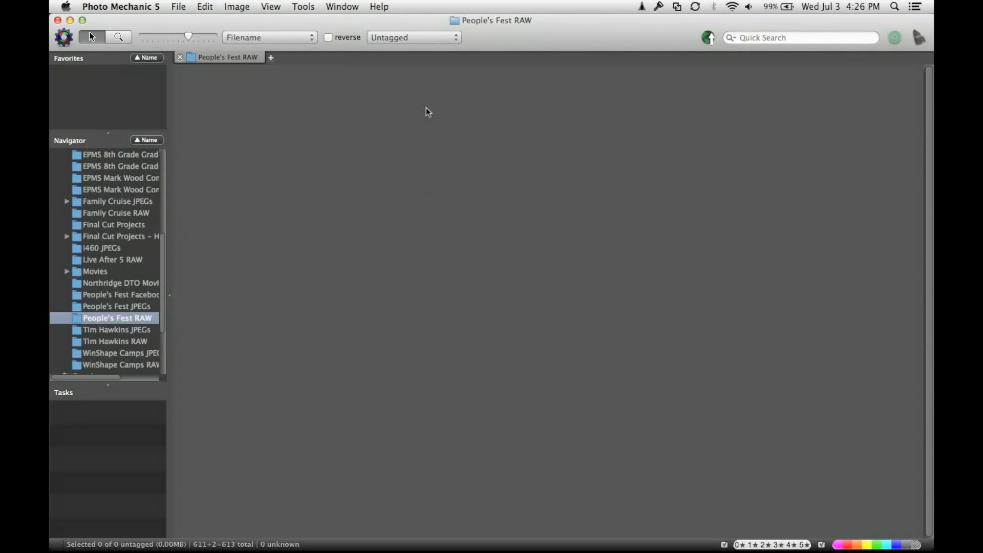
pyautogui.click(413, 37)
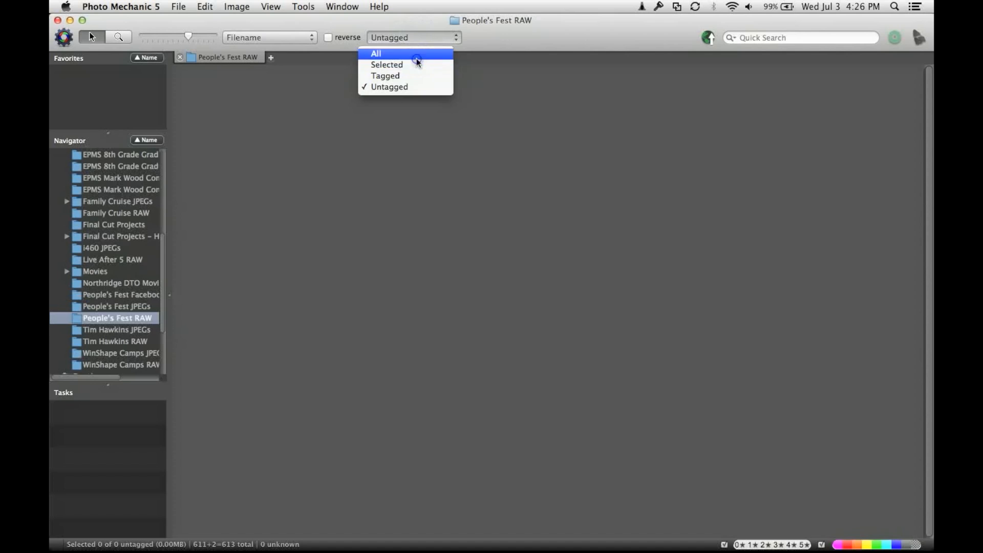
pyautogui.click(376, 53)
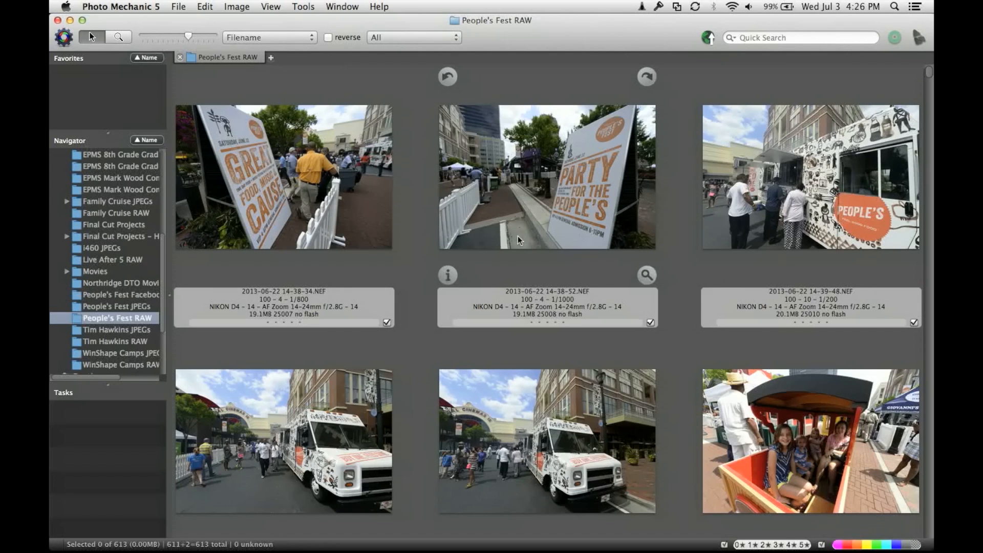
pyautogui.moveTo(561, 295)
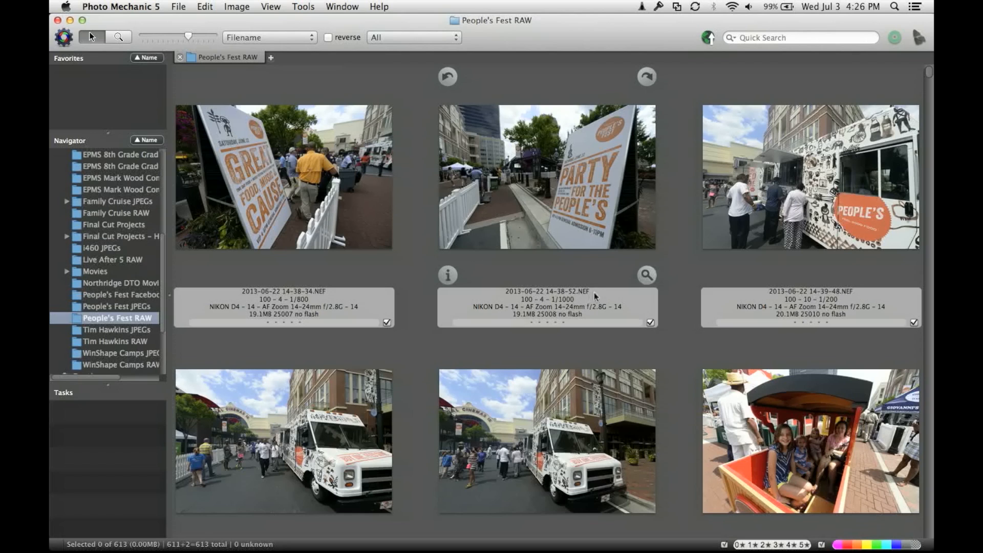
pyautogui.moveTo(358, 153)
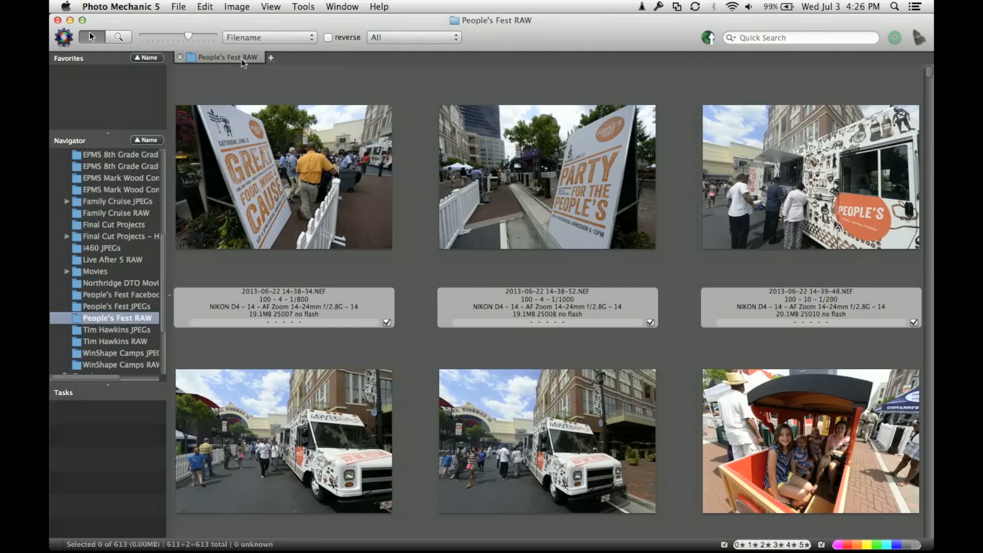
pyautogui.moveTo(226, 57)
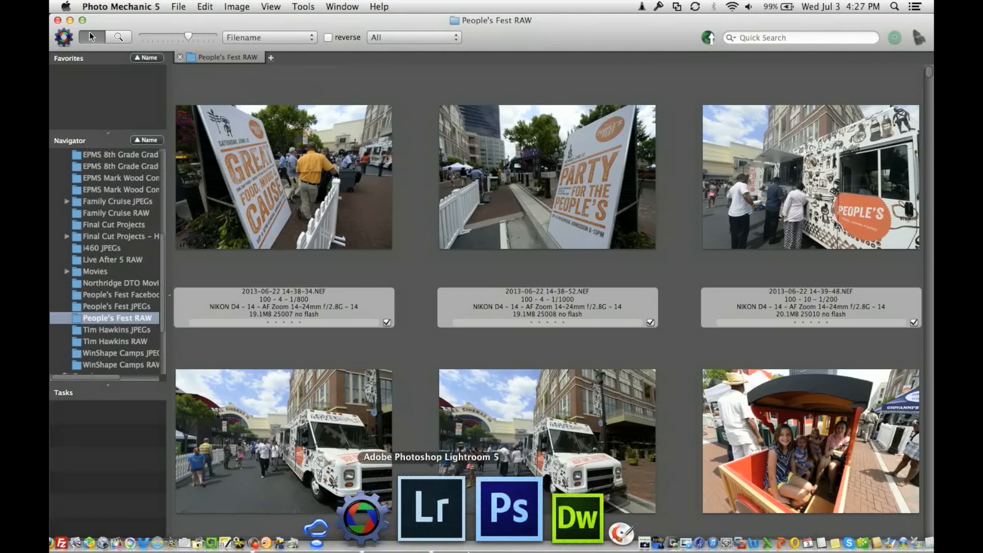
# In Lightroom, view the PARTY FOR THE PEOPLE'S photo large and advance to the food truck scene.
pyautogui.click(430, 508)
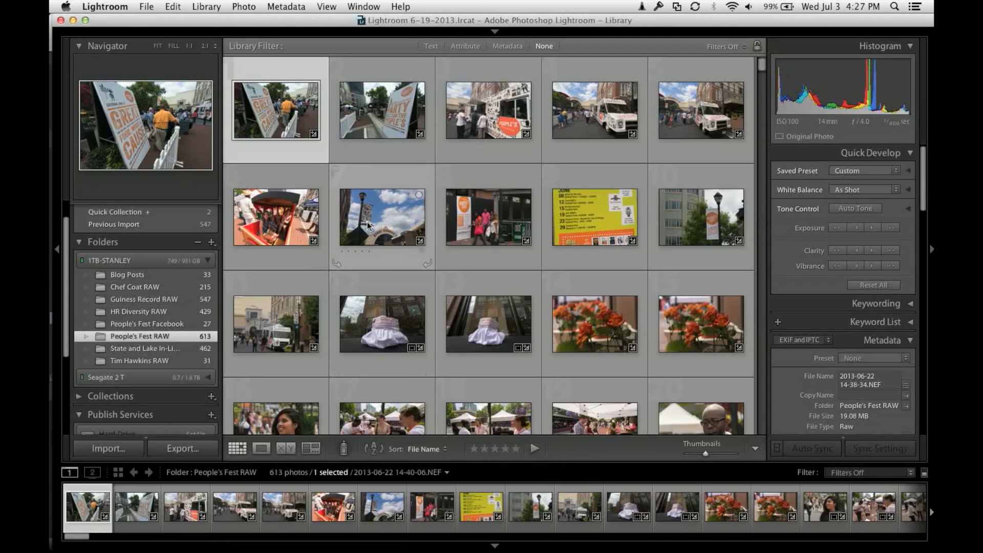
pyautogui.click(381, 110)
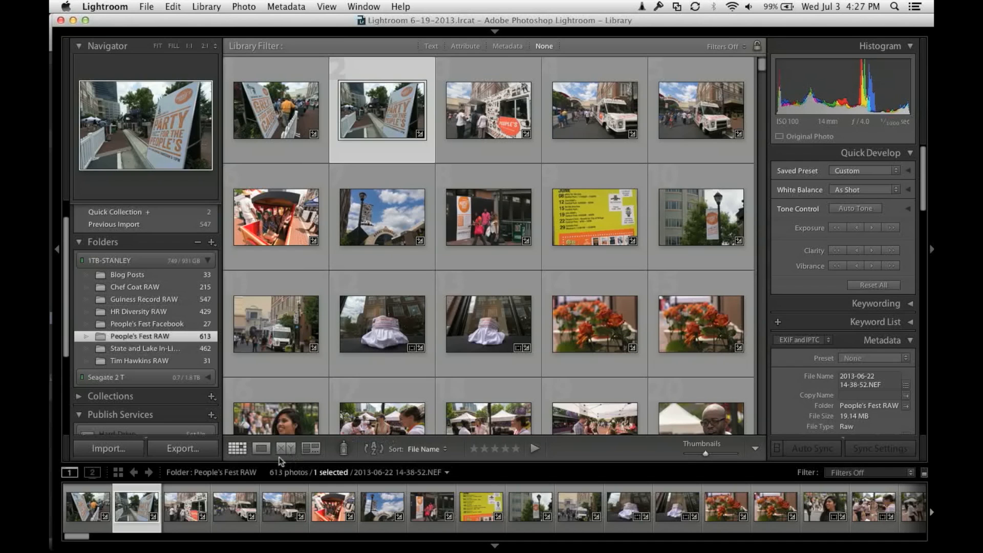
pyautogui.click(261, 451)
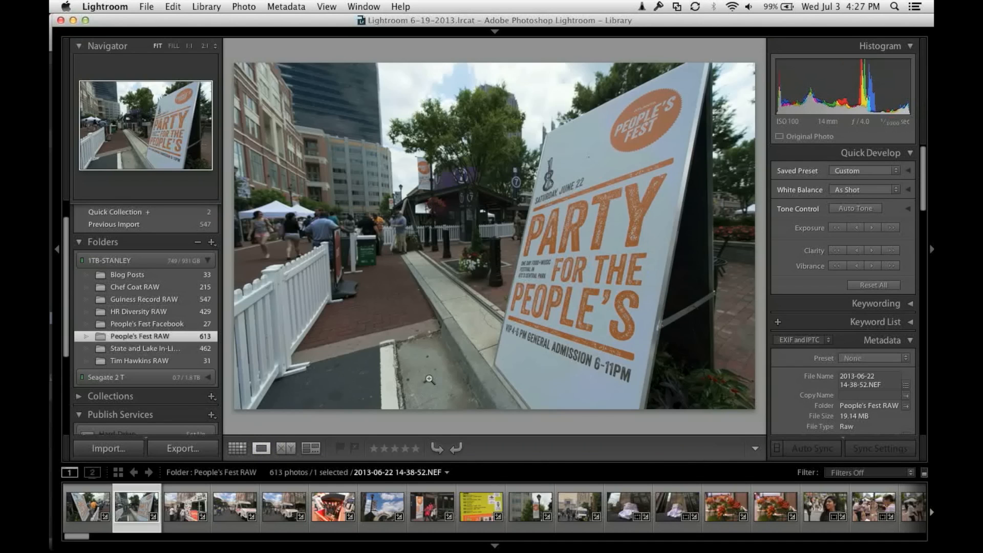
pyautogui.click(283, 507)
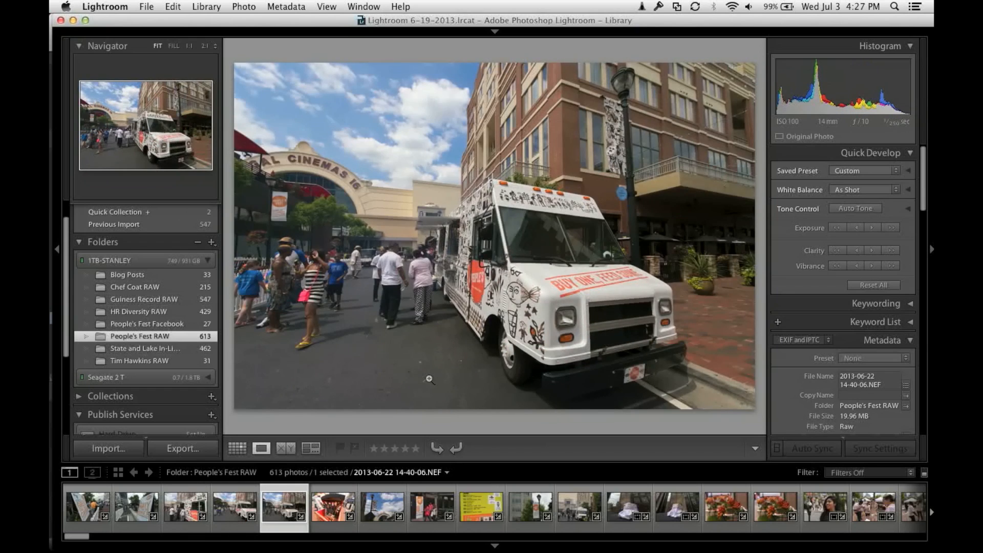
pyautogui.click(431, 507)
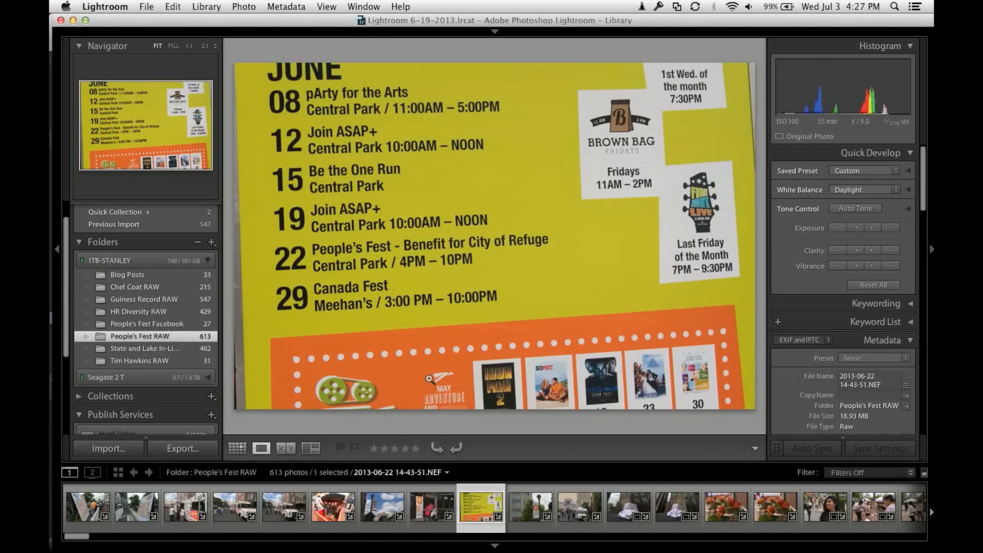
pyautogui.click(494, 506)
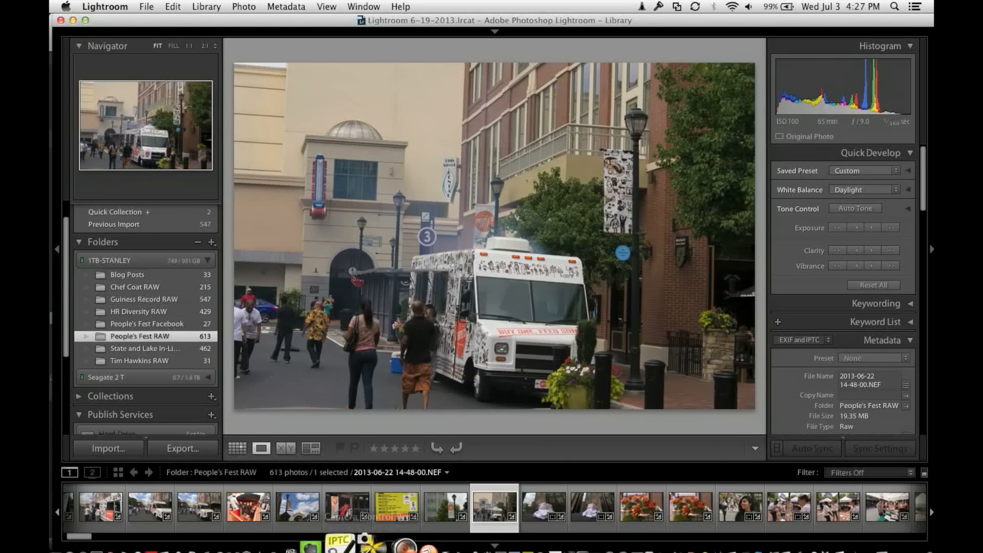
pyautogui.click(433, 509)
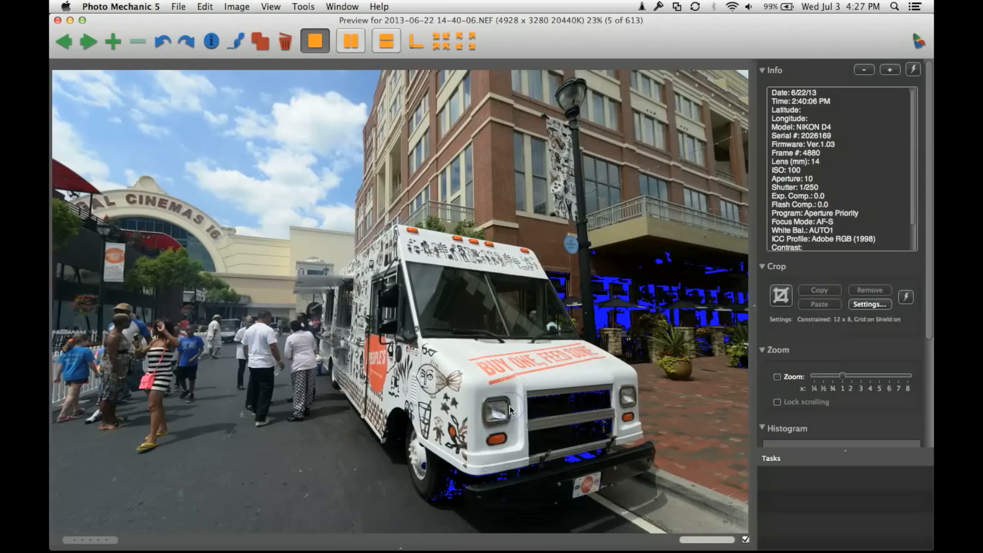
# Advance Photo Mechanic previews past the orange roses to the registration tent photo.
pyautogui.click(87, 42)
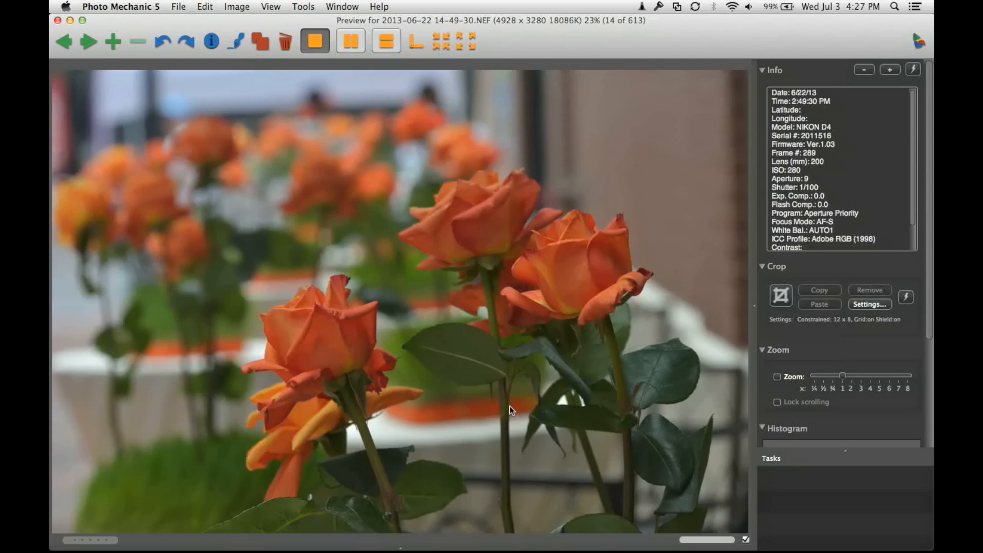
pyautogui.click(88, 41)
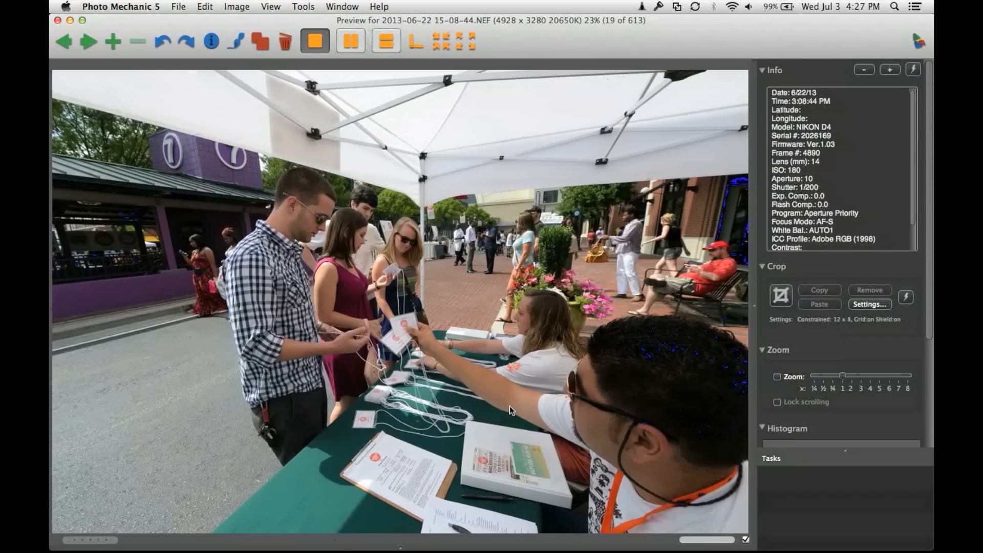
pyautogui.click(88, 41)
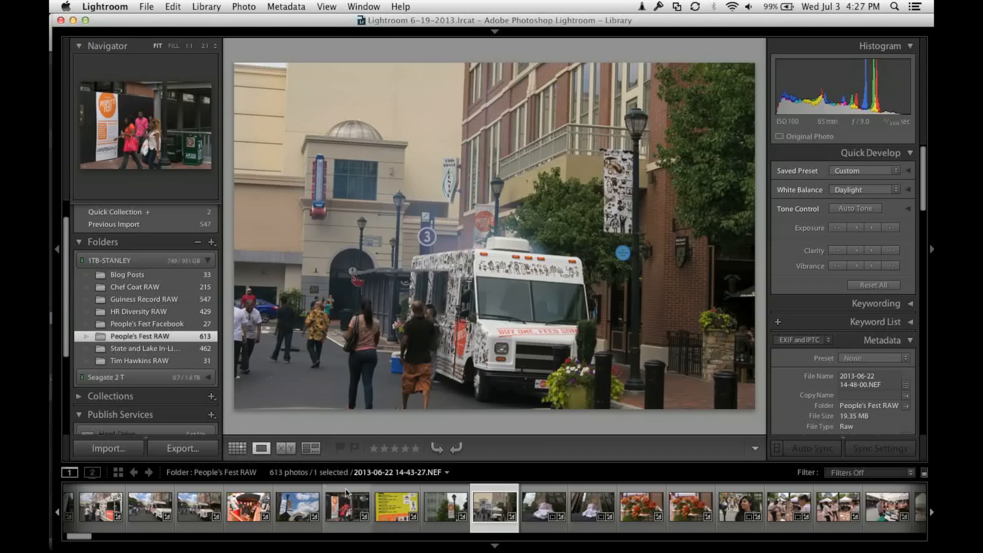
# Select all 613 photos starting from the poster shot and switch to Develop.
pyautogui.click(346, 506)
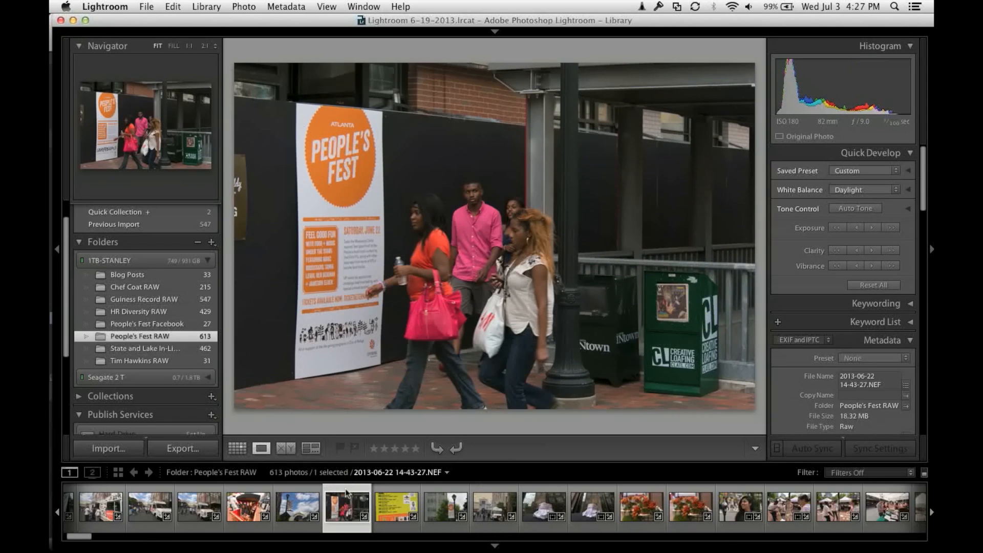
pyautogui.press('cmd+a')
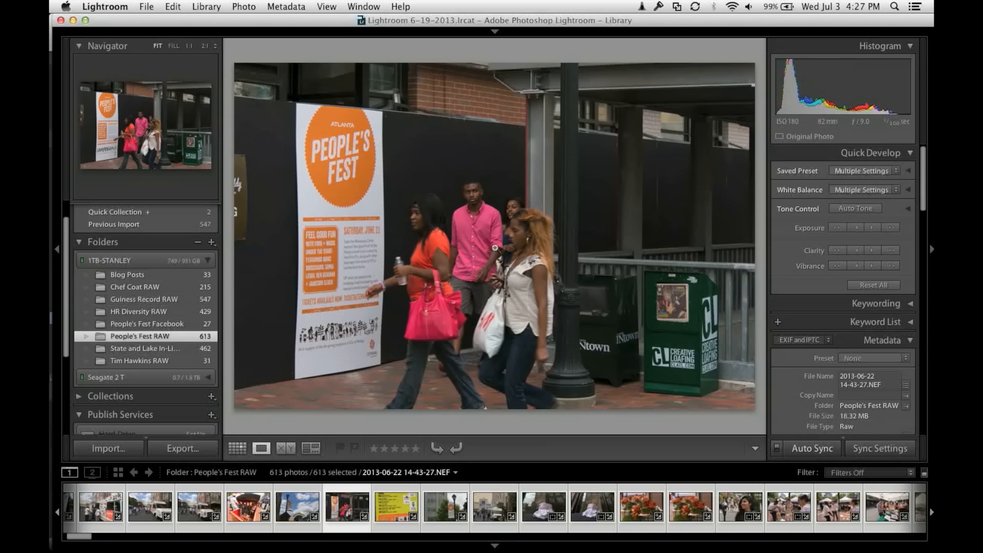
pyautogui.moveTo(735, 83)
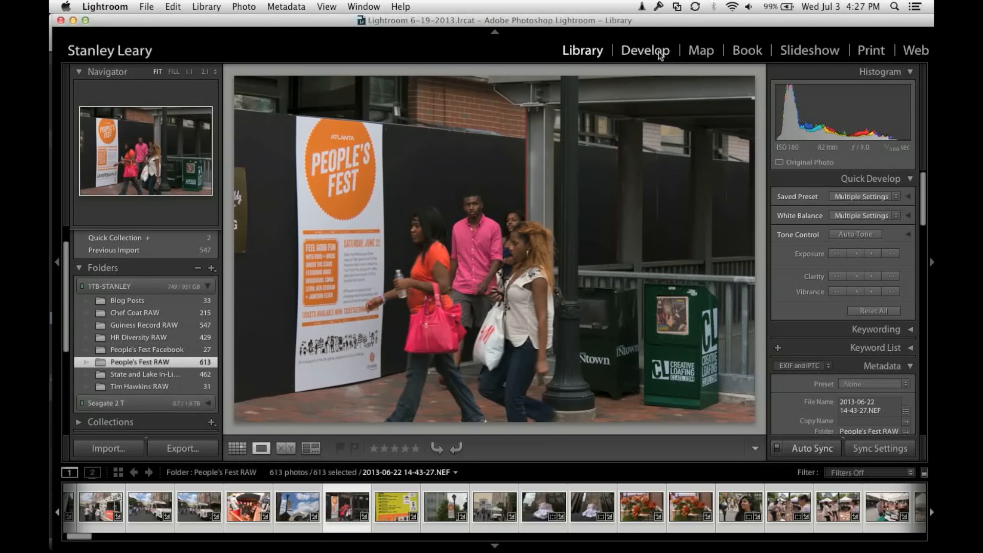
pyautogui.click(326, 6)
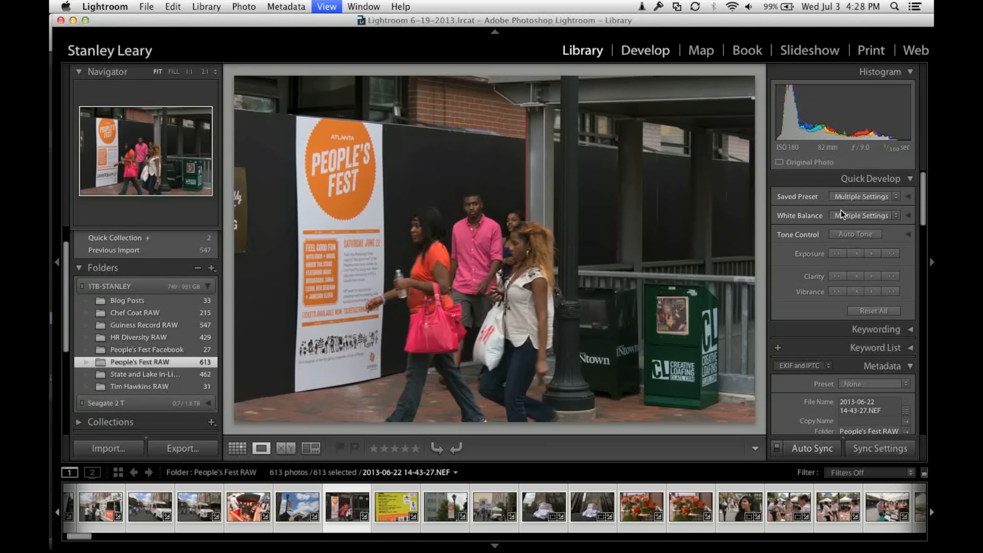
pyautogui.click(644, 51)
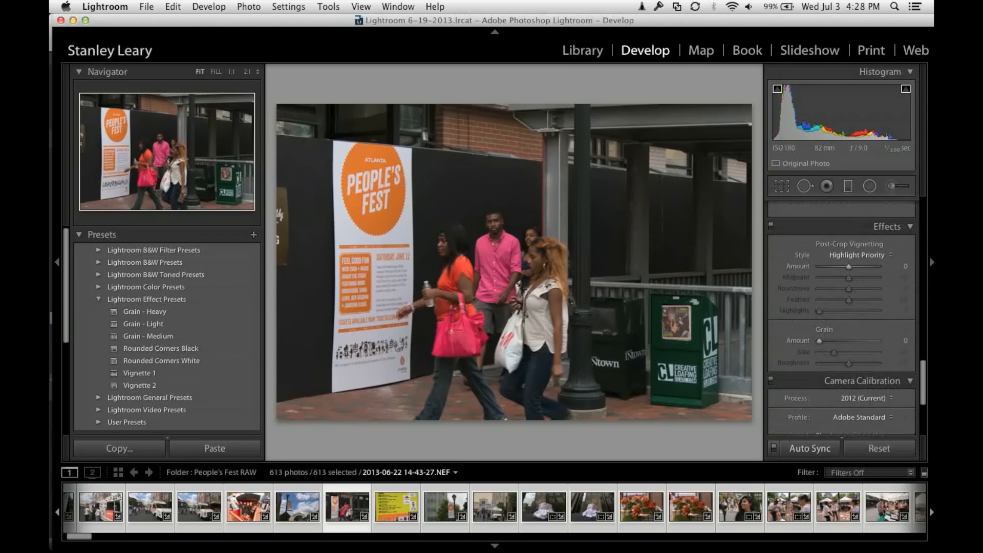
# Expand Lens Corrections and tick Enable Profile Corrections for the selected photos.
pyautogui.scroll(-3)
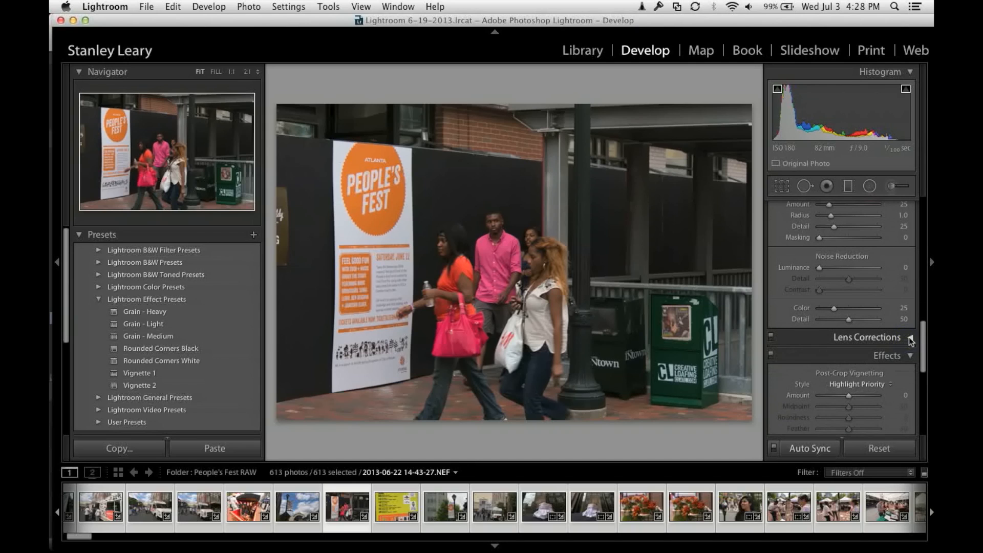
pyautogui.click(908, 338)
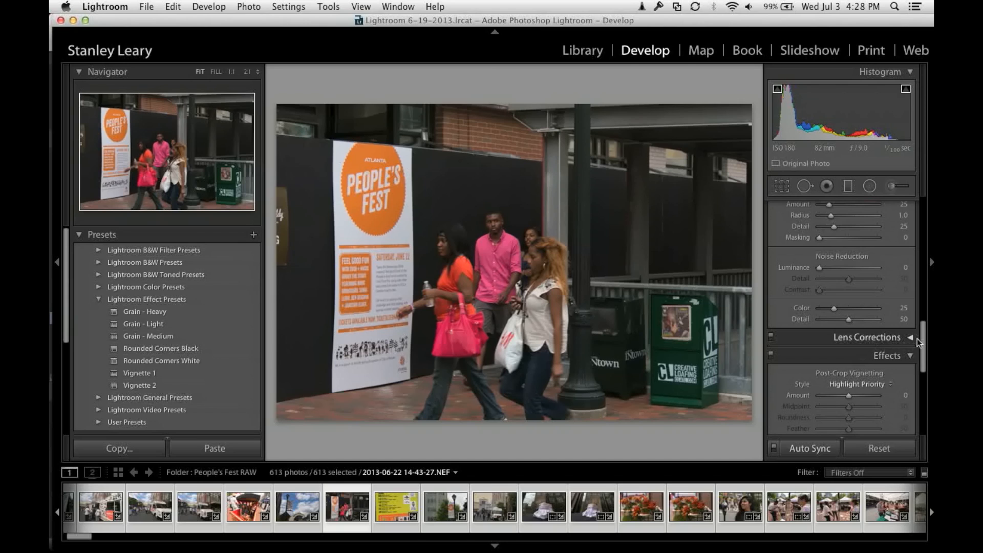
pyautogui.click(865, 337)
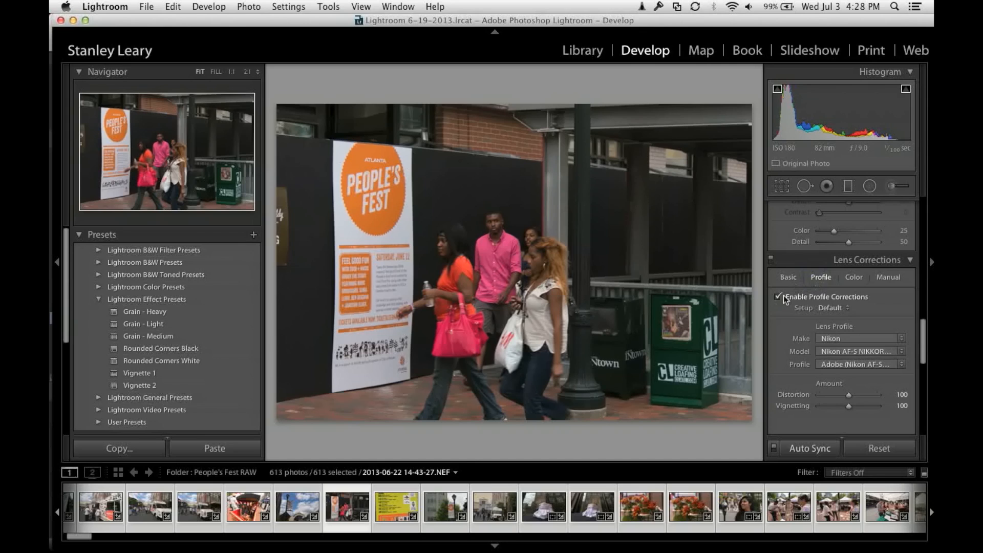
pyautogui.click(780, 296)
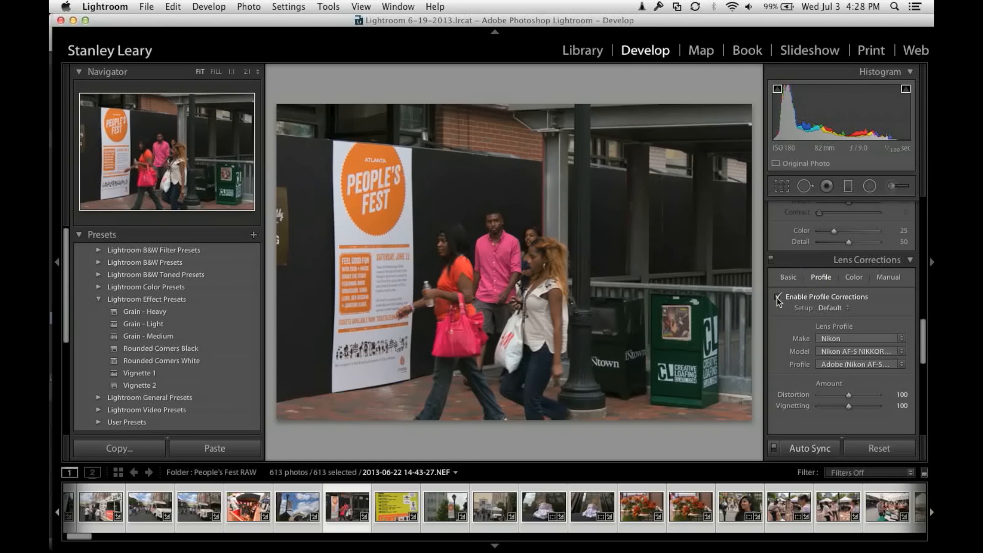
pyautogui.click(779, 296)
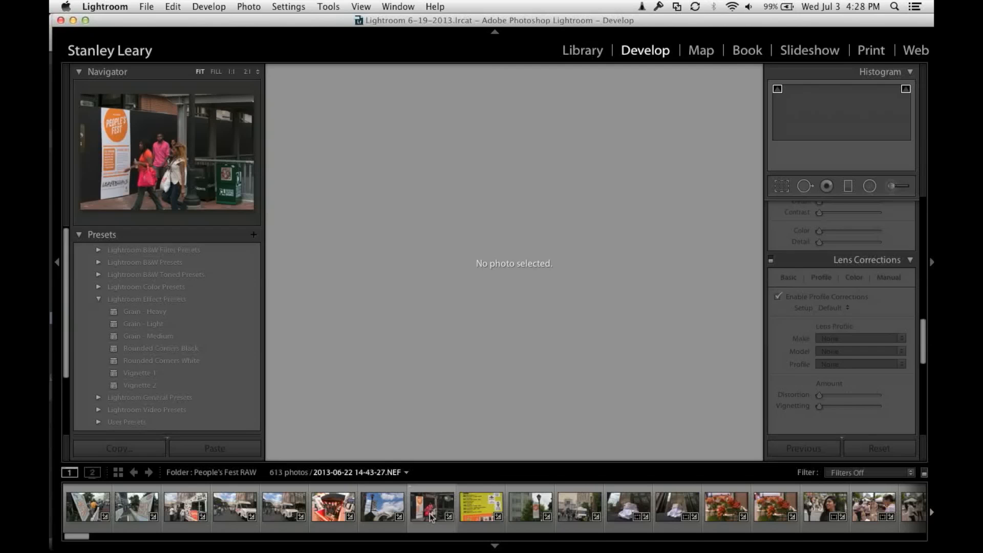
# Select the People's Fest poster photo and toggle lens profile corrections off and on, leaving them enabled.
pyautogui.click(431, 506)
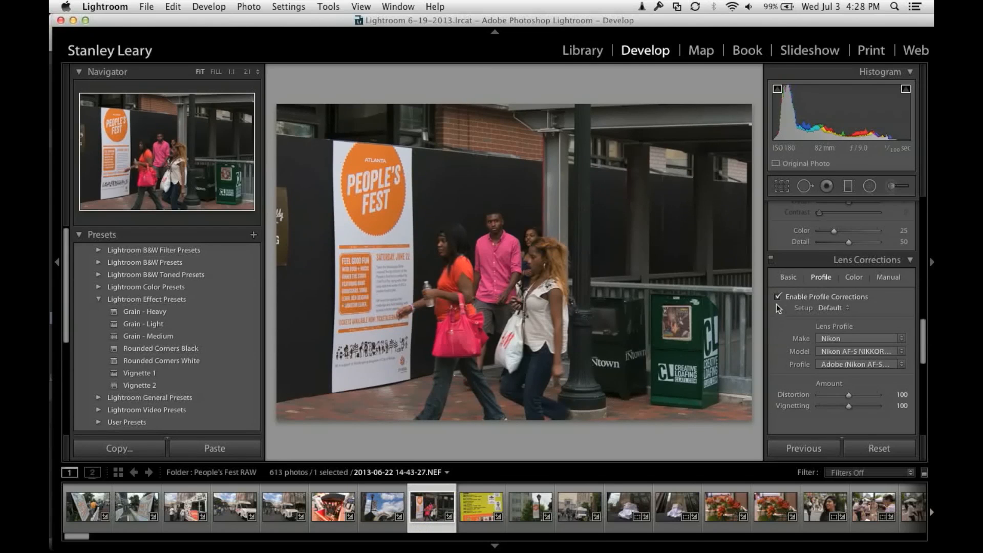
pyautogui.click(778, 298)
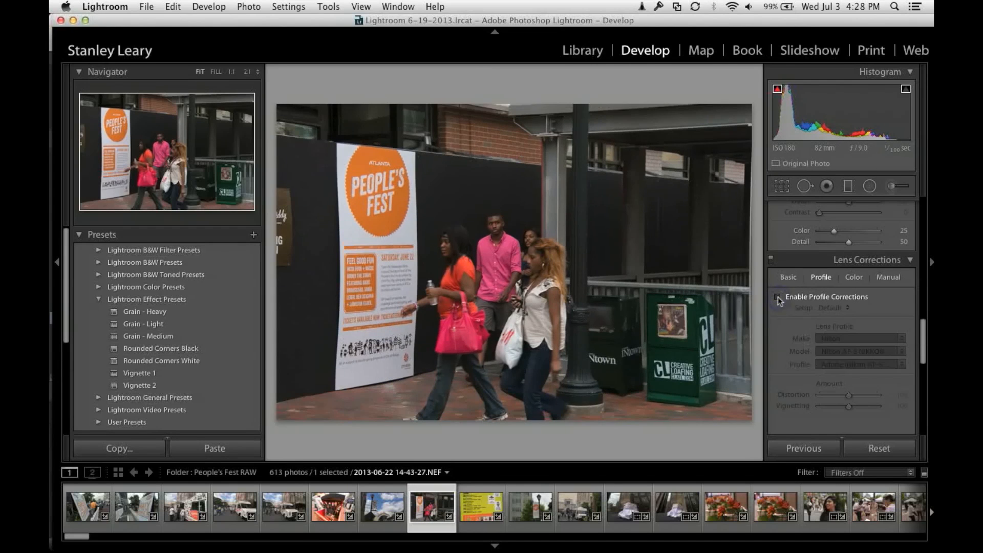
pyautogui.click(778, 297)
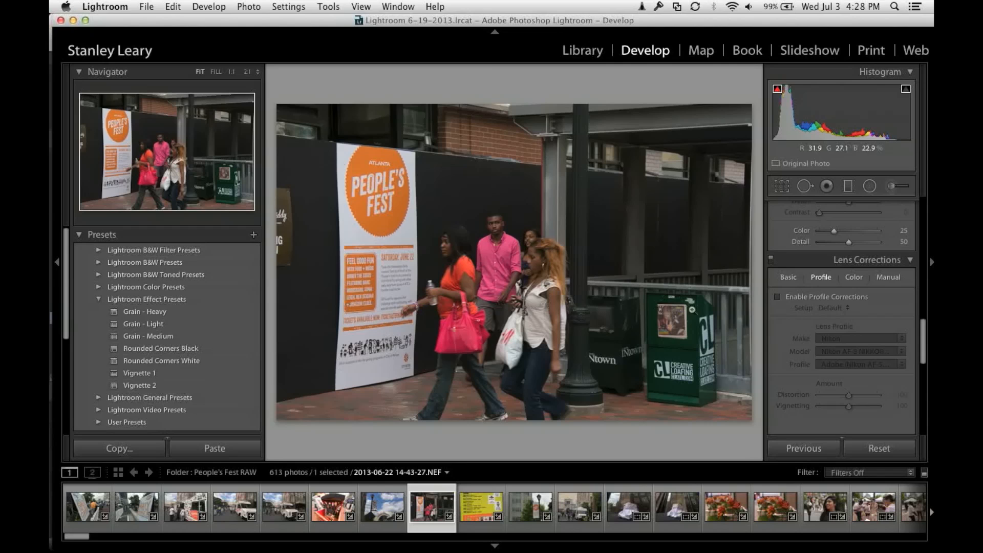
pyautogui.click(777, 296)
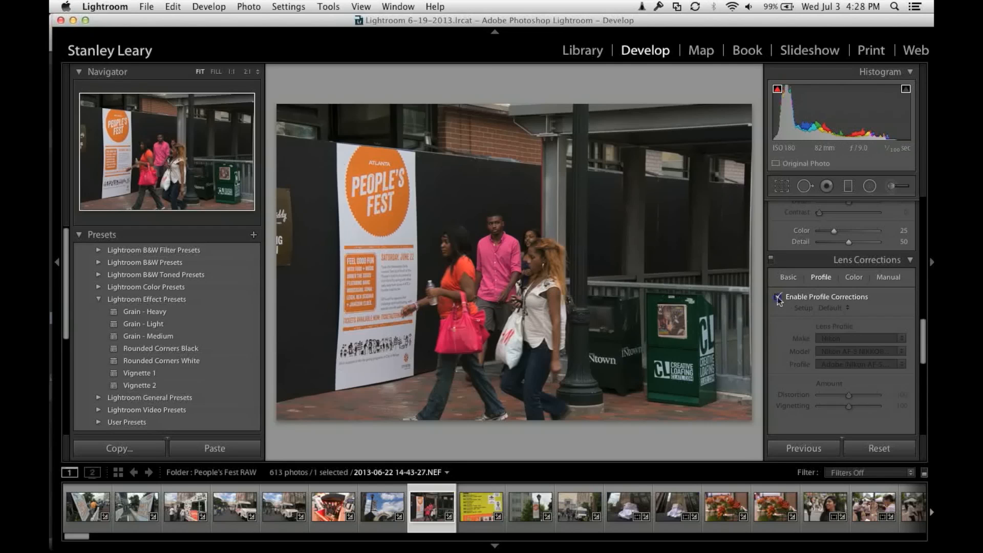
pyautogui.click(778, 296)
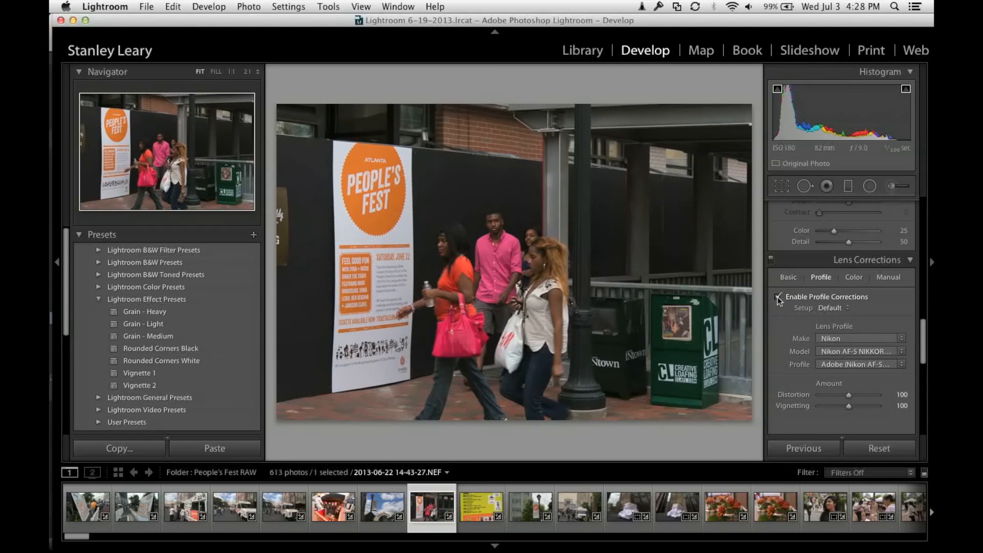
pyautogui.click(777, 296)
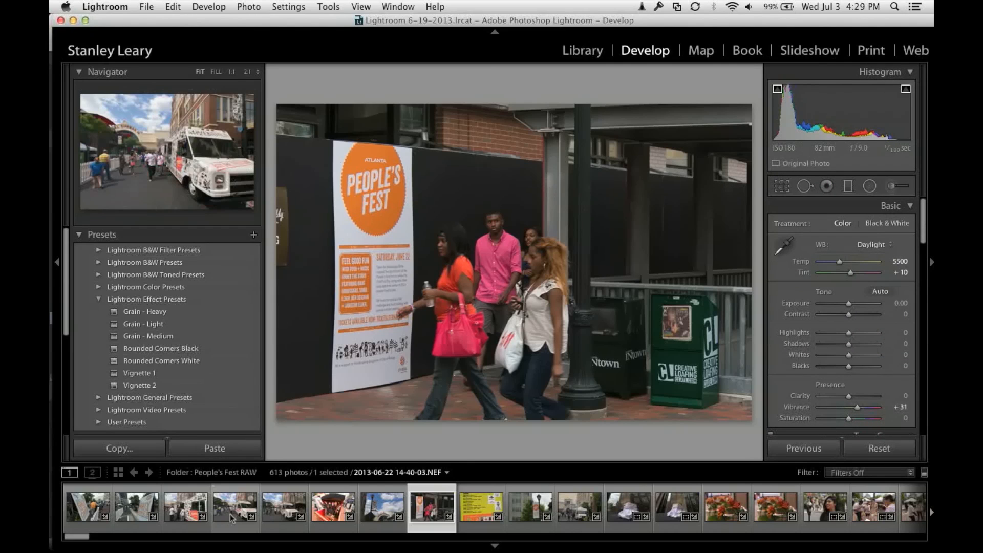
# Open the food truck photo and lower its Highlights to about -42.
pyautogui.click(235, 506)
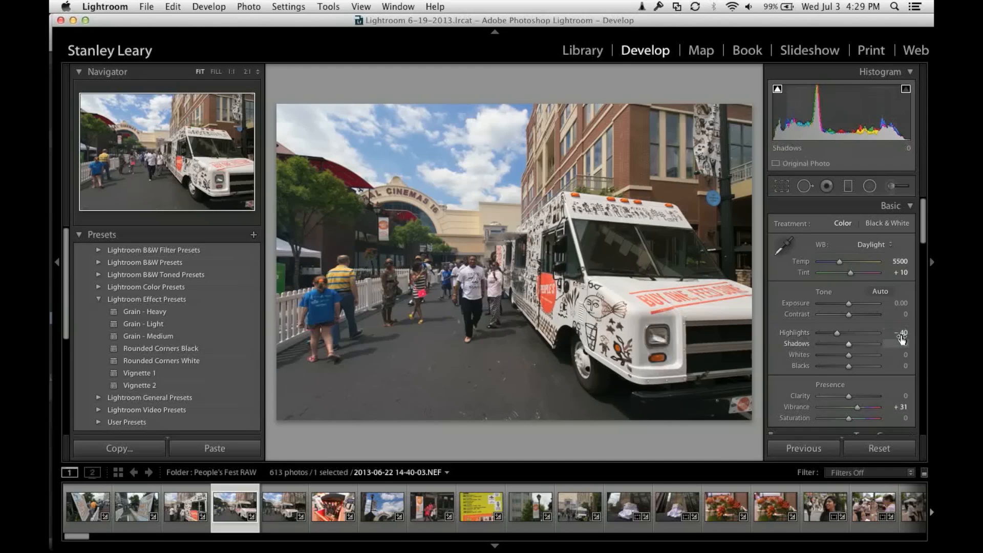
pyautogui.moveTo(837, 333)
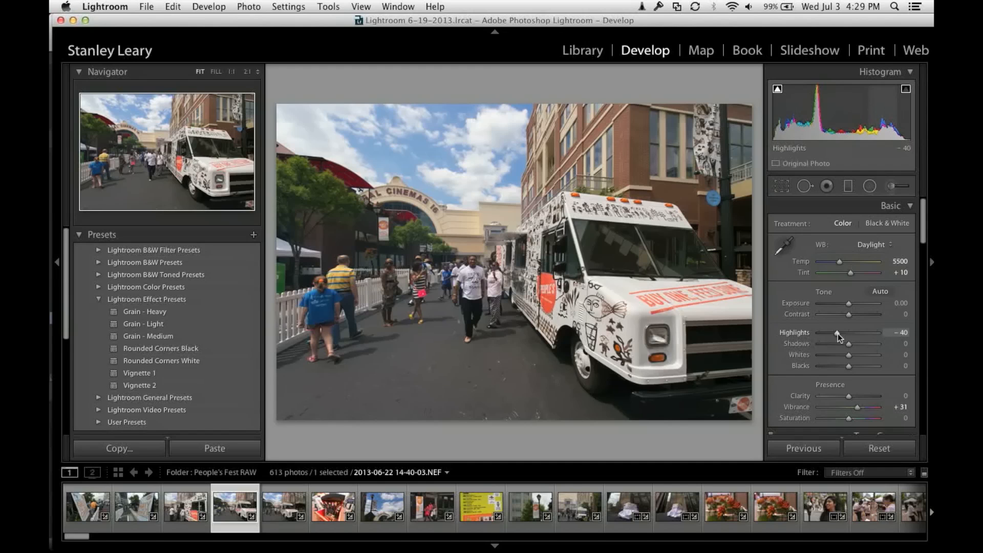
pyautogui.moveTo(827, 333); pyautogui.dragTo(845, 332)
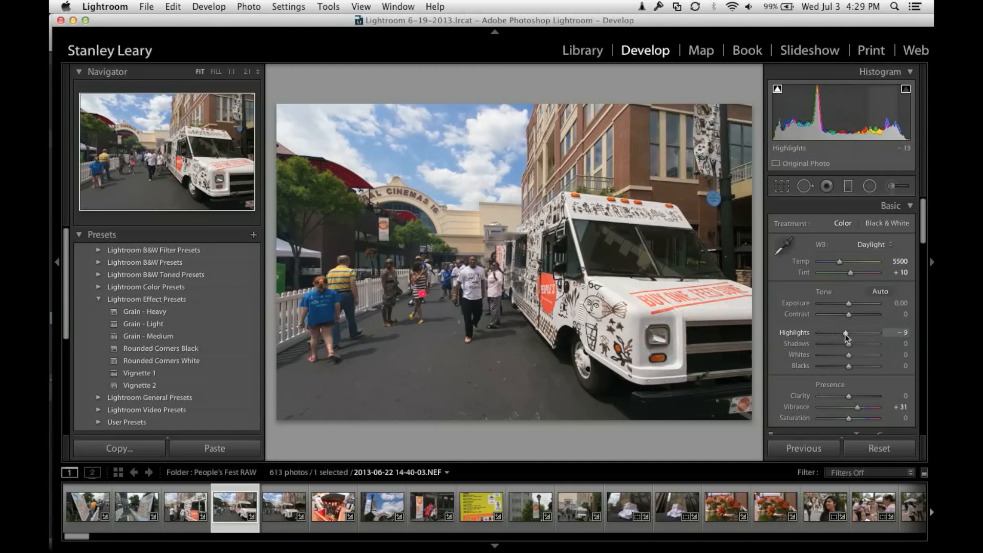
pyautogui.moveTo(845, 332); pyautogui.dragTo(837, 332)
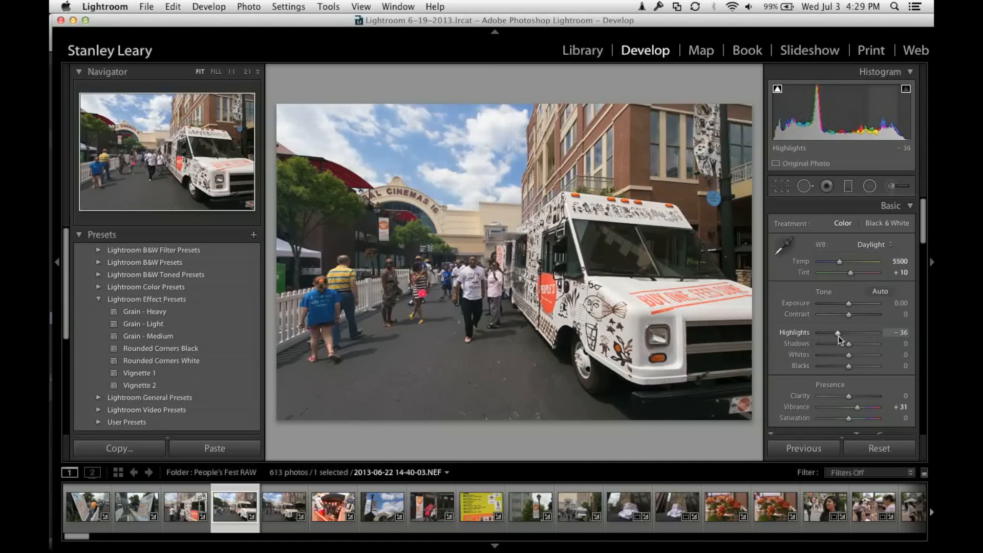
pyautogui.moveTo(836, 333); pyautogui.dragTo(841, 332)
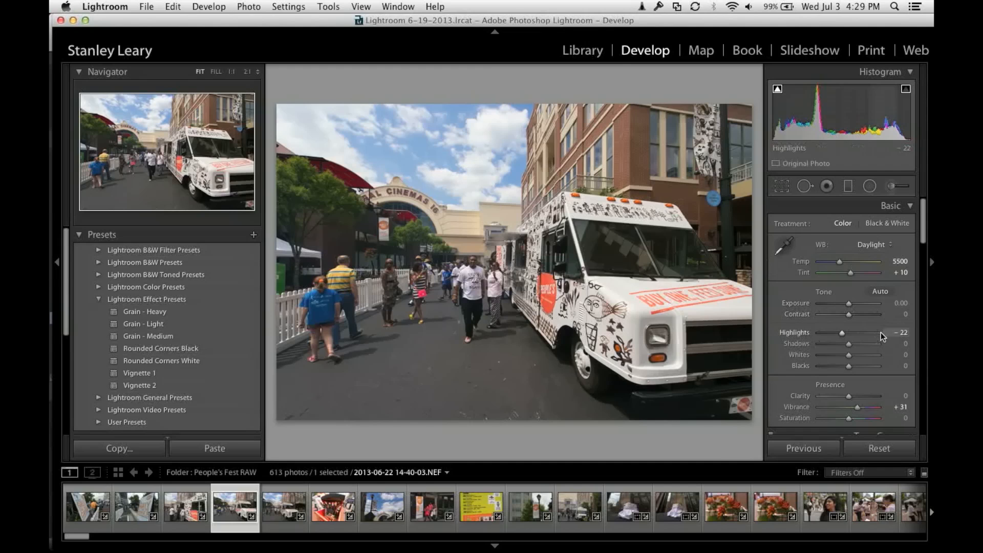
pyautogui.moveTo(841, 332); pyautogui.dragTo(836, 332)
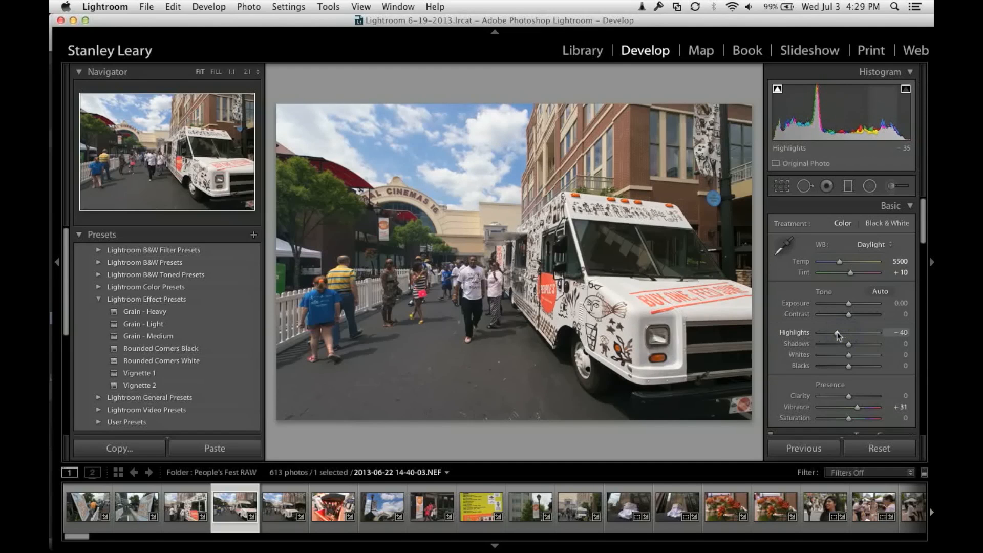
pyautogui.moveTo(840, 332); pyautogui.dragTo(835, 332)
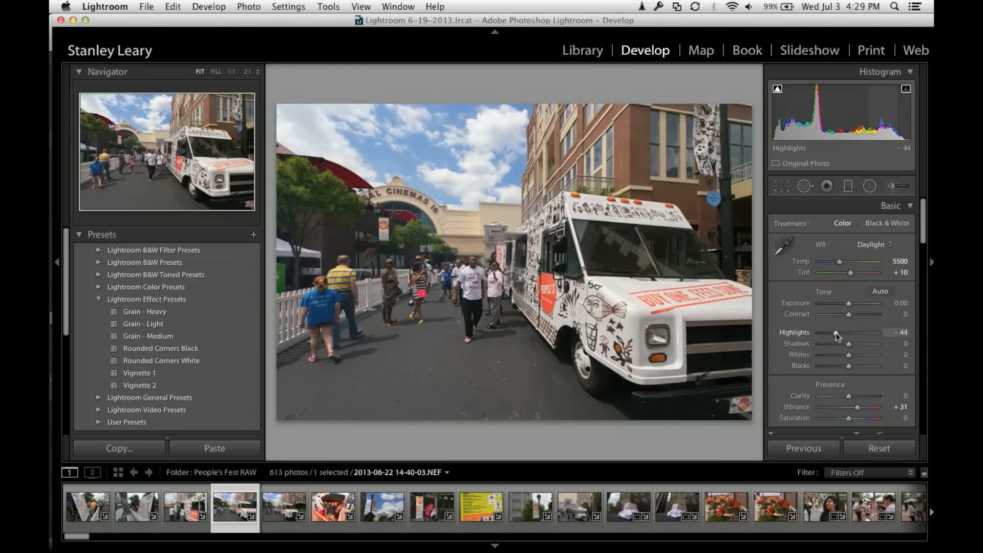
pyautogui.moveTo(835, 333); pyautogui.dragTo(840, 332)
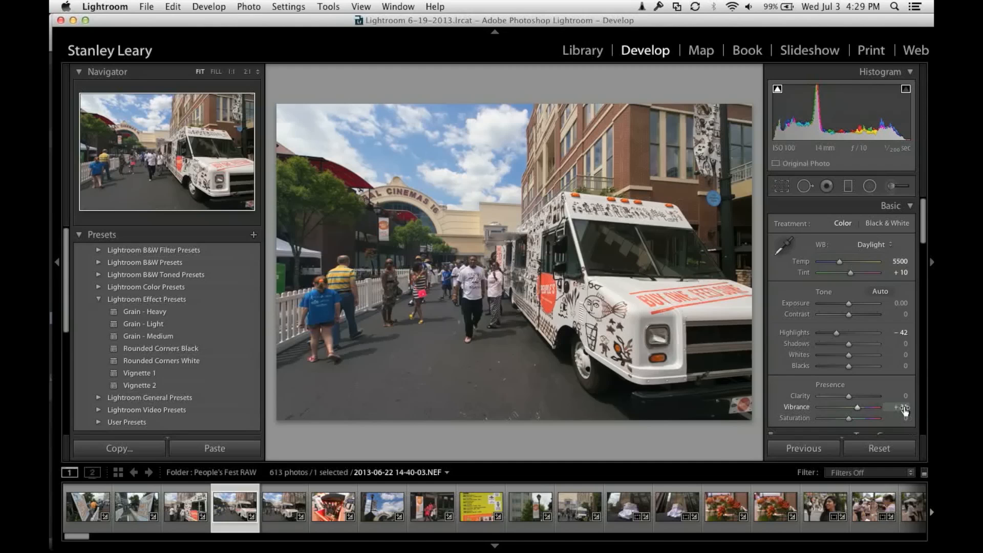
# Adjust the food truck photo's Vibrance to about +33.
pyautogui.moveTo(874, 406); pyautogui.dragTo(859, 405)
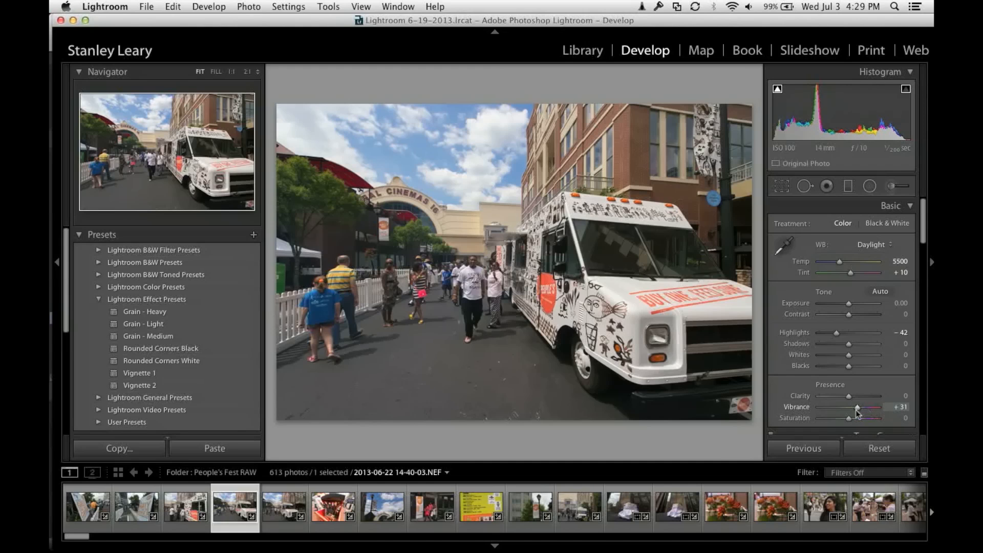
pyautogui.moveTo(861, 406); pyautogui.dragTo(855, 406)
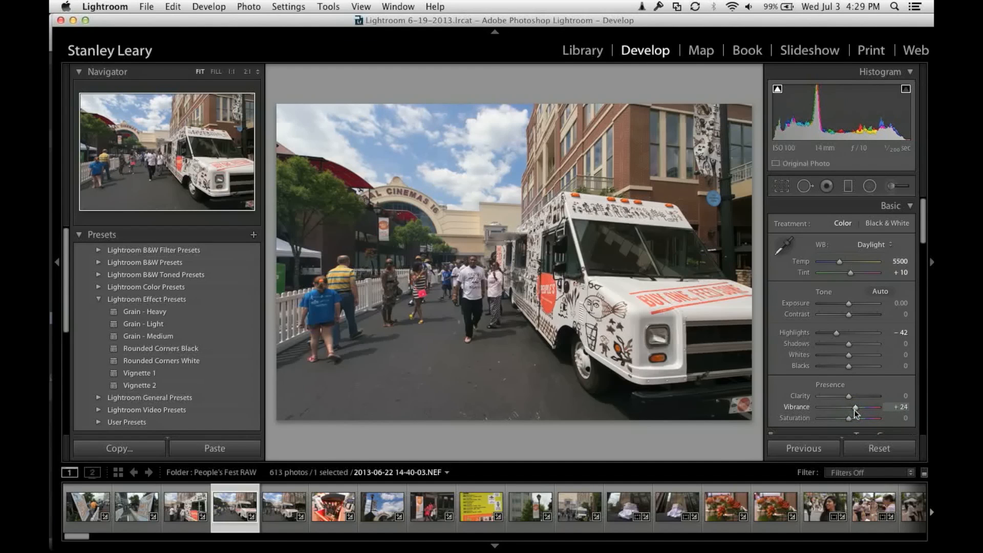
pyautogui.moveTo(854, 405); pyautogui.dragTo(860, 405)
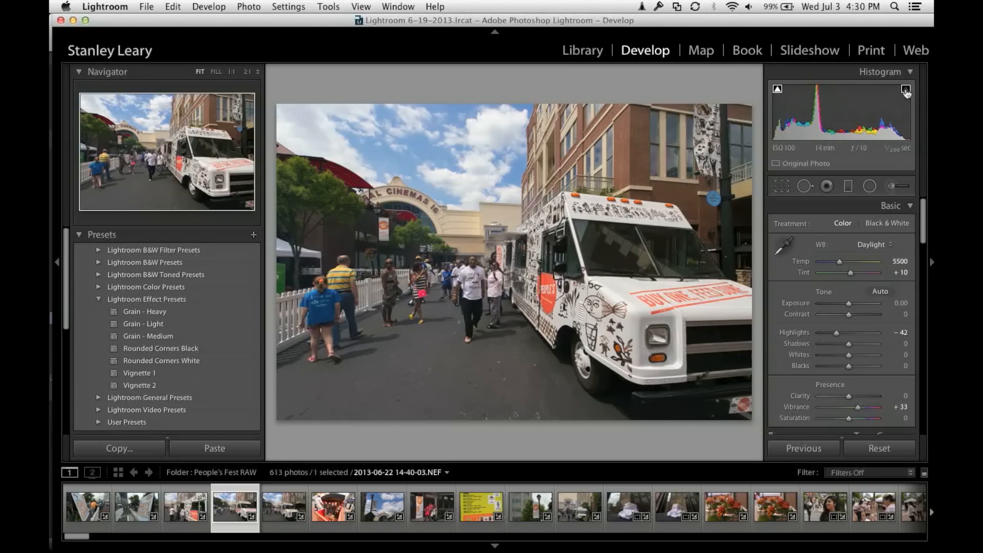
pyautogui.moveTo(881, 89)
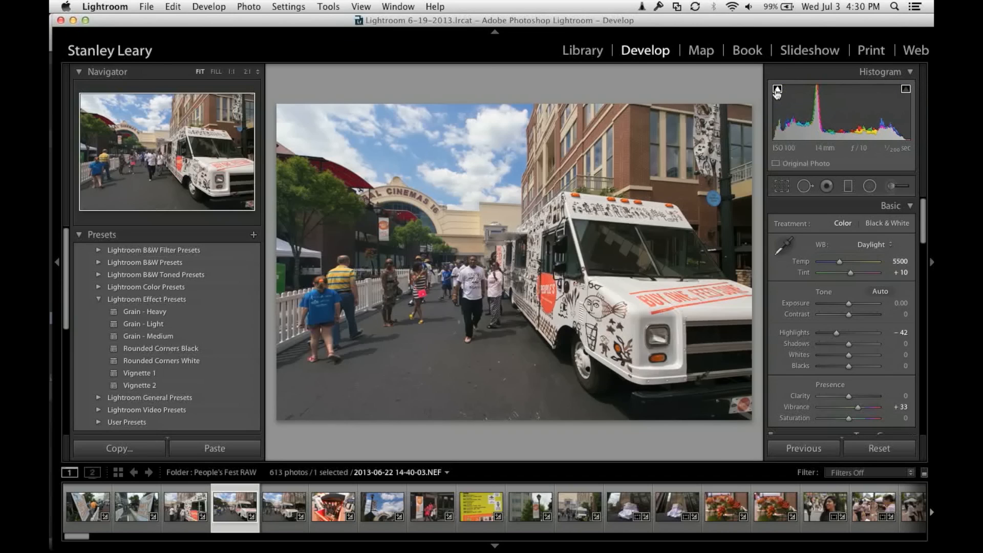
pyautogui.moveTo(848, 373)
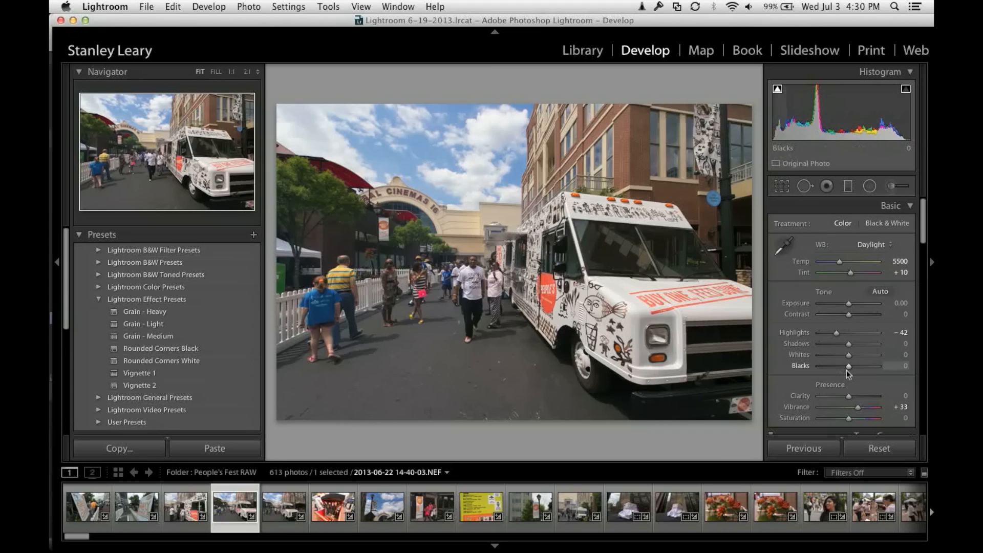
# Set Blacks to -2, test Highlights at maximum, then settle Highlights at -46.
pyautogui.moveTo(849, 365); pyautogui.dragTo(841, 366)
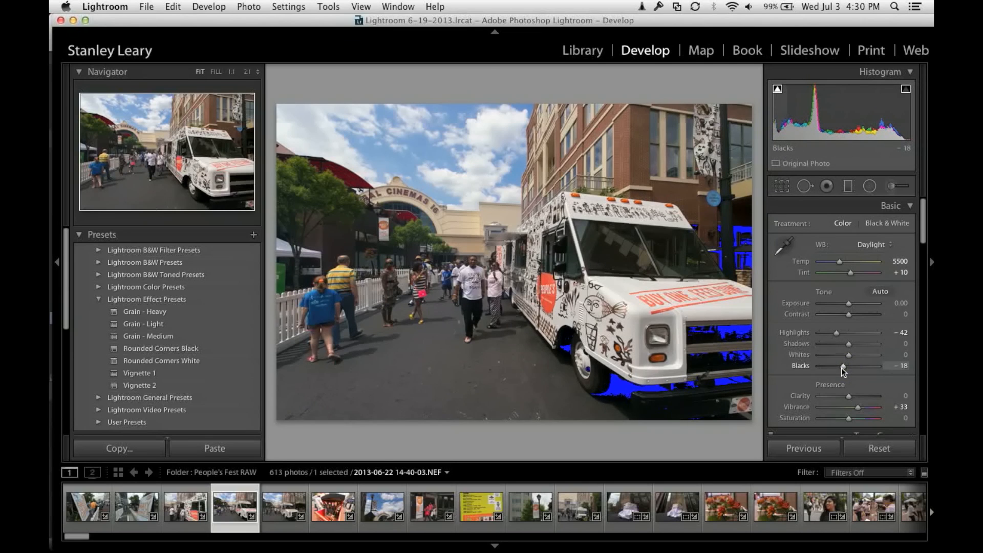
pyautogui.moveTo(843, 366); pyautogui.dragTo(854, 366)
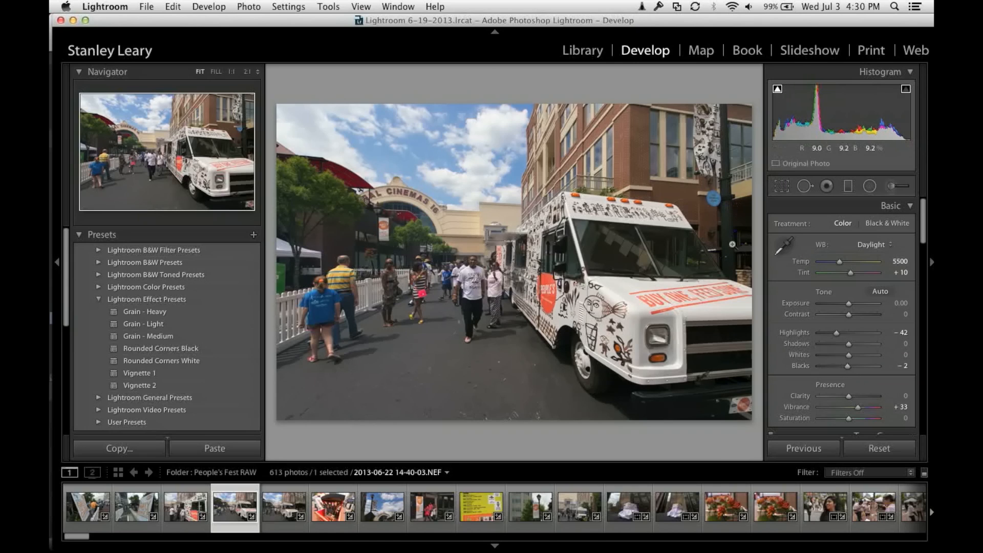
pyautogui.moveTo(769, 123)
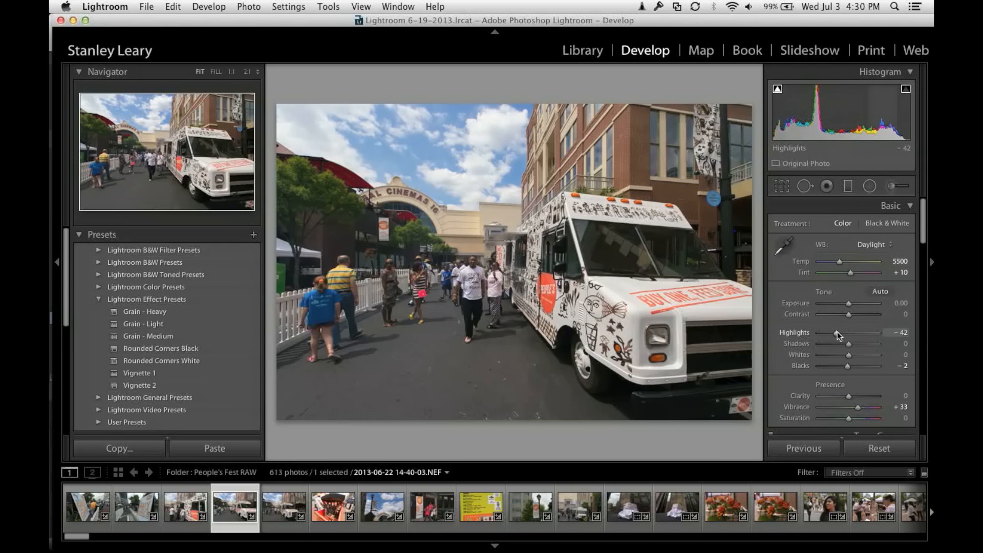
pyautogui.moveTo(852, 332); pyautogui.dragTo(862, 332)
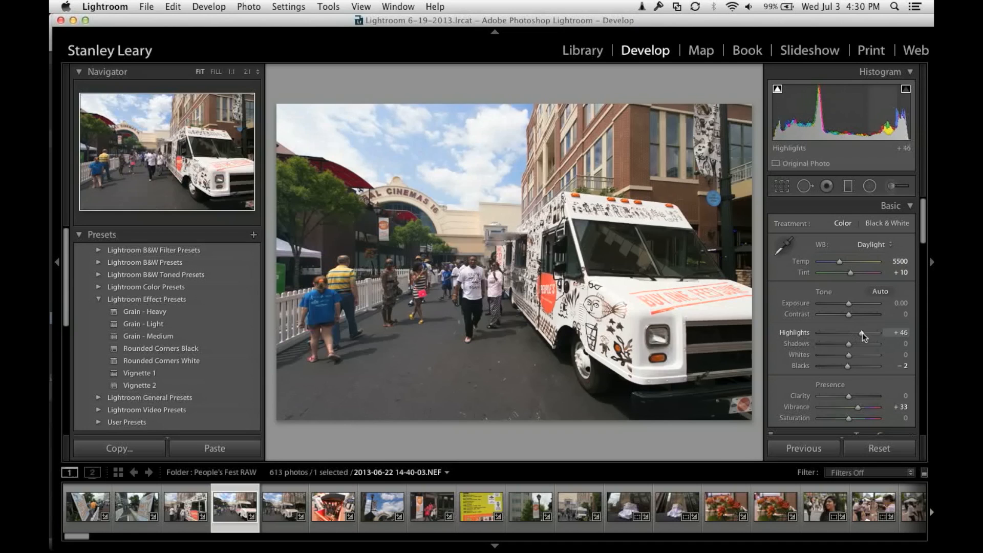
pyautogui.moveTo(861, 332); pyautogui.dragTo(885, 333)
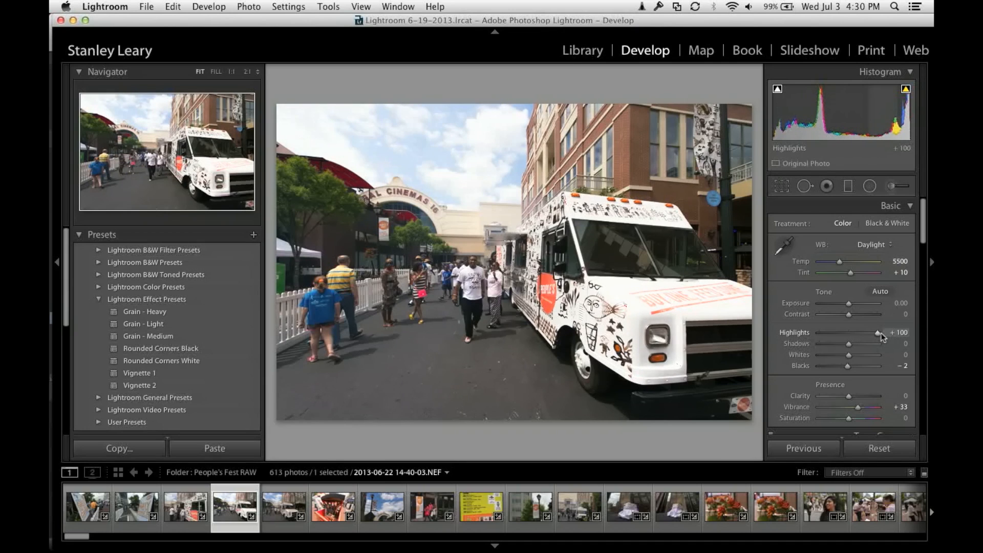
pyautogui.moveTo(877, 333); pyautogui.dragTo(866, 332)
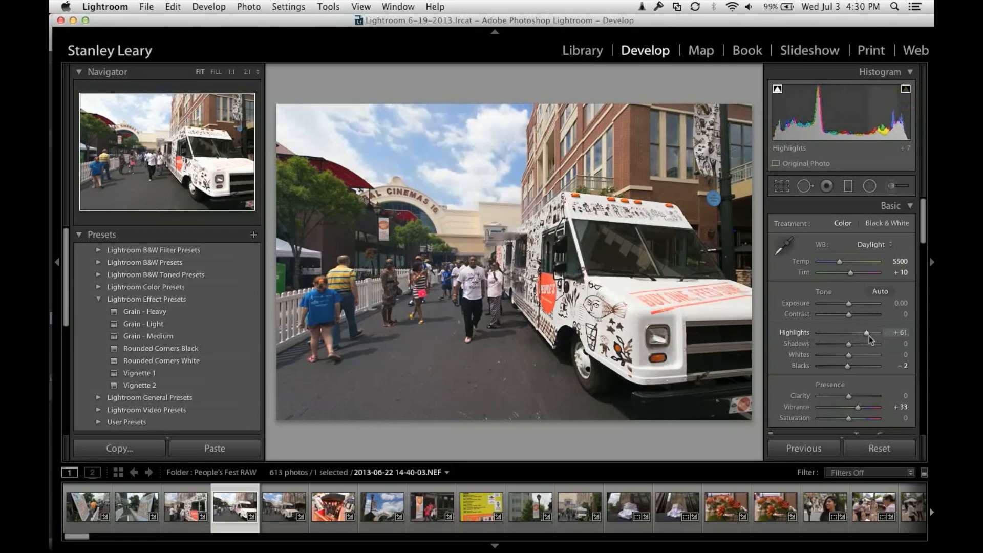
pyautogui.moveTo(866, 332); pyautogui.dragTo(877, 332)
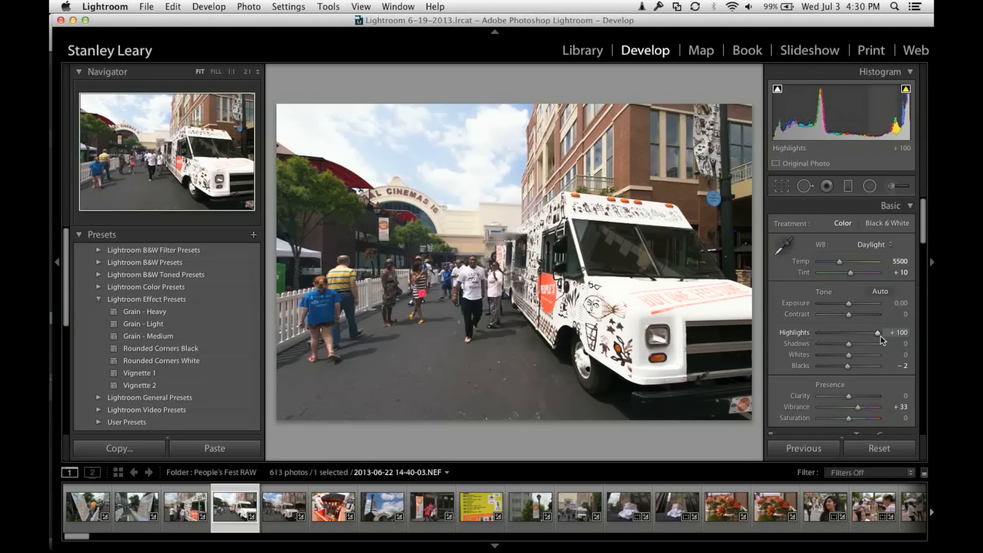
pyautogui.moveTo(876, 332); pyautogui.dragTo(842, 332)
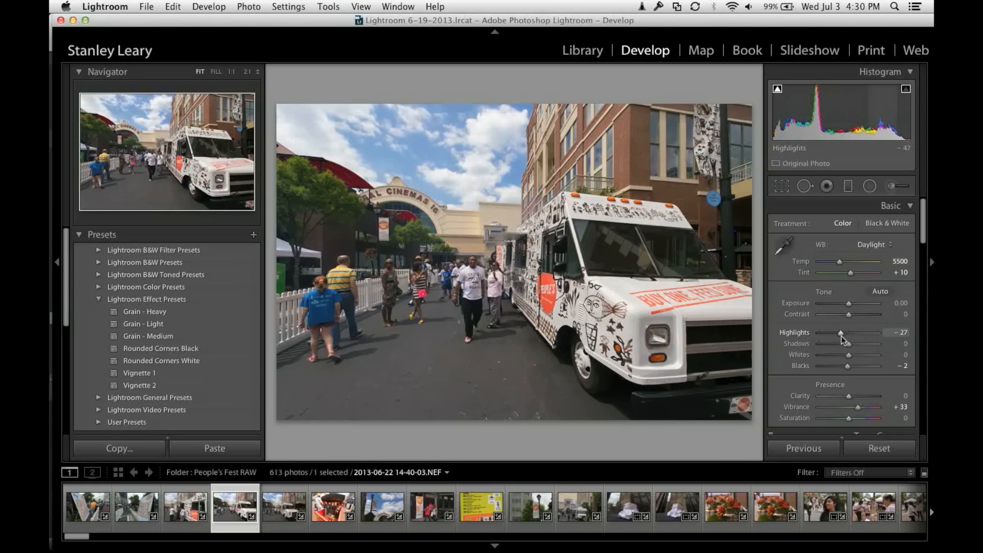
pyautogui.moveTo(841, 332); pyautogui.dragTo(834, 332)
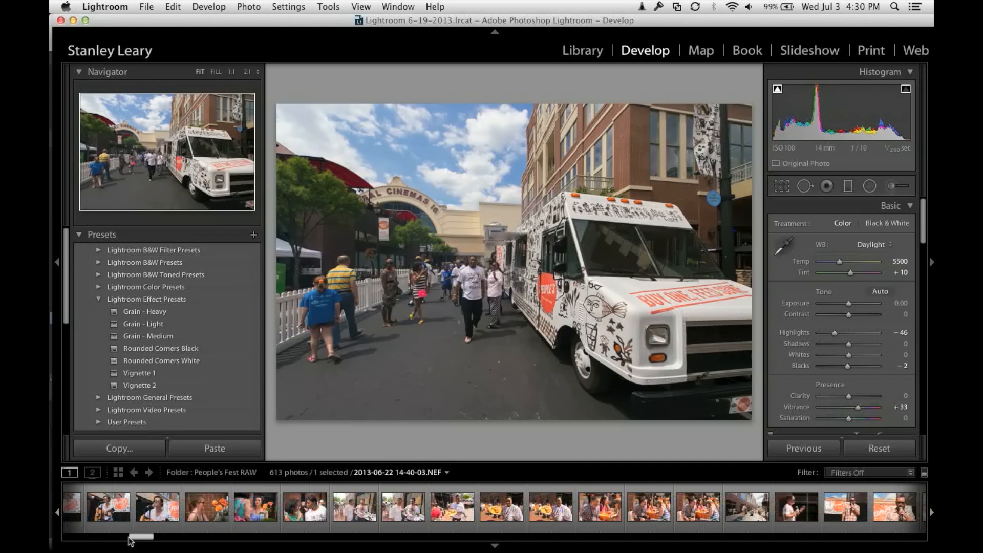
# Open the photo of the two men and set its Highlights to about -64.
pyautogui.click(353, 506)
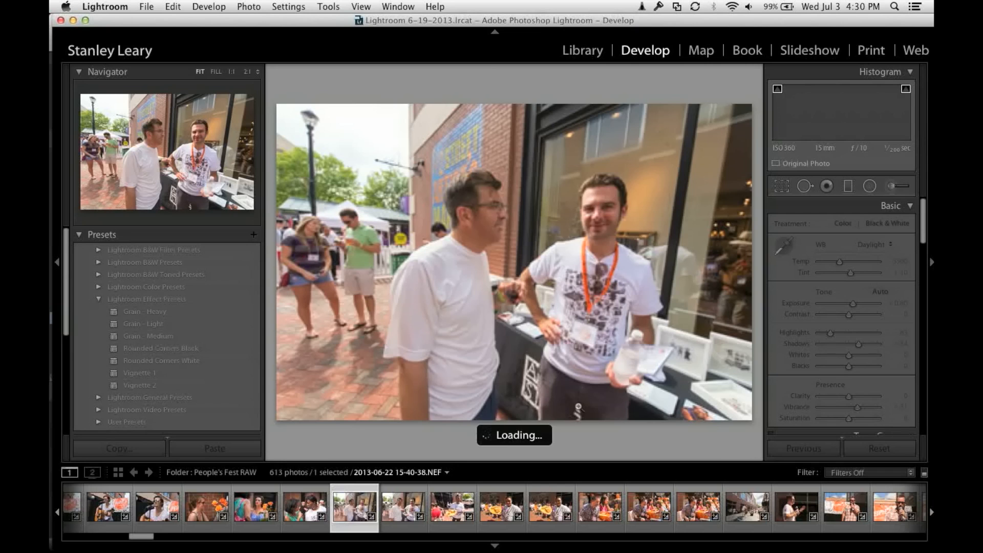
pyautogui.moveTo(865, 333); pyautogui.dragTo(830, 332)
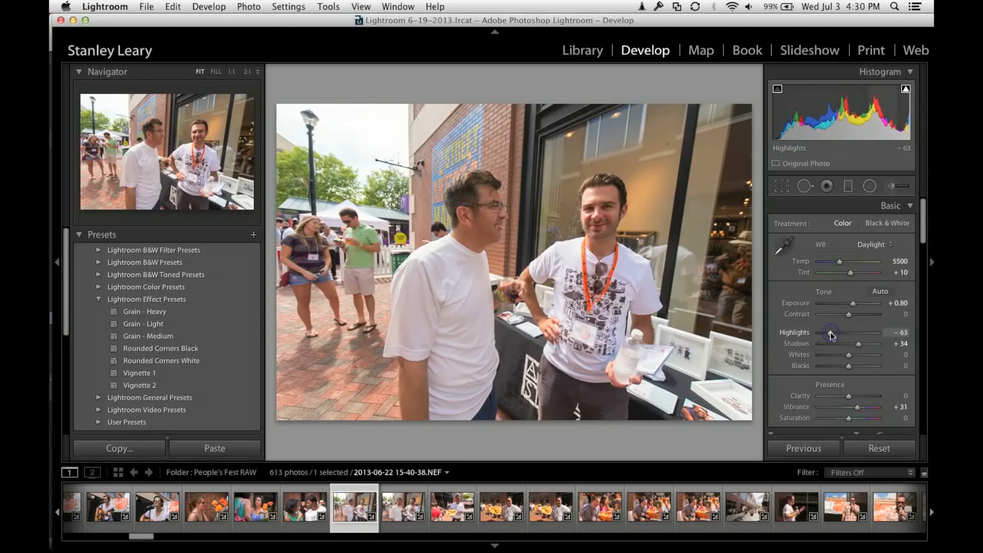
pyautogui.moveTo(832, 332); pyautogui.dragTo(884, 332)
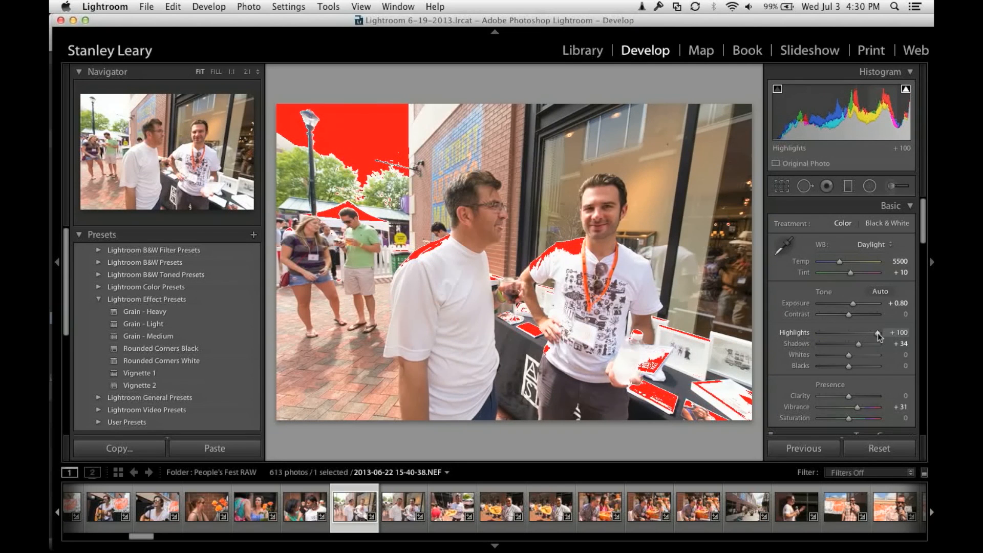
pyautogui.moveTo(876, 332); pyautogui.dragTo(845, 333)
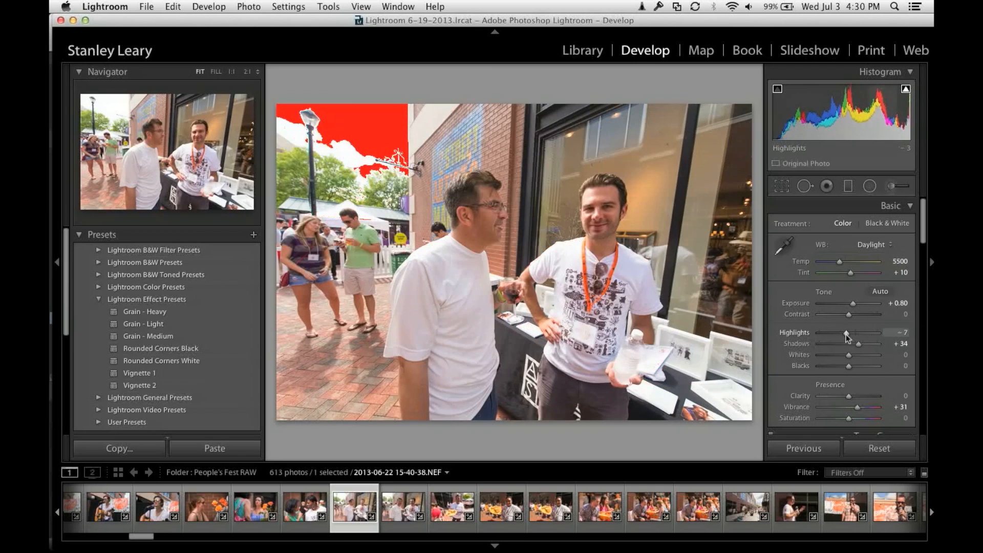
pyautogui.moveTo(845, 332); pyautogui.dragTo(828, 332)
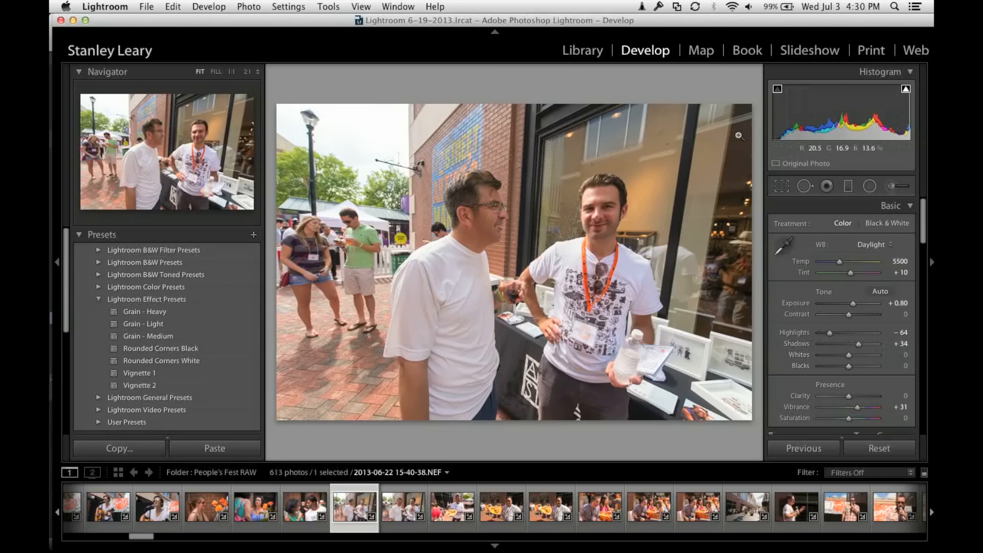
pyautogui.moveTo(481, 170)
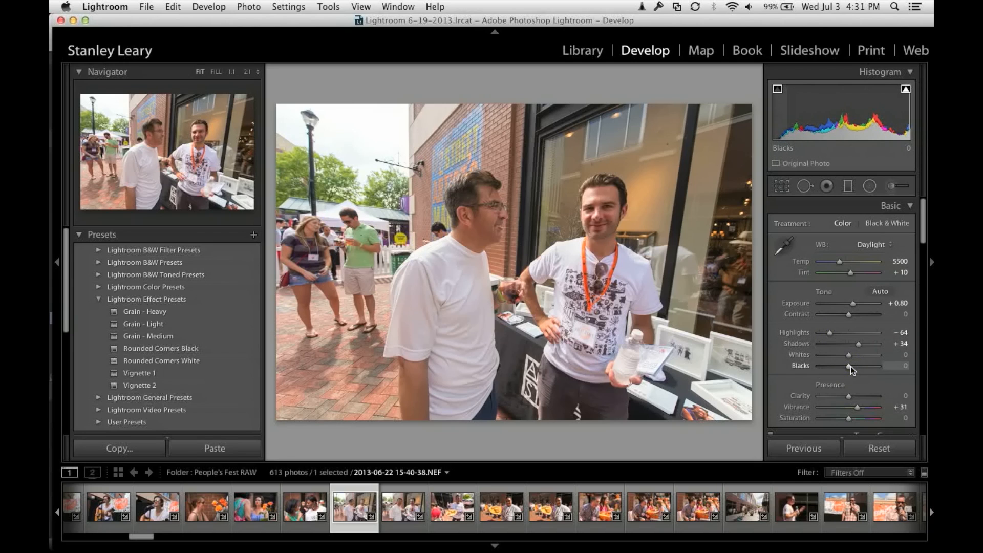
# Raise the portrait's Blacks to -9 and return to the Library module.
pyautogui.moveTo(853, 365); pyautogui.dragTo(845, 366)
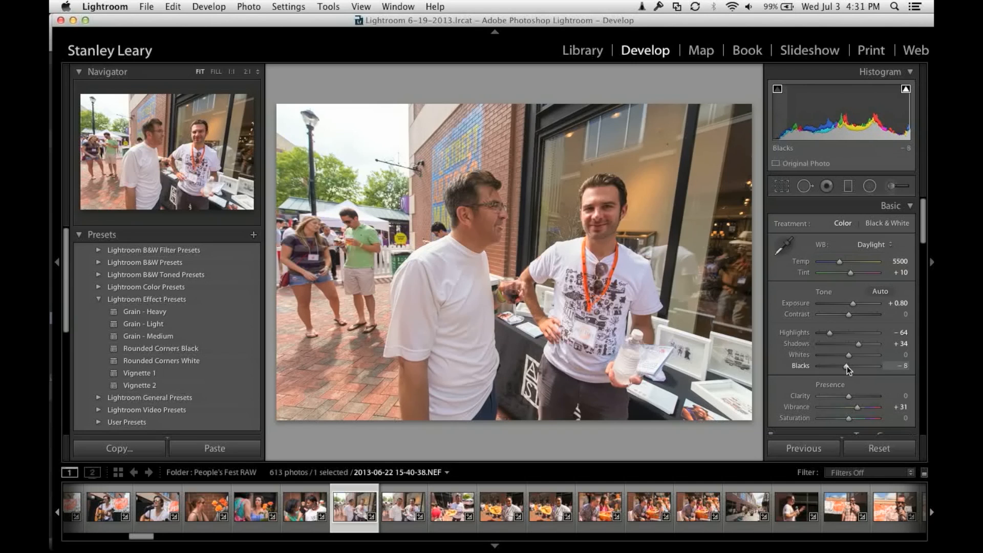
pyautogui.moveTo(848, 365); pyautogui.dragTo(843, 365)
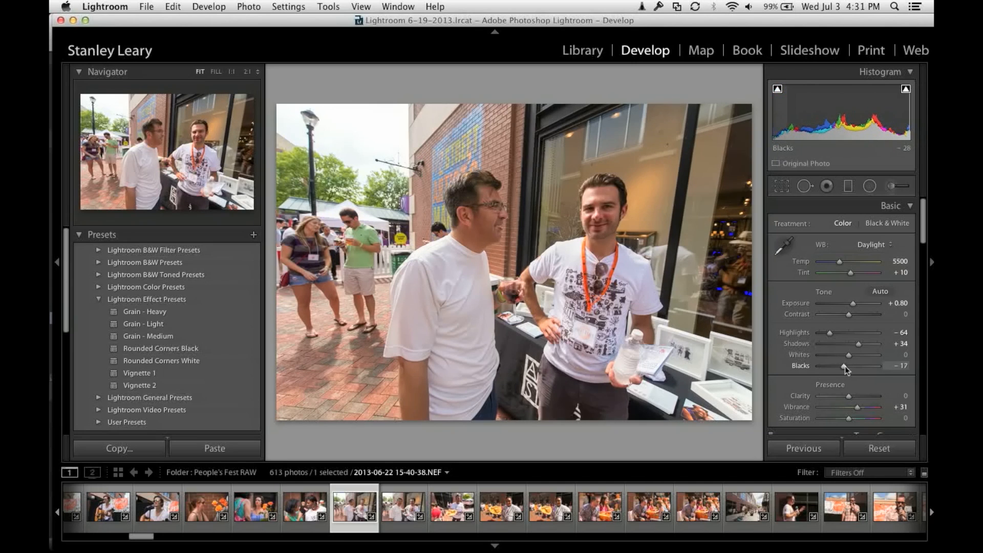
pyautogui.moveTo(845, 366); pyautogui.dragTo(852, 365)
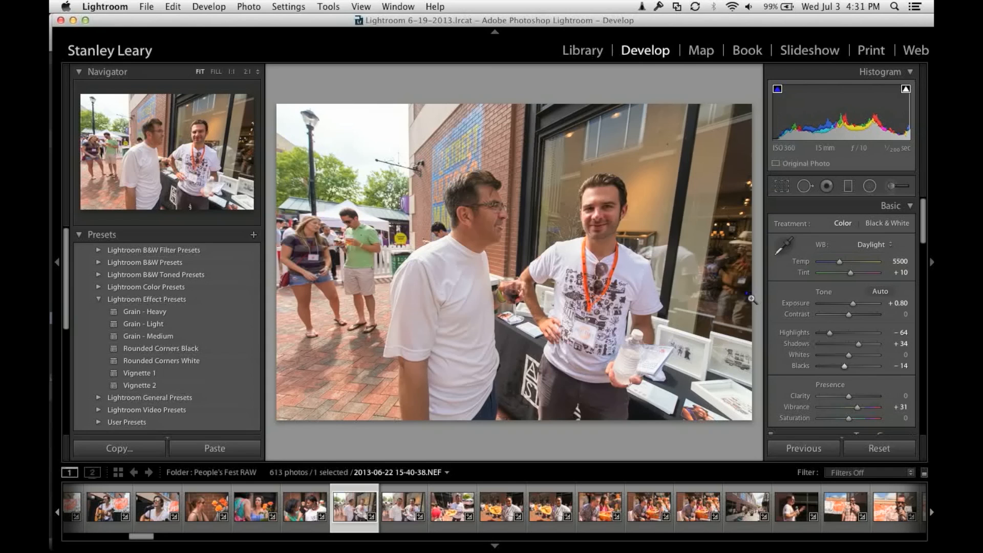
pyautogui.moveTo(843, 366); pyautogui.dragTo(845, 365)
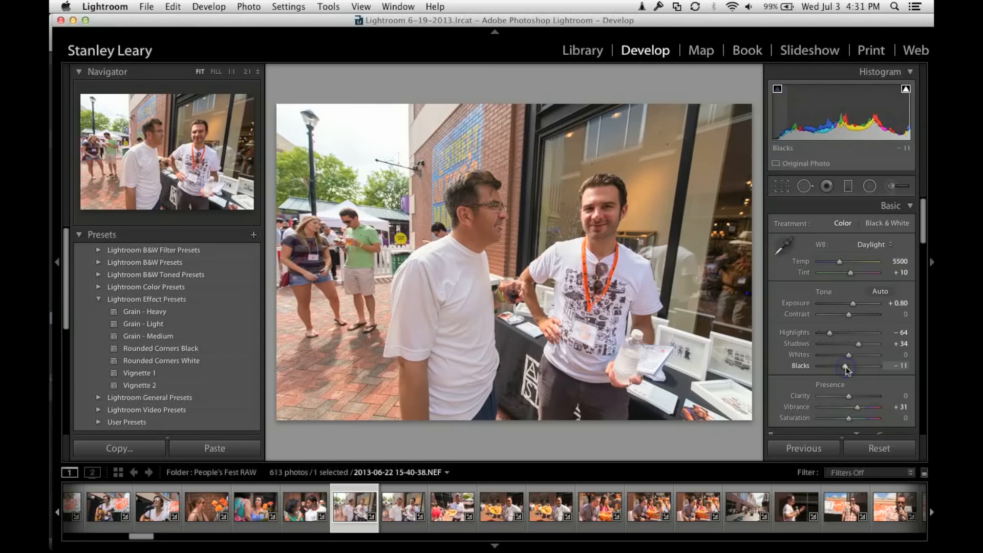
pyautogui.moveTo(844, 366); pyautogui.dragTo(849, 366)
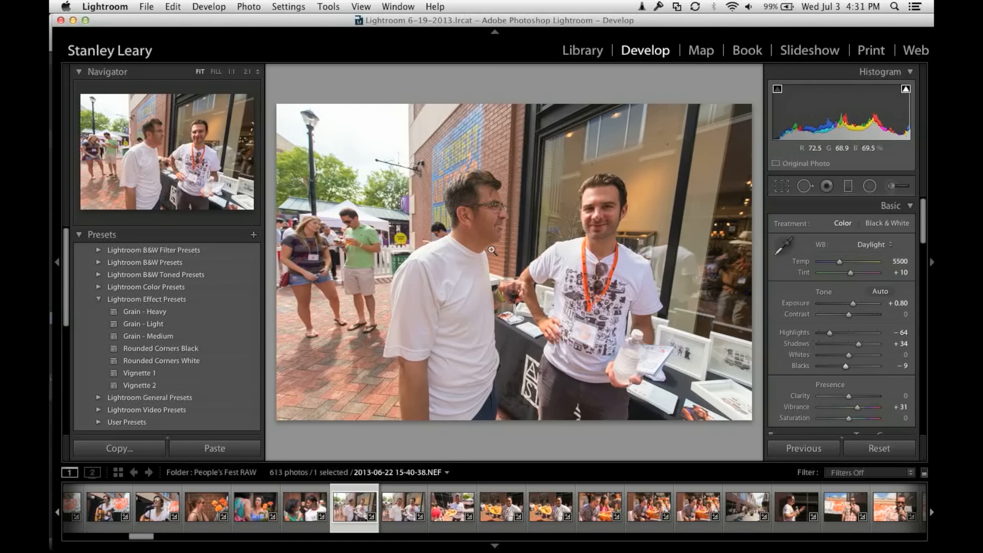
pyautogui.click(581, 50)
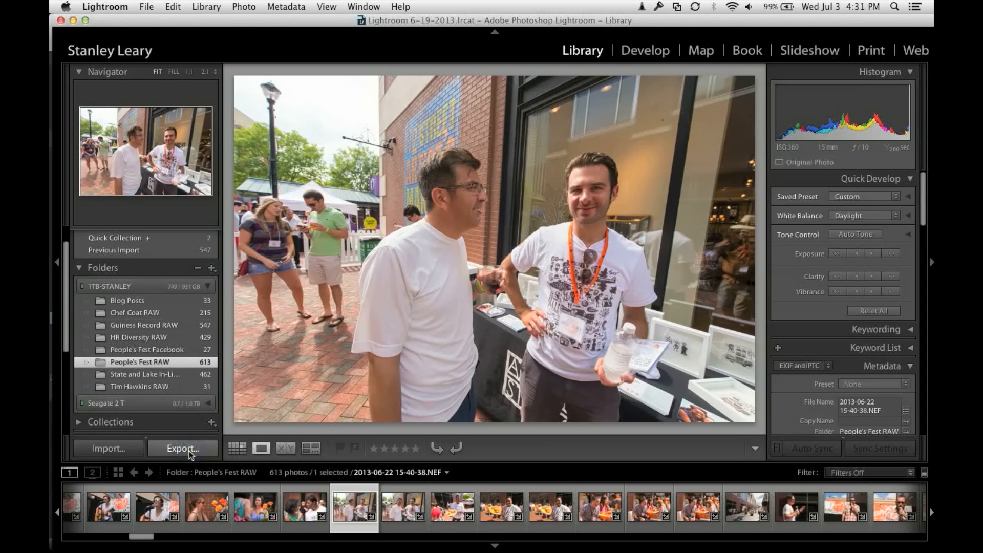
# Open the Export One File dialog for the portrait and scroll through its settings.
pyautogui.click(183, 448)
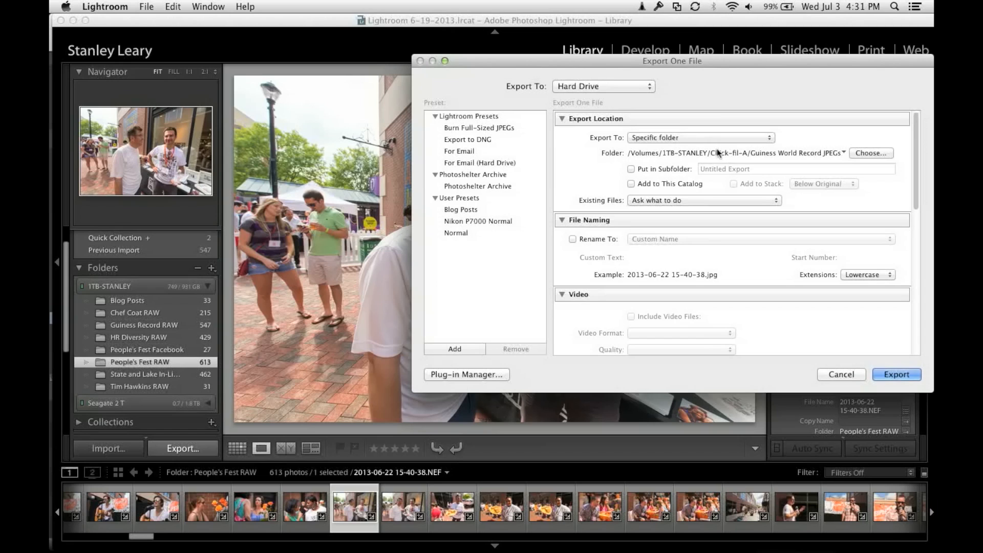
pyautogui.moveTo(835, 159)
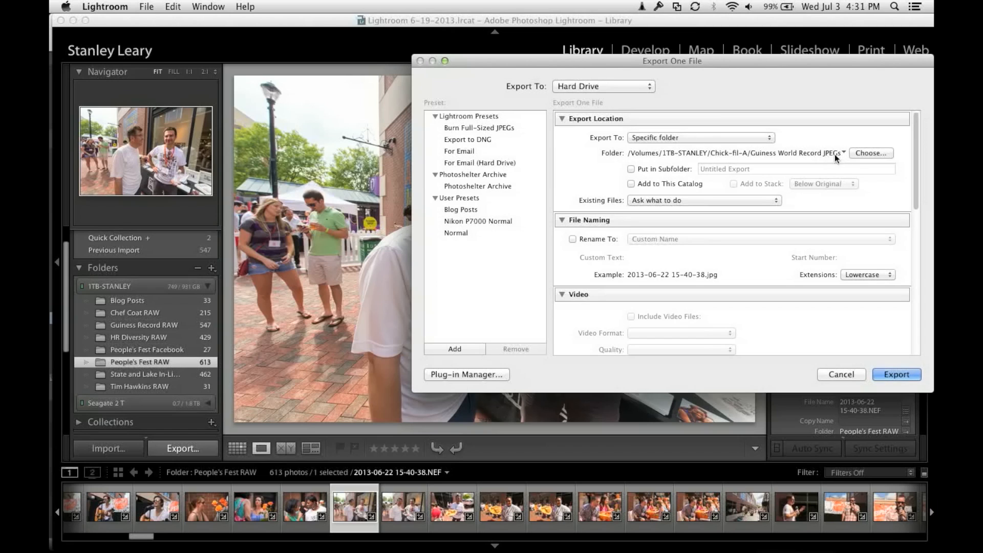
pyautogui.moveTo(823, 160)
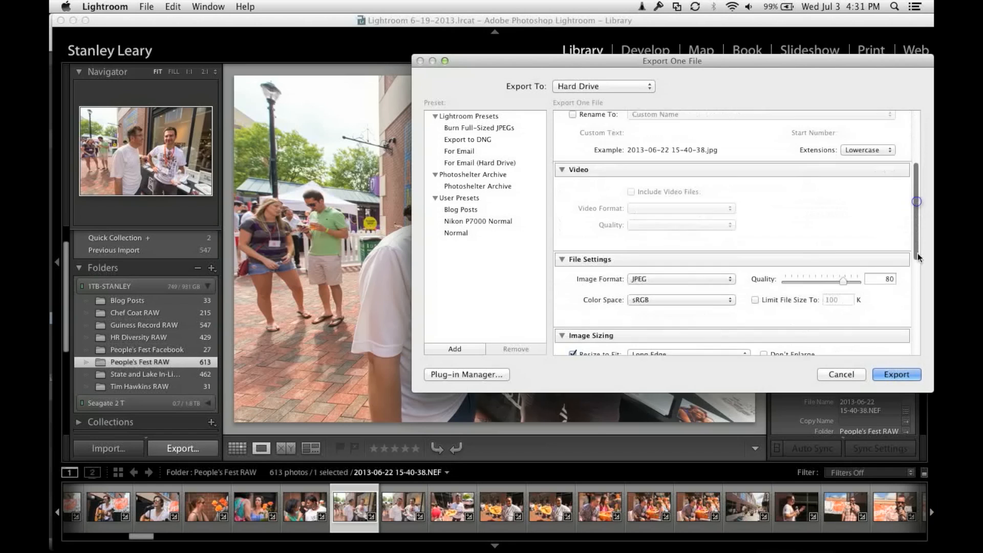
pyautogui.scroll(-3)
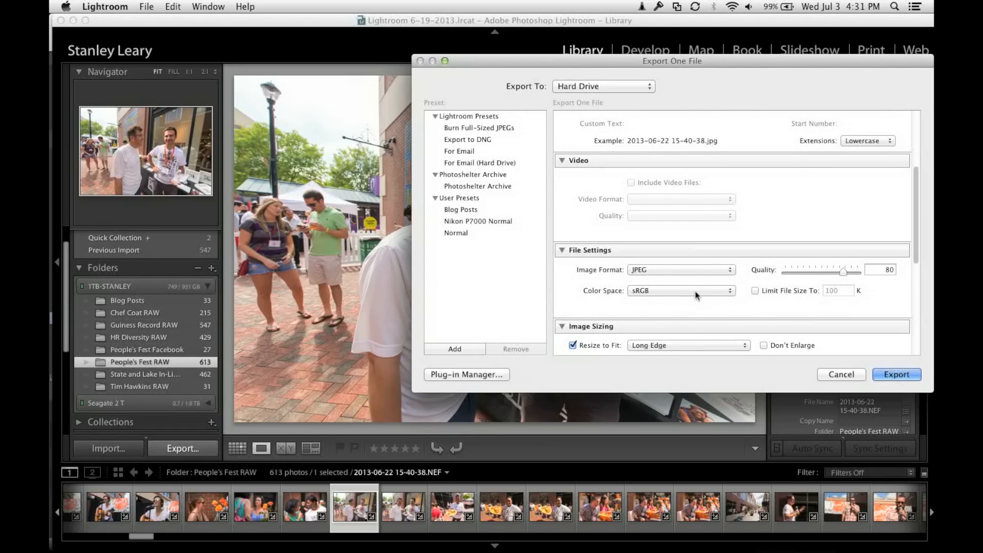
pyautogui.moveTo(921, 273)
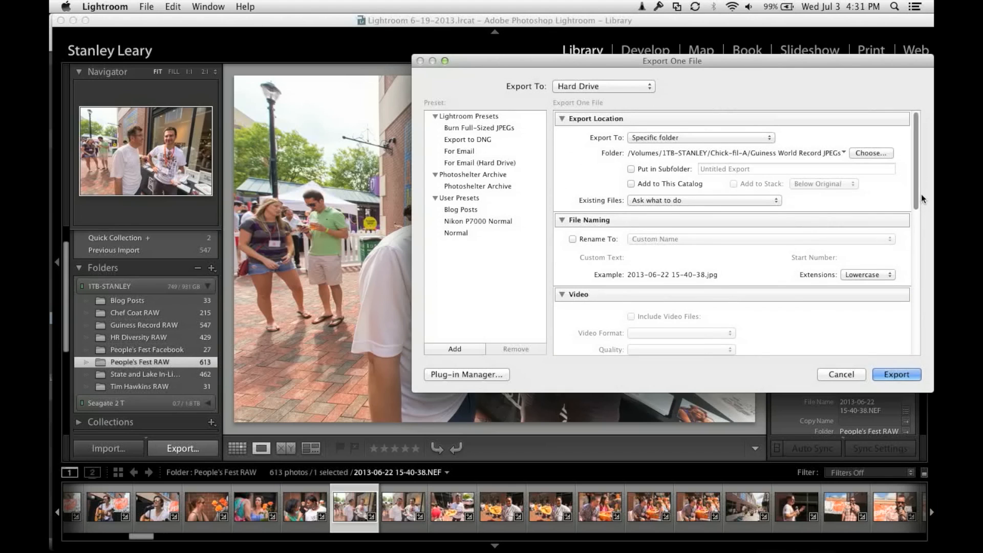
pyautogui.moveTo(663, 340)
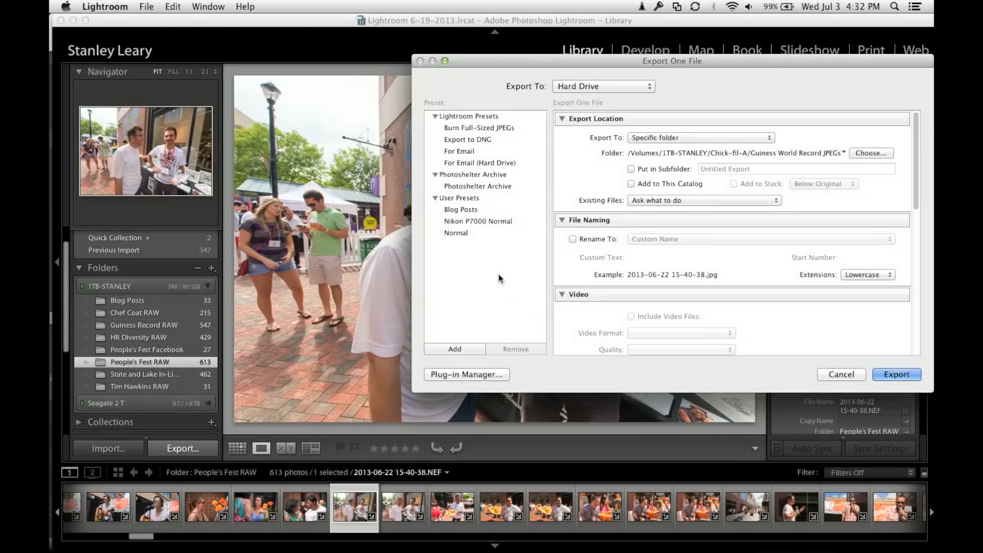
pyautogui.moveTo(465, 215)
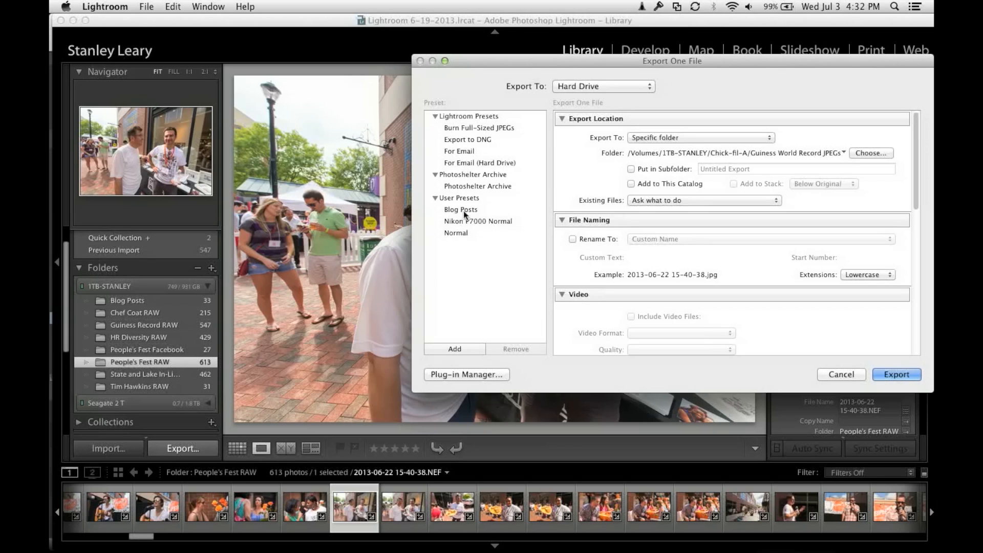
pyautogui.moveTo(475, 210)
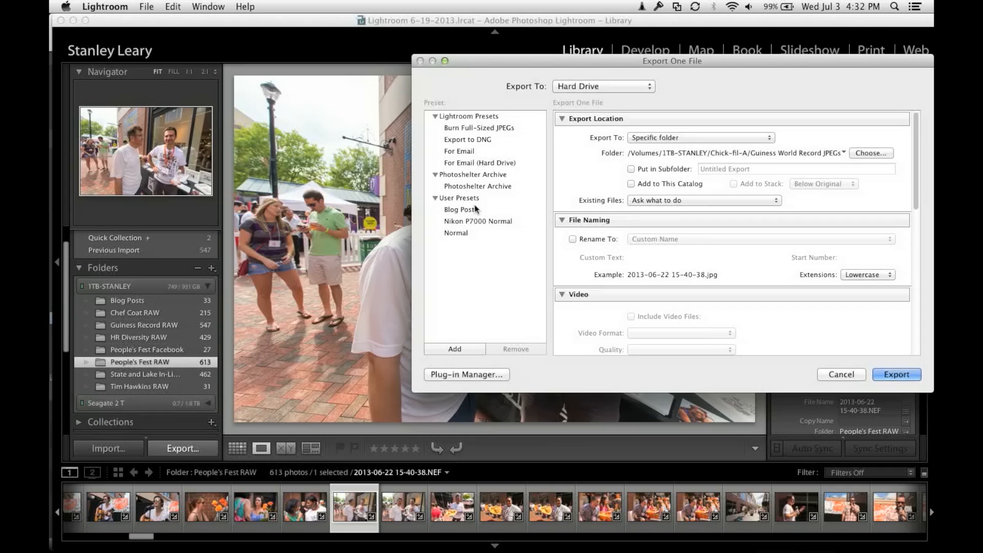
# Load the Blog Posts, Normal and Nikon P7000 Normal presets in turn, then close the Export dialog.
pyautogui.click(461, 209)
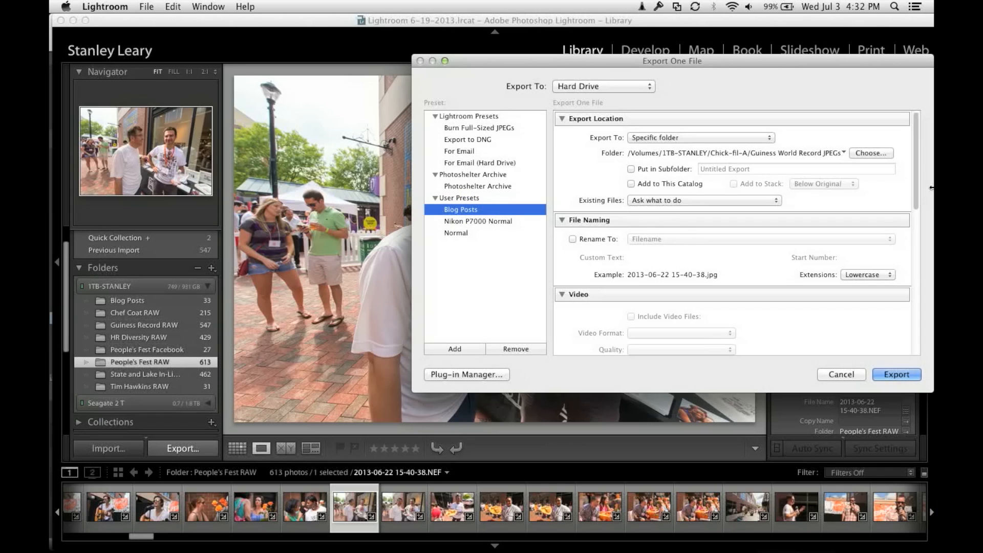
pyautogui.scroll(-3)
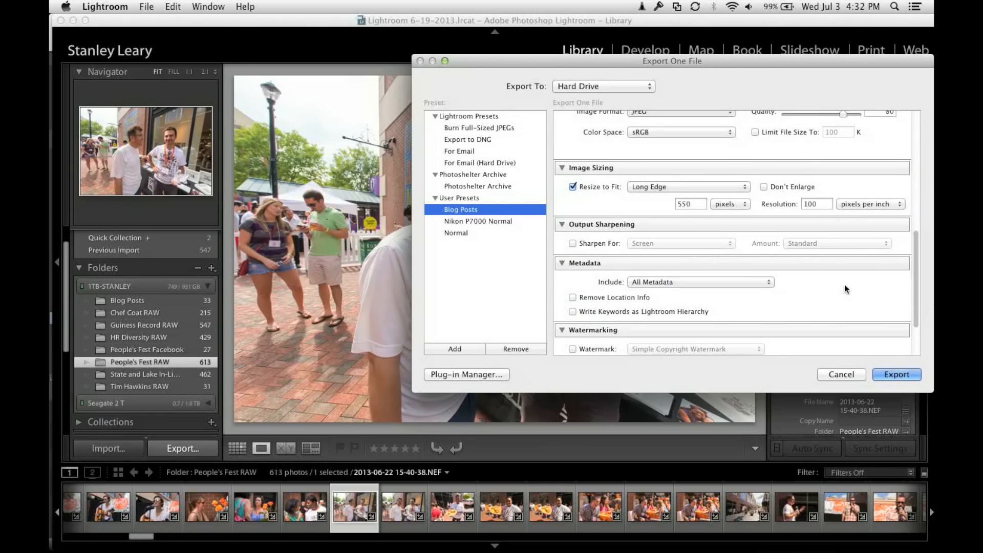
pyautogui.moveTo(711, 209)
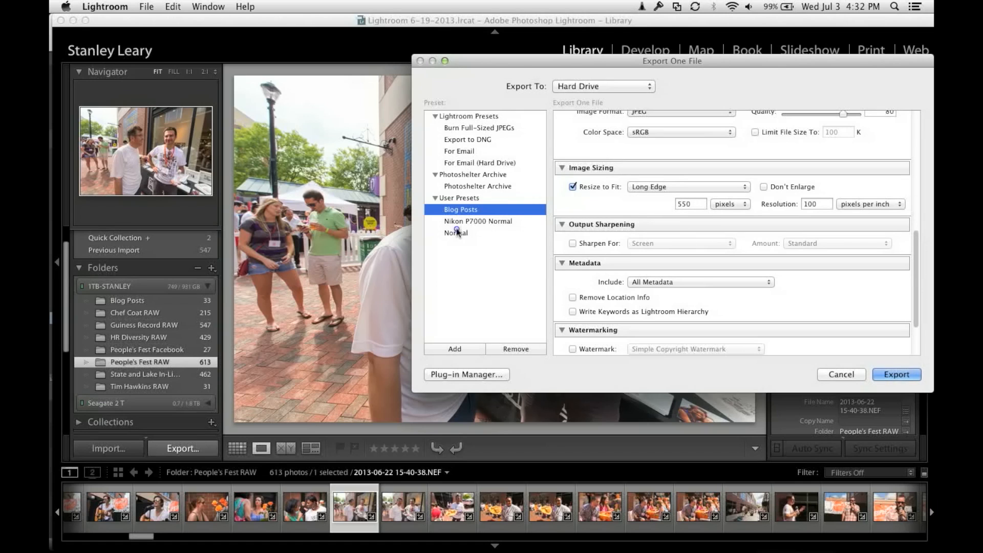
pyautogui.click(456, 232)
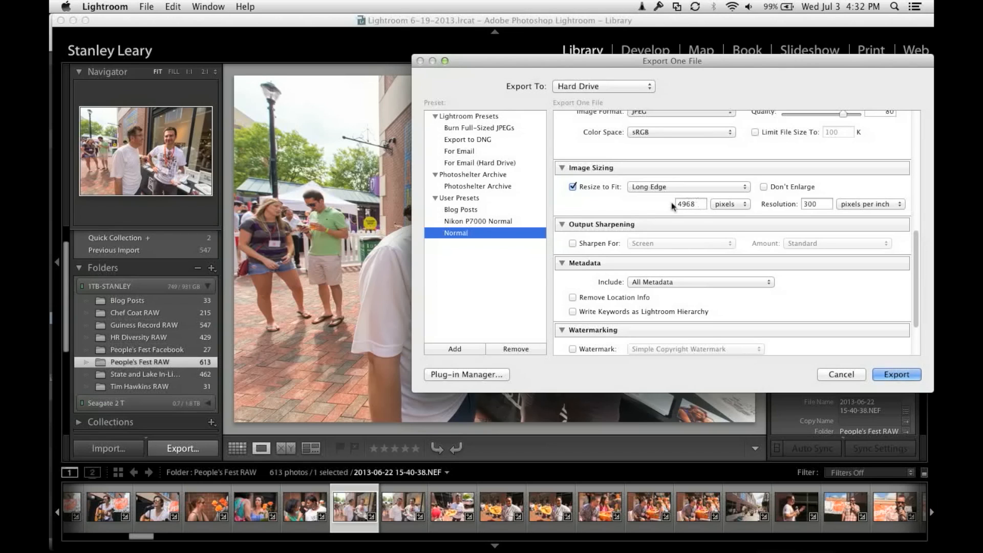
pyautogui.moveTo(640, 204)
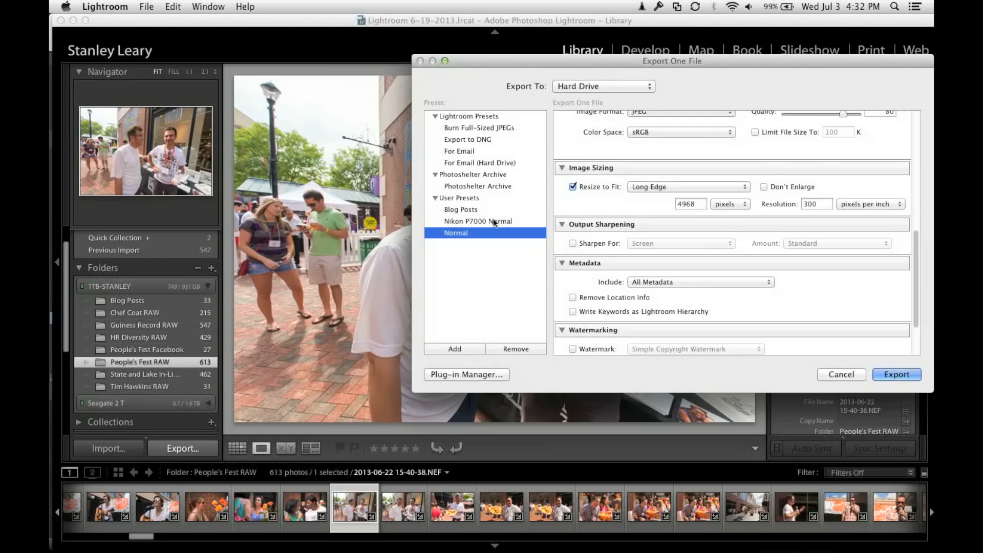
pyautogui.click(478, 220)
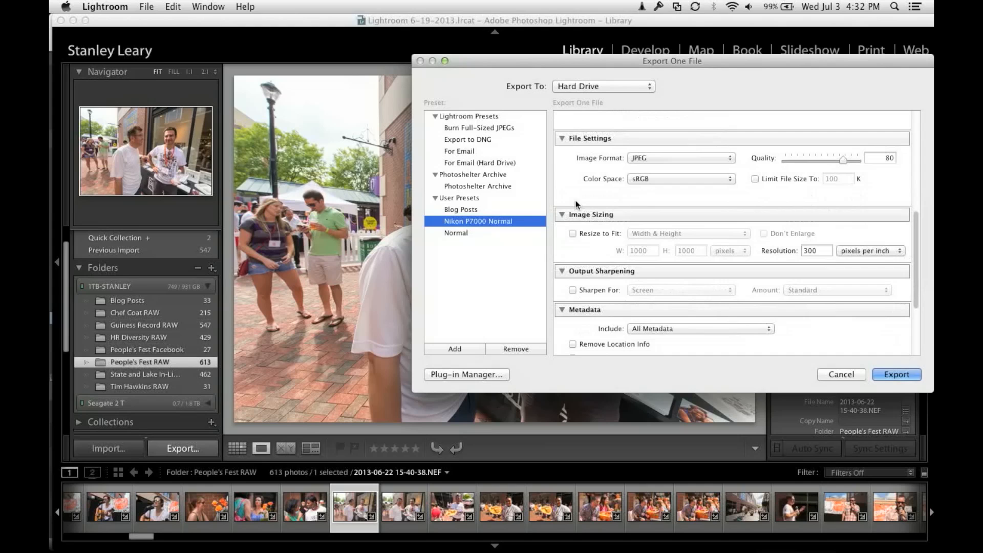
pyautogui.click(455, 232)
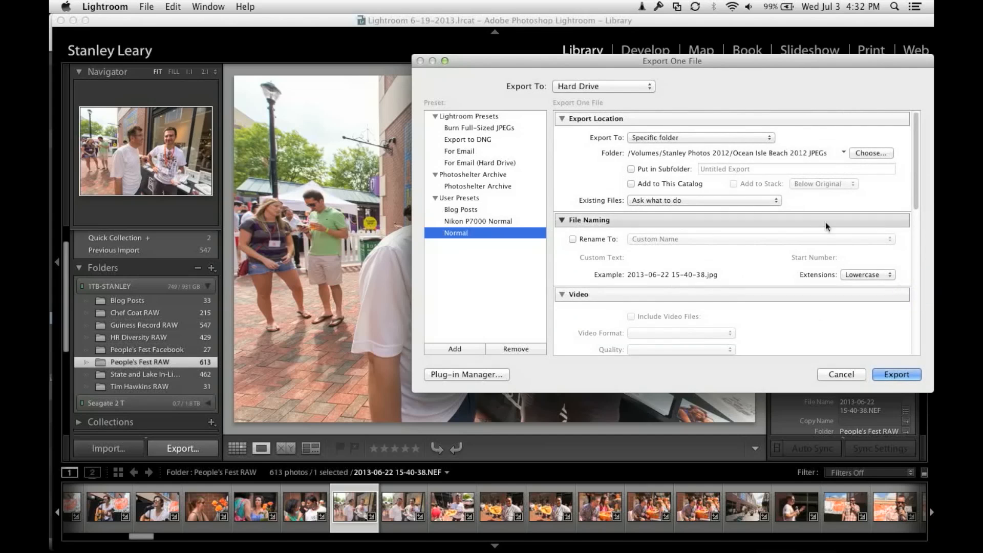
pyautogui.moveTo(771, 297)
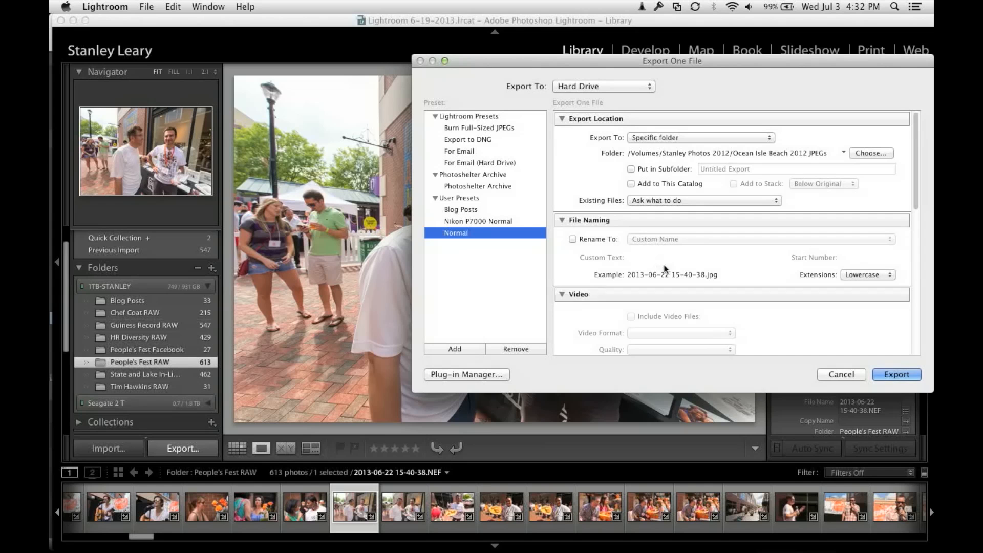
pyautogui.click(839, 374)
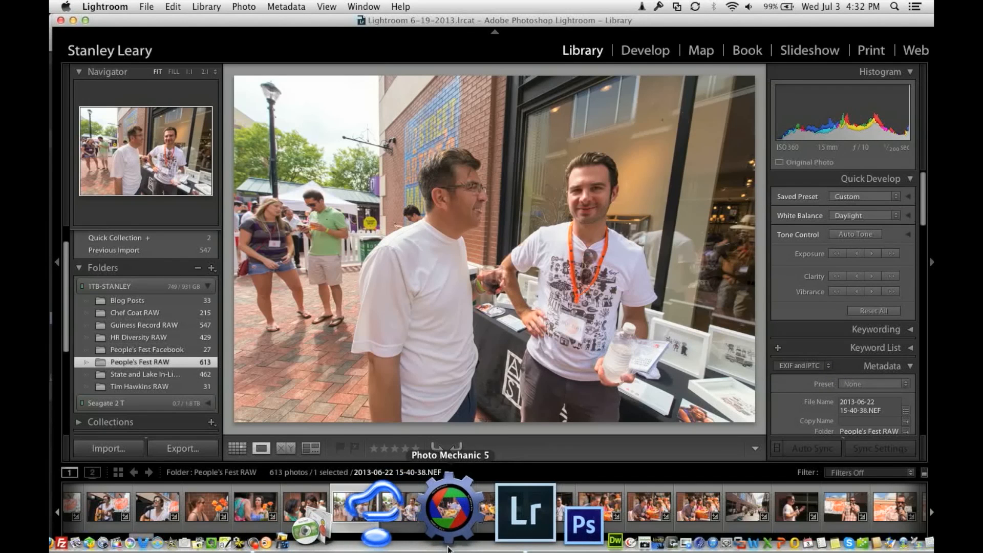
# Switch to Photo Mechanic, open People's Fest JPEGs in a new tab, and flip between RAW and JPEG tabs.
pyautogui.click(448, 508)
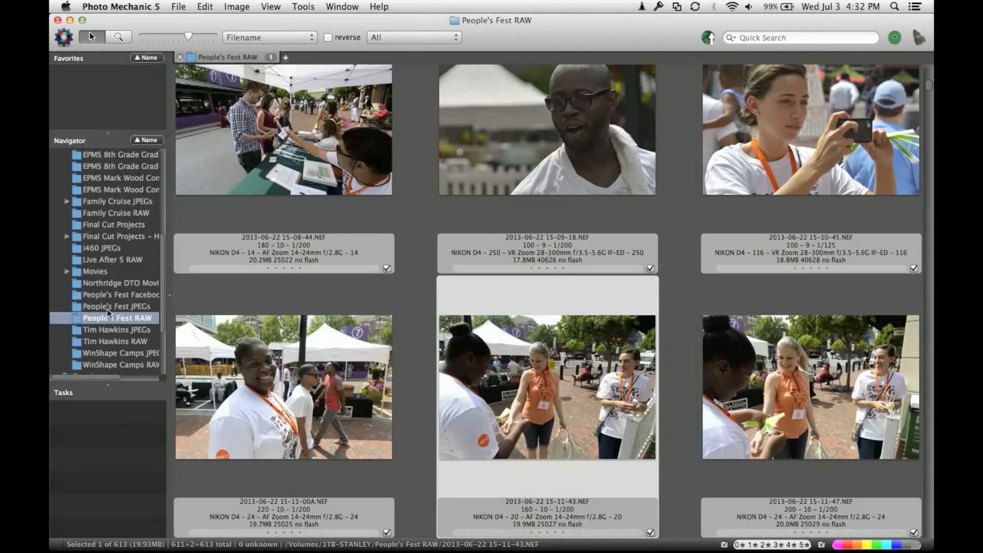
pyautogui.click(116, 308)
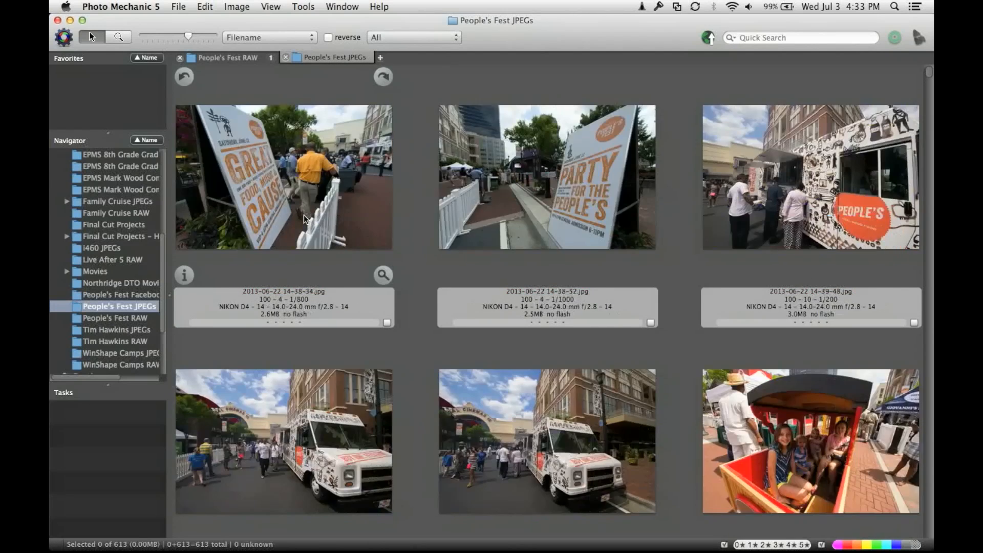
pyautogui.click(225, 57)
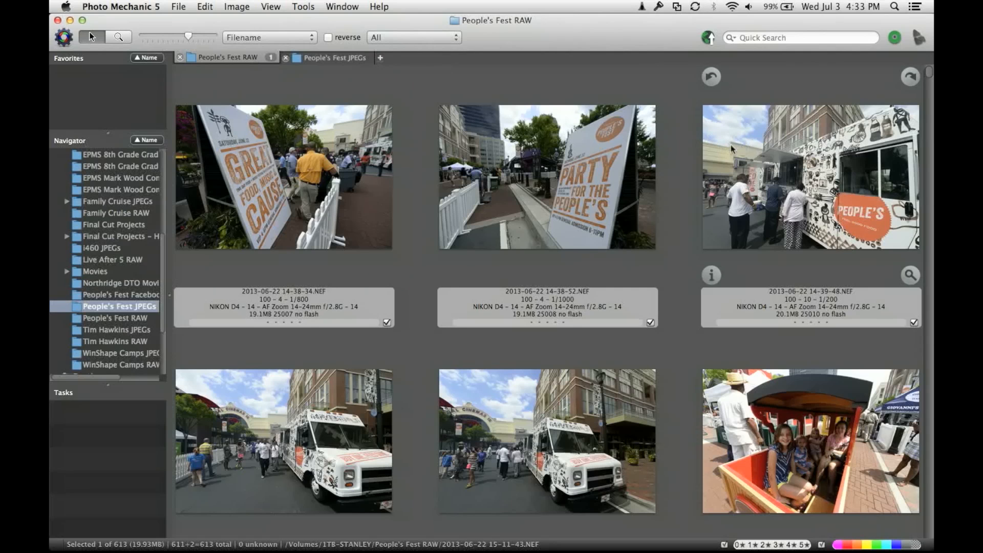
pyautogui.click(336, 57)
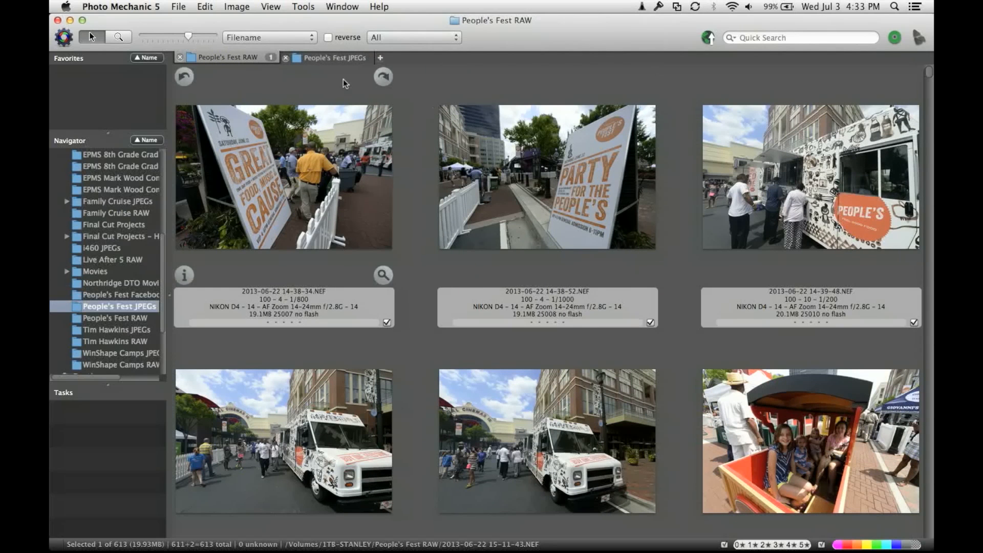
pyautogui.click(335, 57)
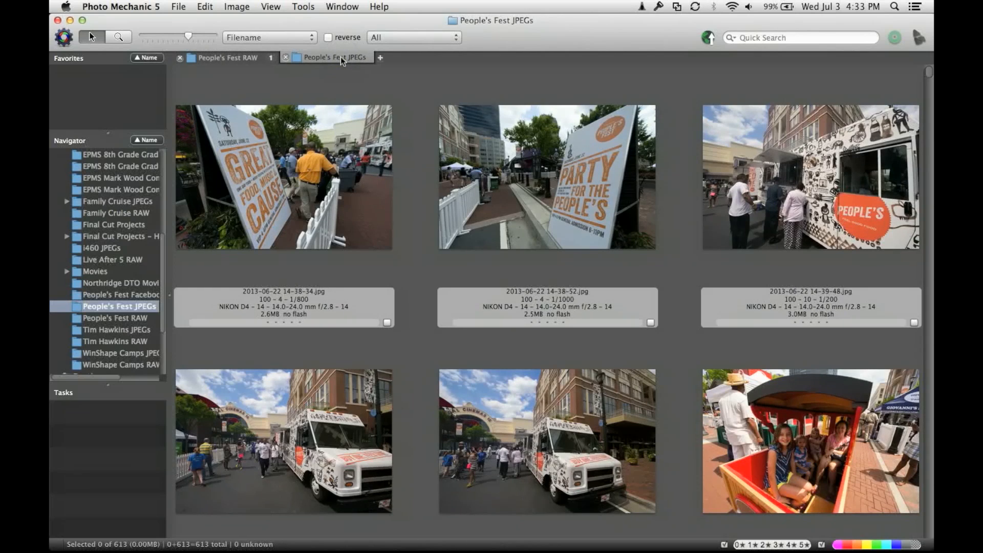